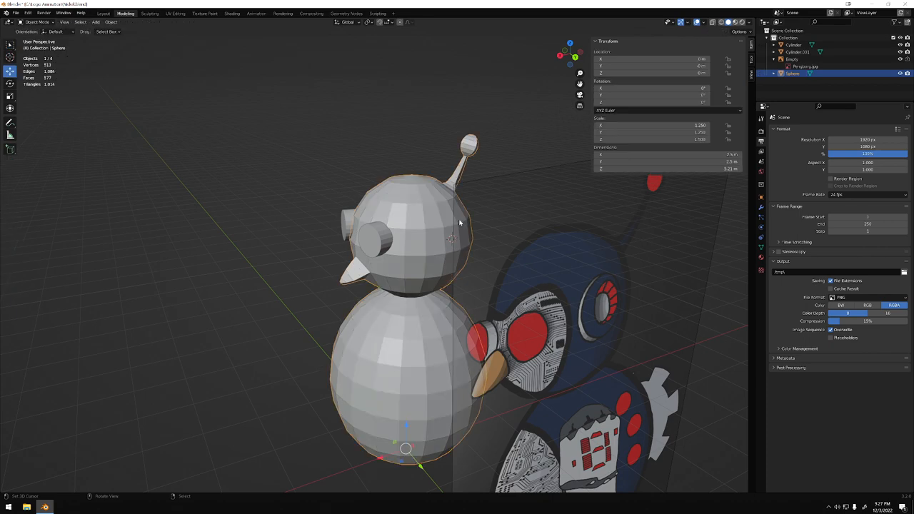
Step: Add a new cylinder mesh to serve as a disc on the side of the head
{"action": "left_click", "coordinate": [94, 23]}
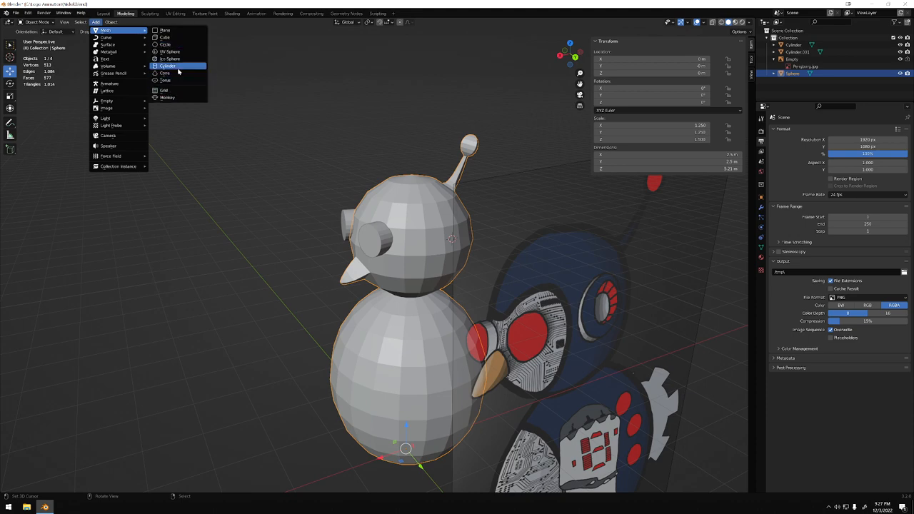
{"action": "left_click", "coordinate": [169, 65]}
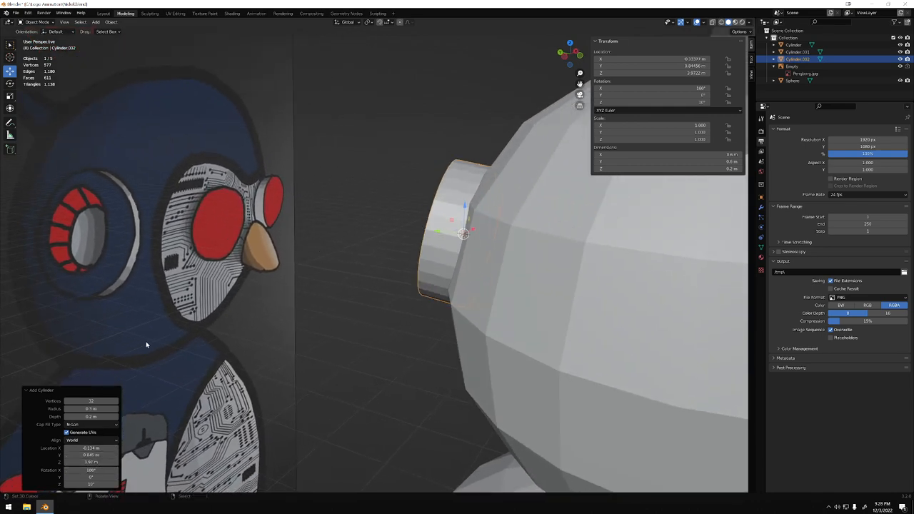
Step: Set the cylinder's Cap Fill Type to Triangle Fan and seat it against the head, checking from several angles
{"action": "left_click_drag", "start_coordinate": [286, 286], "coordinate": [491, 271]}
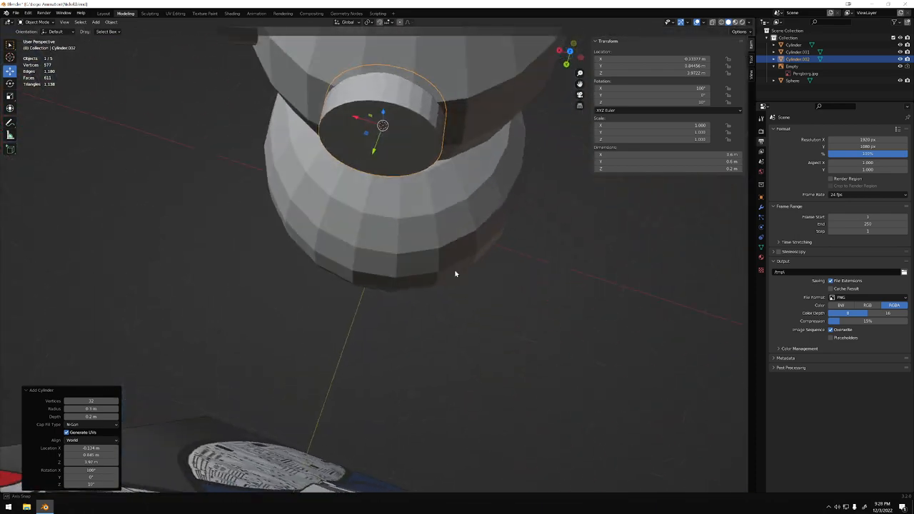
{"action": "left_click", "coordinate": [92, 424]}
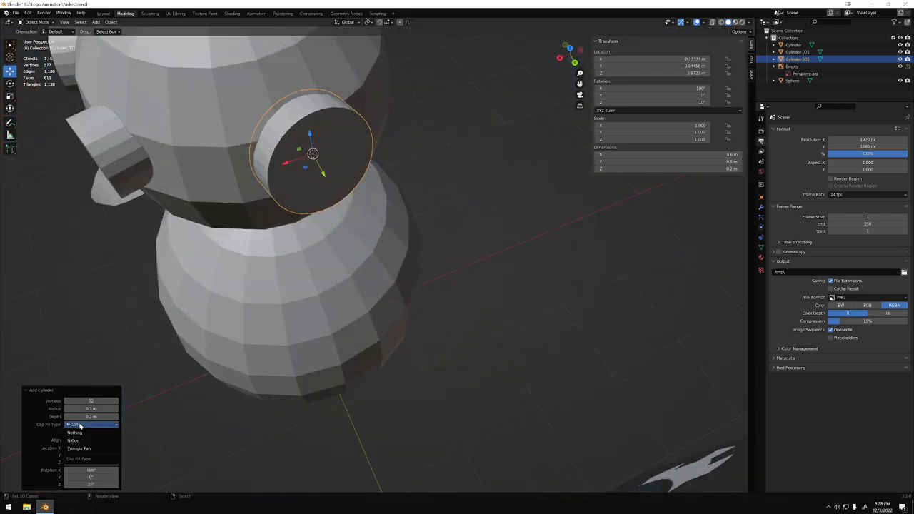
{"action": "left_click", "coordinate": [79, 449]}
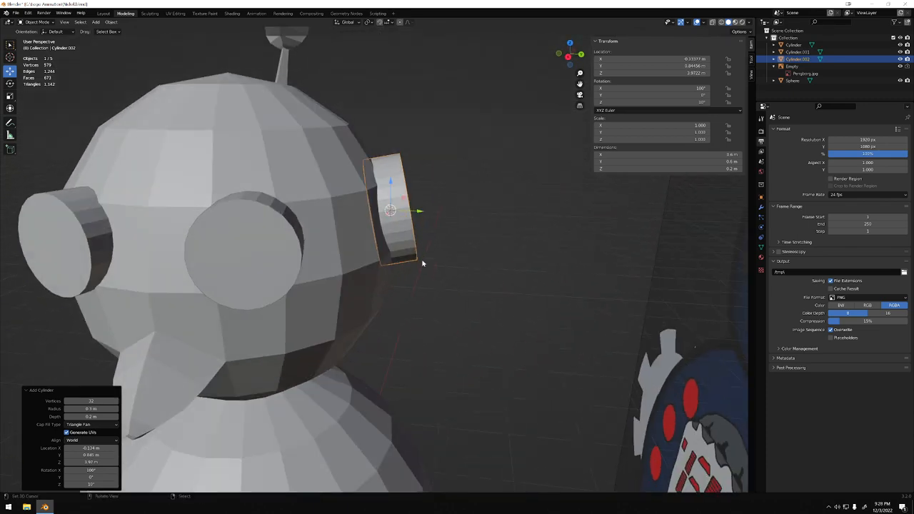
{"action": "key", "text": "Tab"}
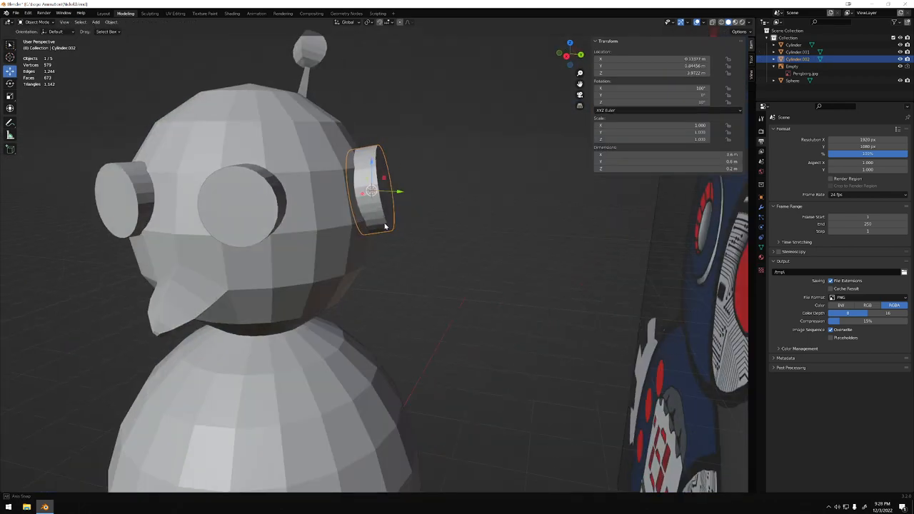
{"action": "left_click_drag", "start_coordinate": [386, 228], "coordinate": [411, 291]}
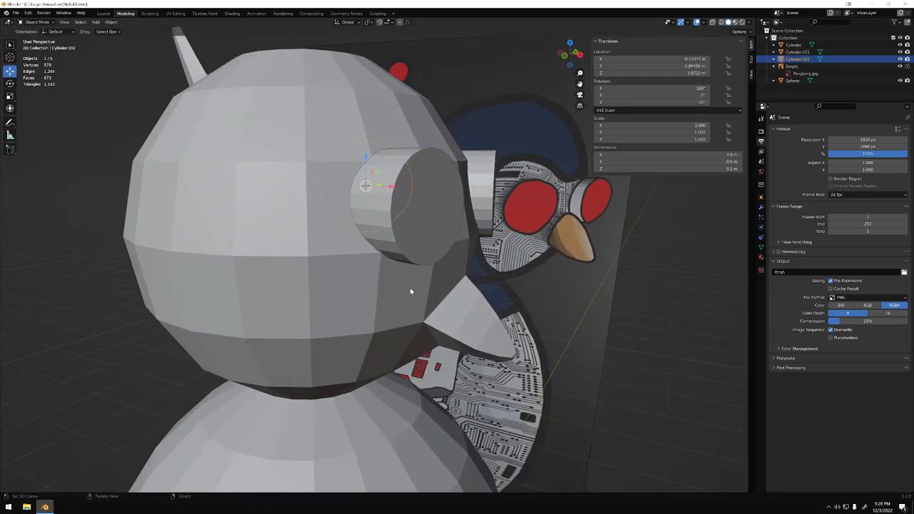
{"action": "left_click_drag", "start_coordinate": [412, 291], "coordinate": [428, 274]}
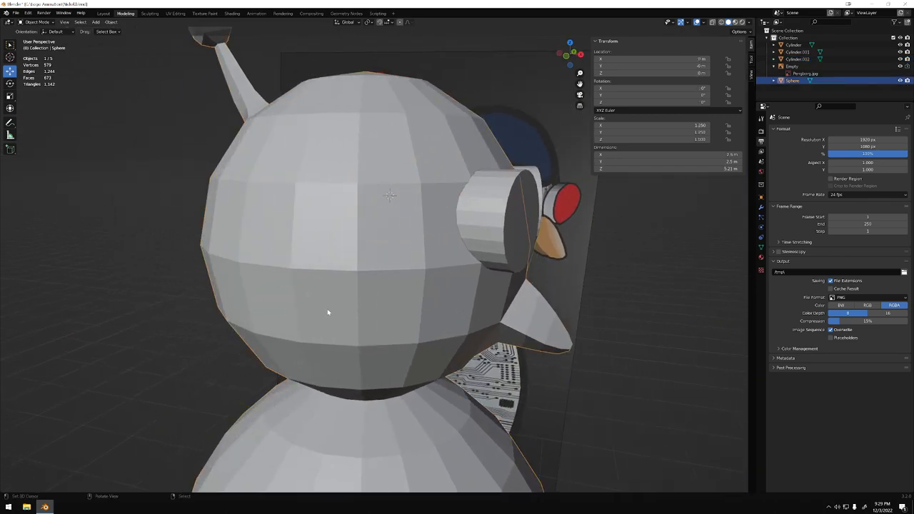
Step: Edit the head mesh to snap the 3D cursor onto a side face, then return to object mode
{"action": "key", "text": "Tab"}
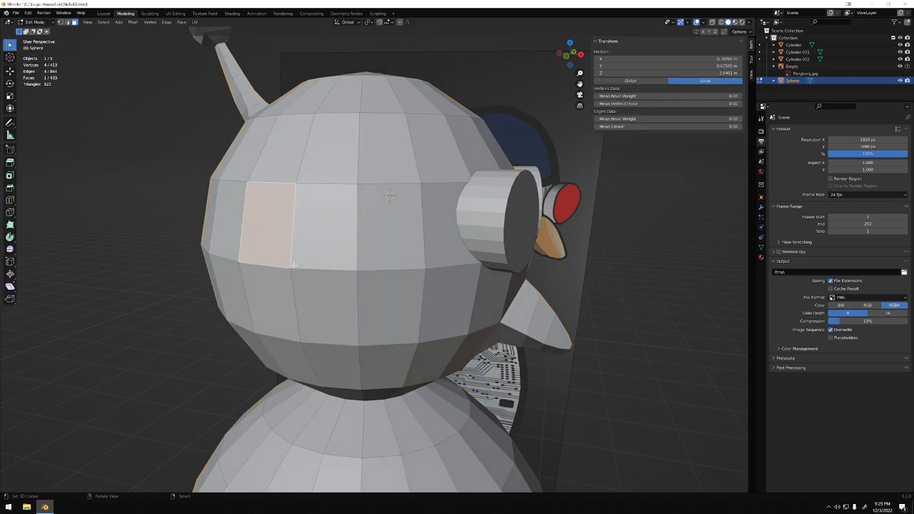
{"action": "mouse_move", "coordinate": [410, 288]}
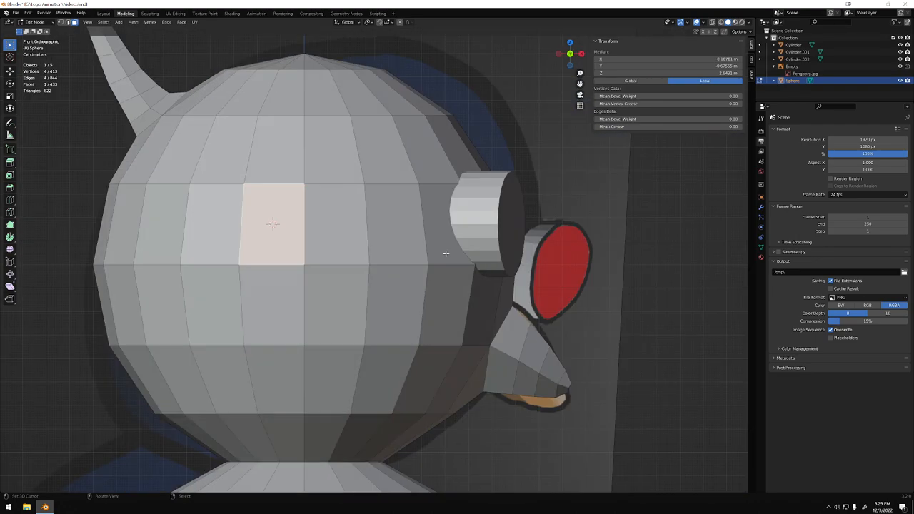
{"action": "key", "text": "Tab"}
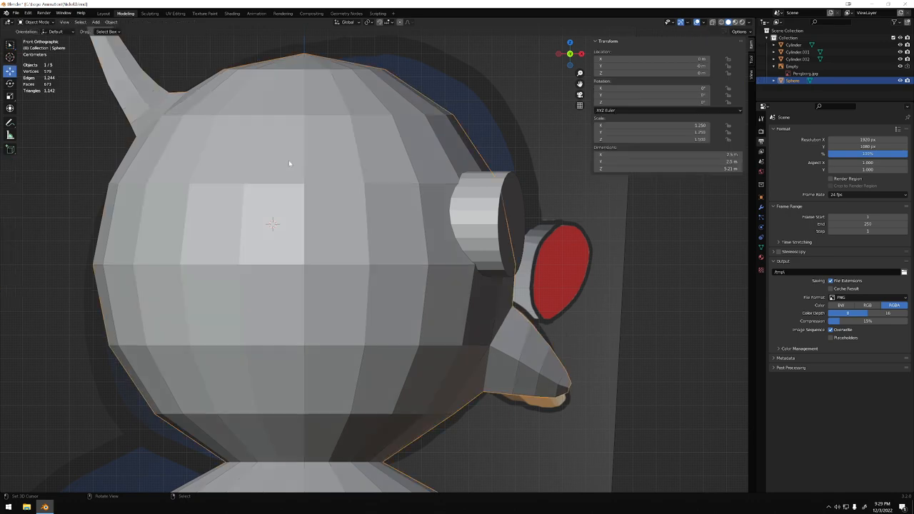
Step: Add a cylinder at the 3D cursor with triangle-fan caps as a flat disc on the head
{"action": "left_click", "coordinate": [94, 23]}
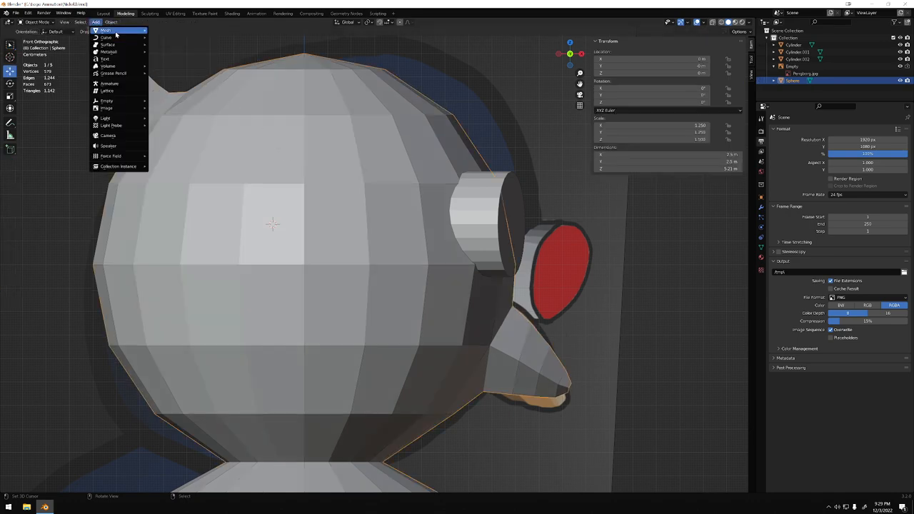
{"action": "left_click", "coordinate": [105, 30]}
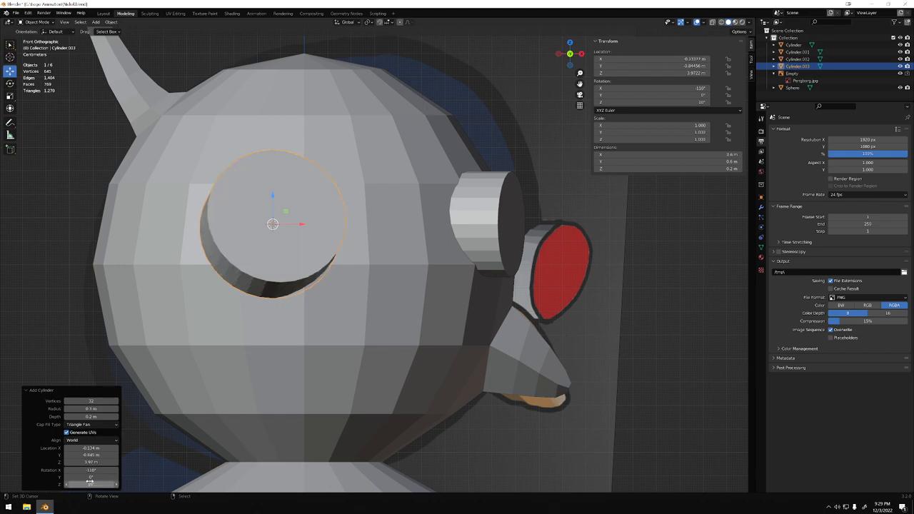
{"action": "left_click", "coordinate": [92, 484]}
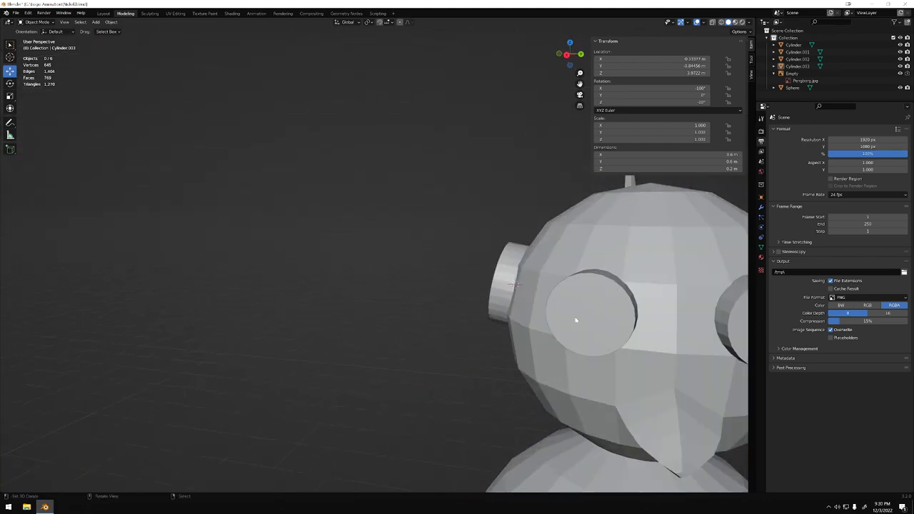
{"action": "left_click_drag", "start_coordinate": [572, 321], "coordinate": [393, 257]}
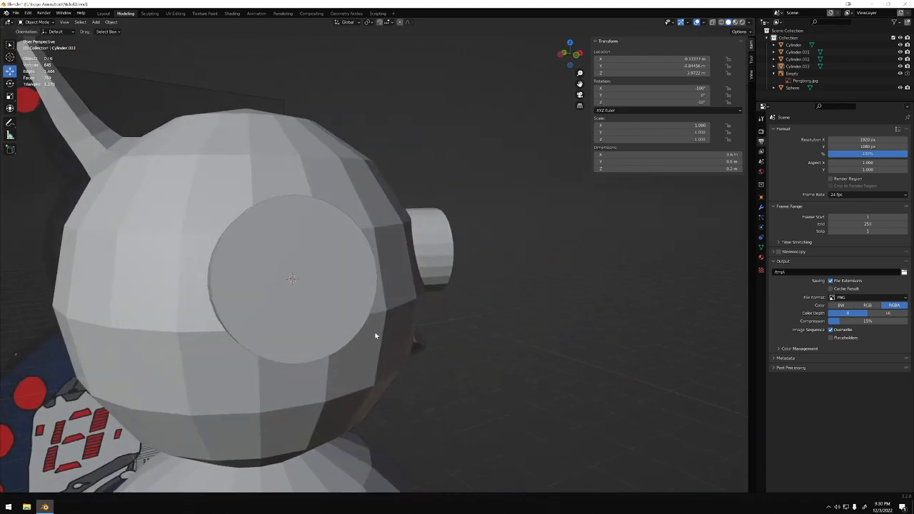
{"action": "left_click_drag", "start_coordinate": [375, 335], "coordinate": [414, 289]}
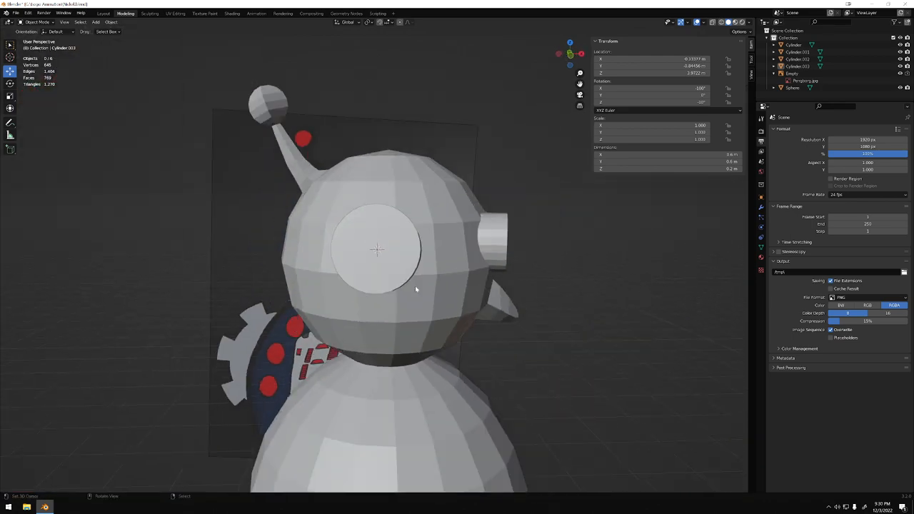
{"action": "left_click_drag", "start_coordinate": [417, 288], "coordinate": [363, 278]}
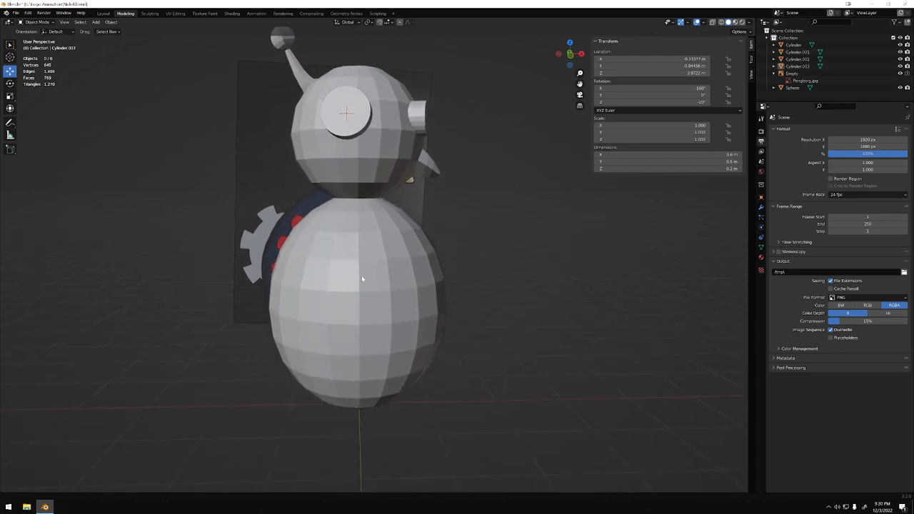
{"action": "left_click_drag", "start_coordinate": [363, 278], "coordinate": [335, 281]}
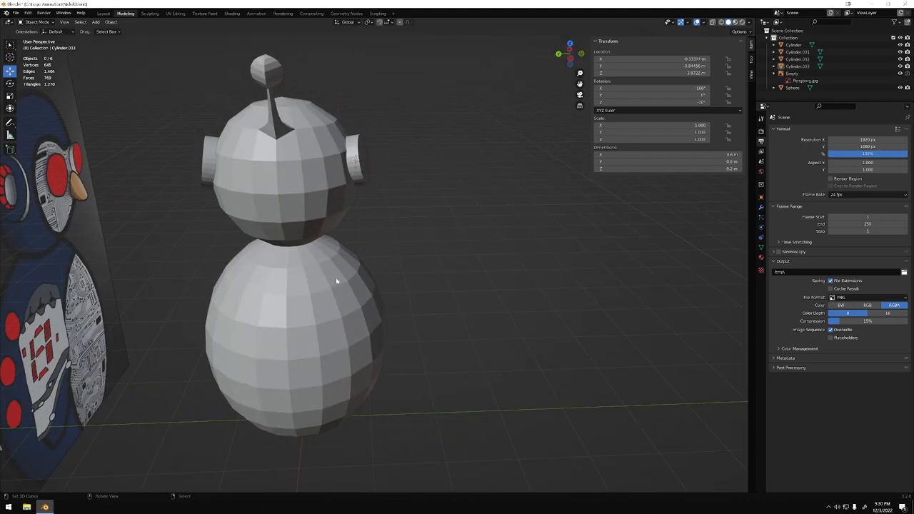
{"action": "left_click_drag", "start_coordinate": [336, 282], "coordinate": [457, 300]}
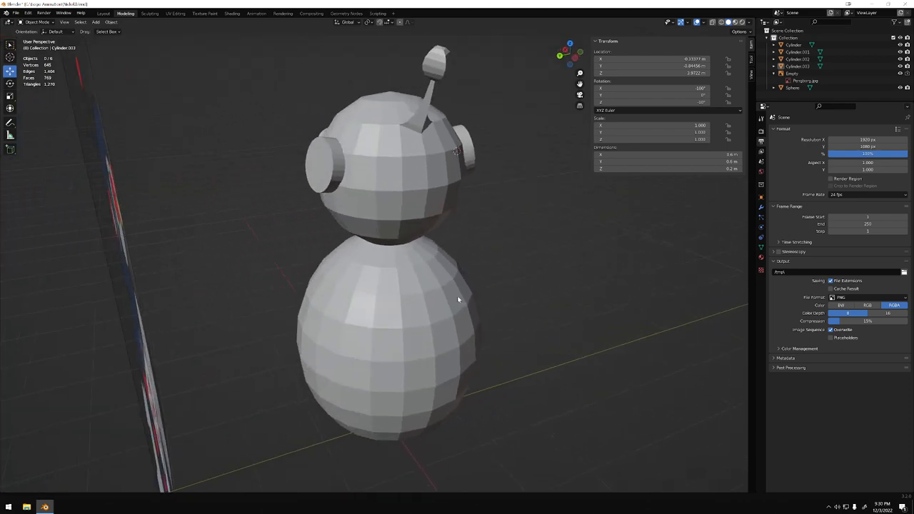
{"action": "left_click_drag", "start_coordinate": [457, 286], "coordinate": [449, 333]}
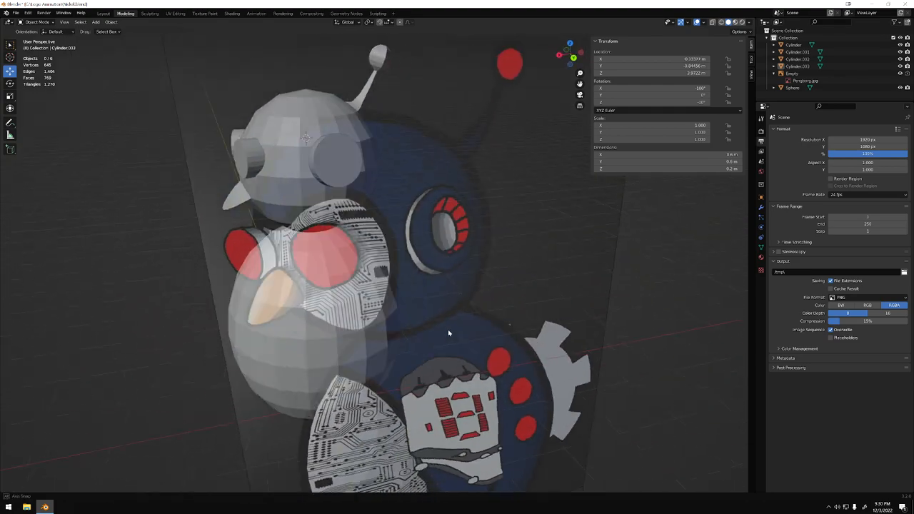
{"action": "left_click_drag", "start_coordinate": [449, 334], "coordinate": [407, 344]}
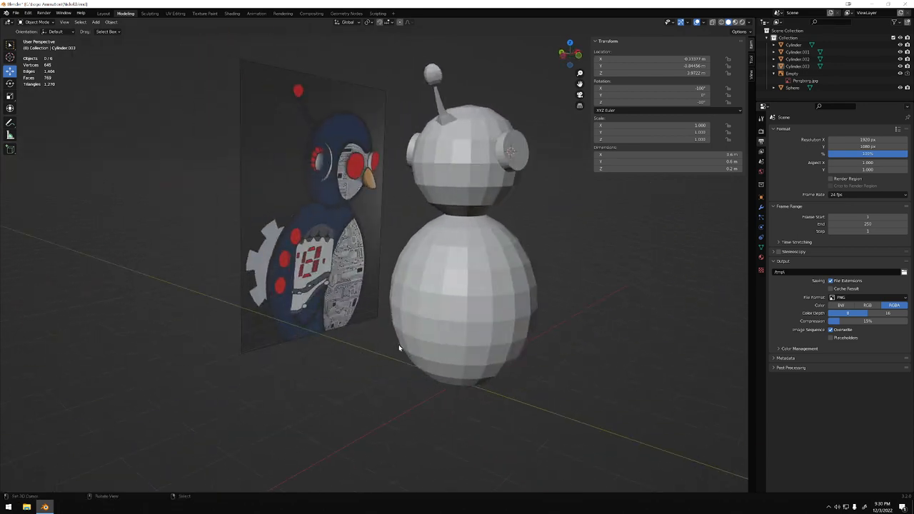
Step: Select the penguin's body sphere and enter mesh editing on it
{"action": "left_click", "coordinate": [431, 303]}
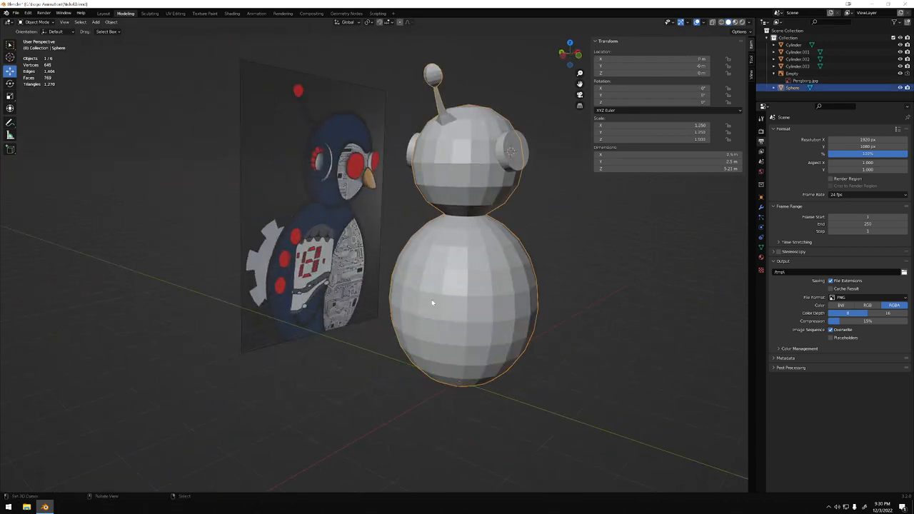
{"action": "key", "text": "Tab"}
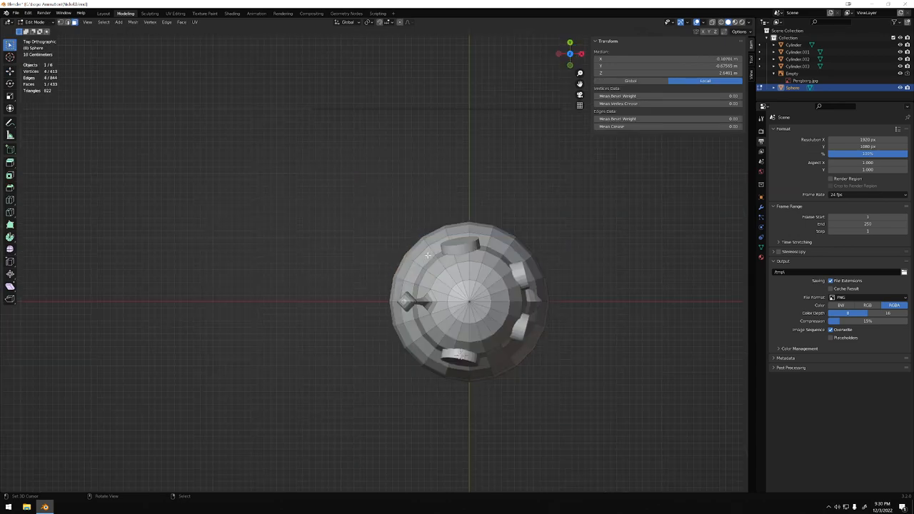
{"action": "mouse_move", "coordinate": [394, 302]}
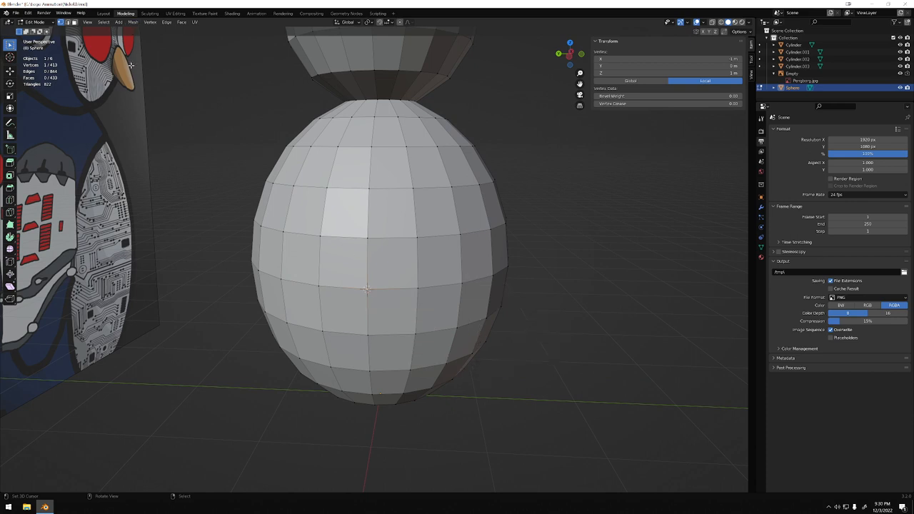
{"action": "mouse_move", "coordinate": [158, 103]}
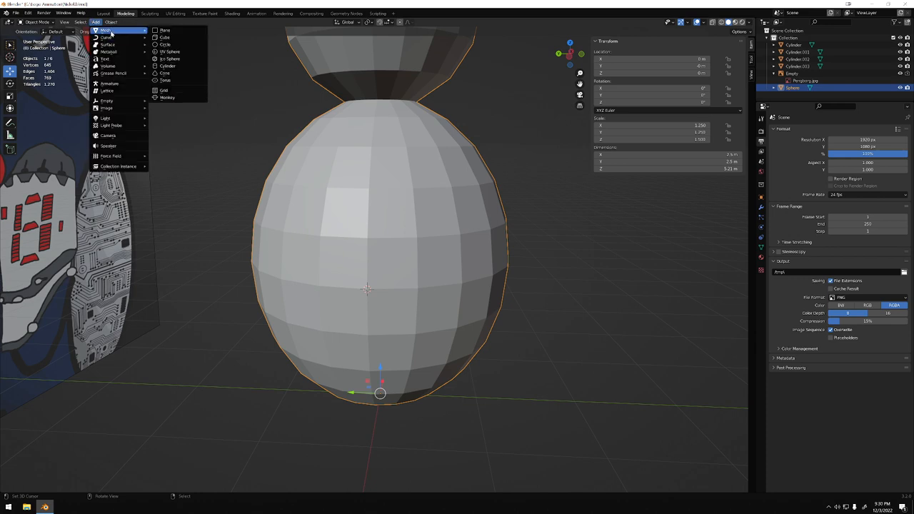
Step: Add a new cylinder for the body panel and turn the view toward the penguin's back
{"action": "left_click", "coordinate": [167, 65]}
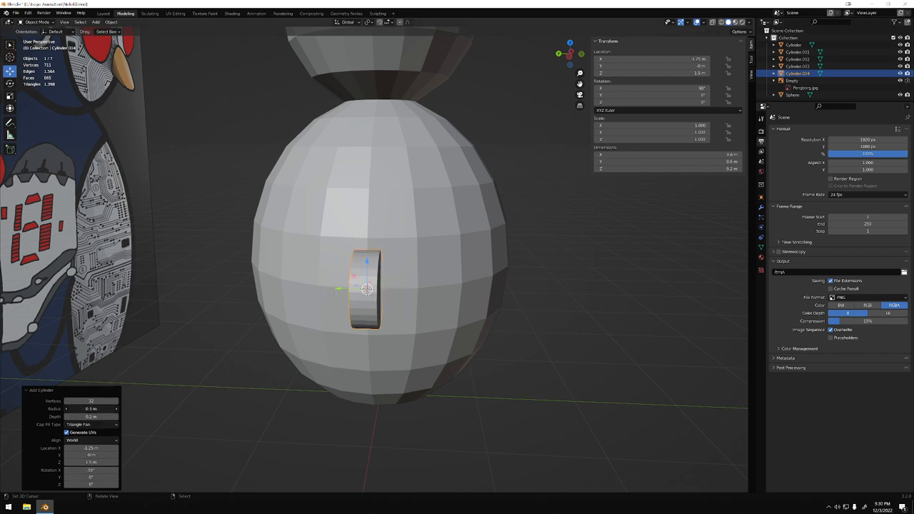
{"action": "left_click_drag", "start_coordinate": [89, 408], "coordinate": [107, 409]}
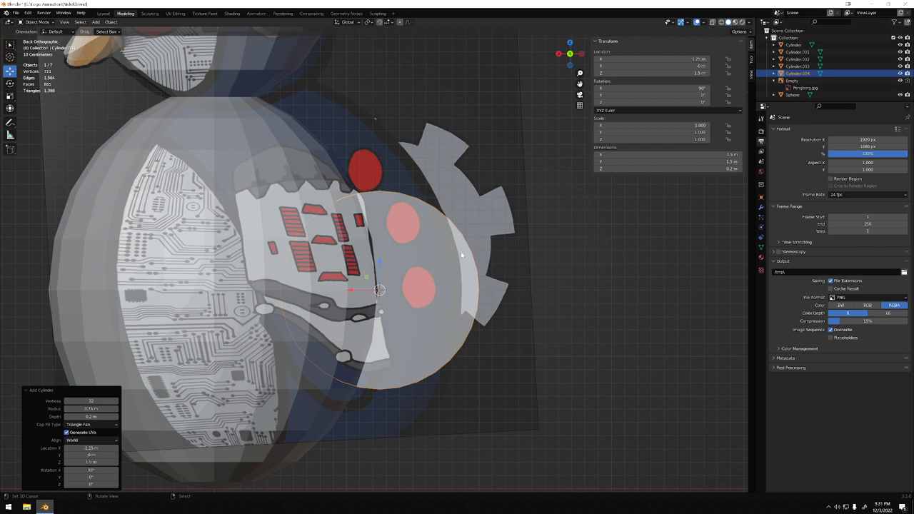
{"action": "mouse_move", "coordinate": [403, 157]}
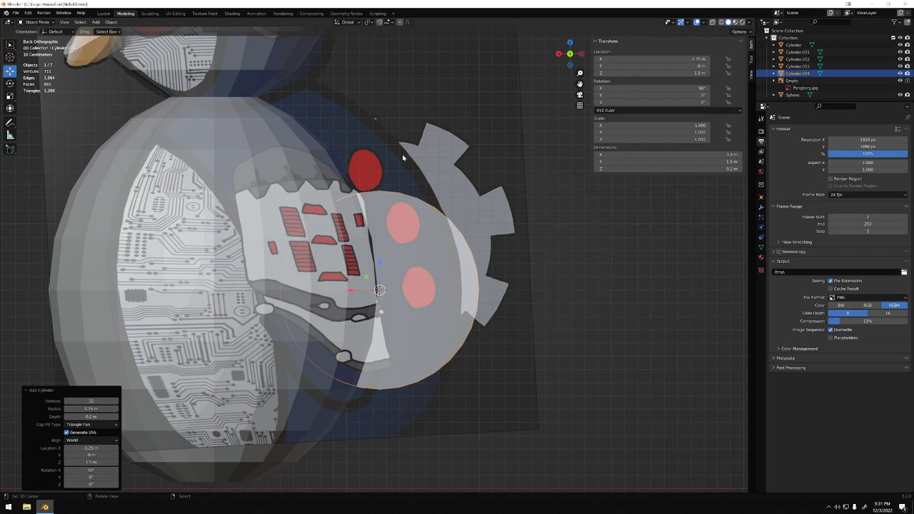
{"action": "mouse_move", "coordinate": [403, 231]}
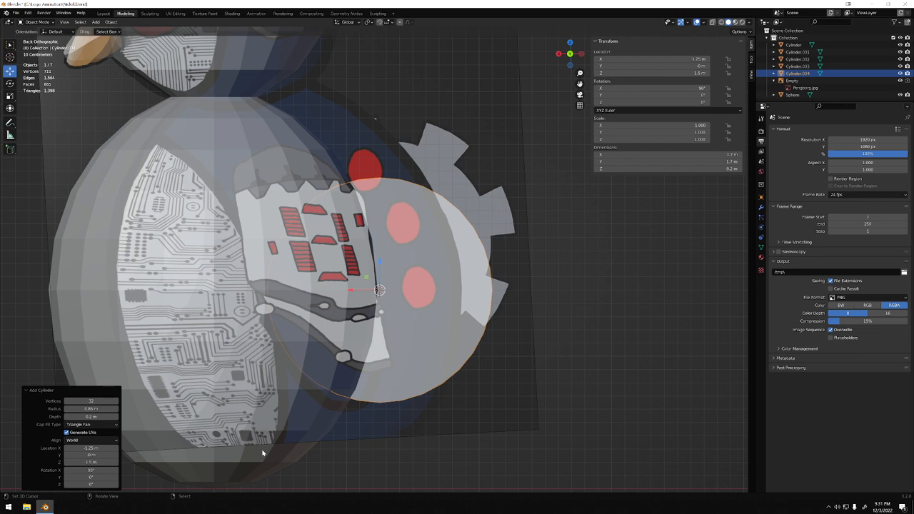
{"action": "mouse_move", "coordinate": [166, 500]}
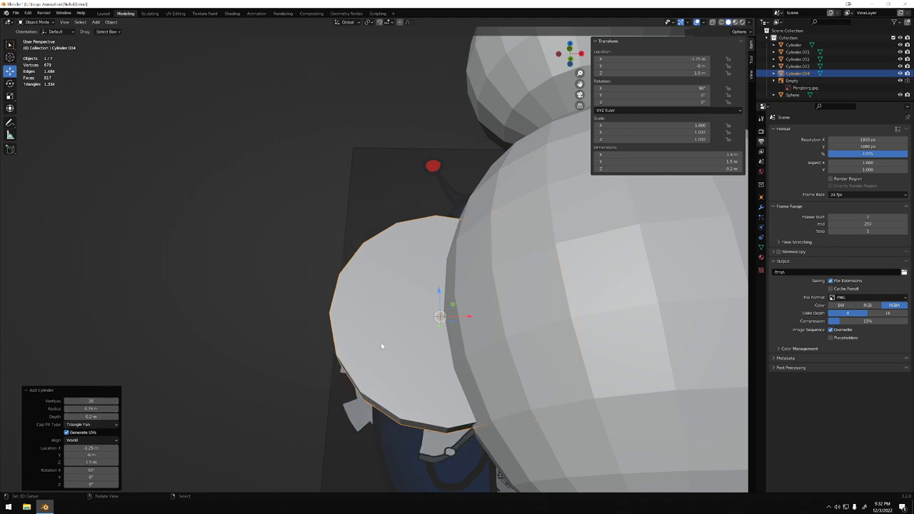
{"action": "key", "text": "Tab"}
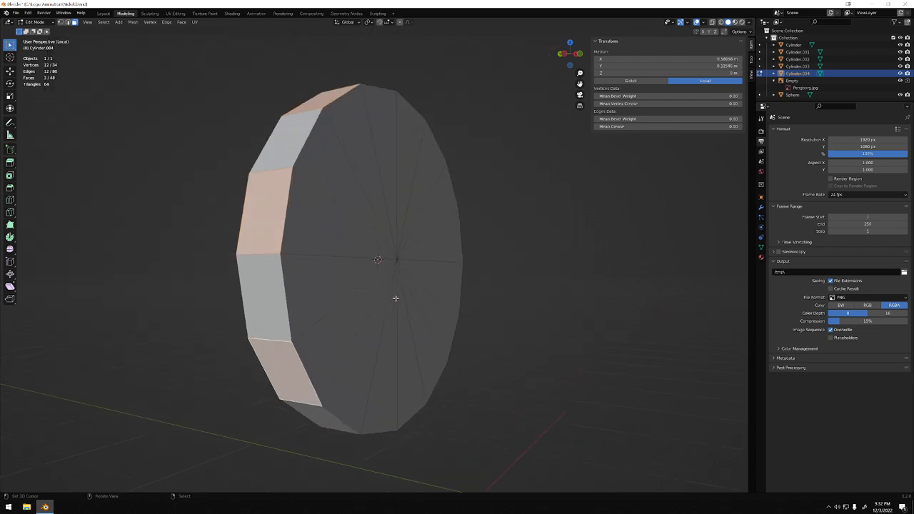
{"action": "left_click_drag", "start_coordinate": [393, 285], "coordinate": [293, 314]}
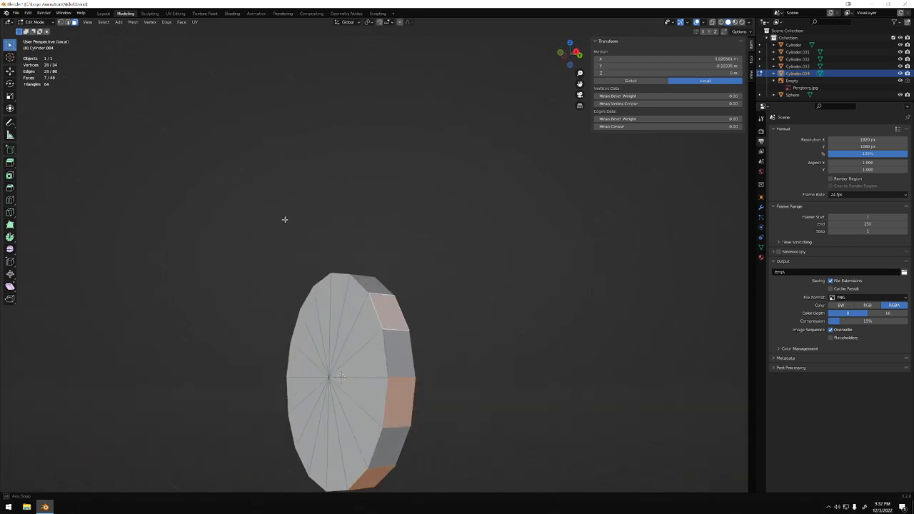
{"action": "left_click_drag", "start_coordinate": [357, 379], "coordinate": [383, 315]}
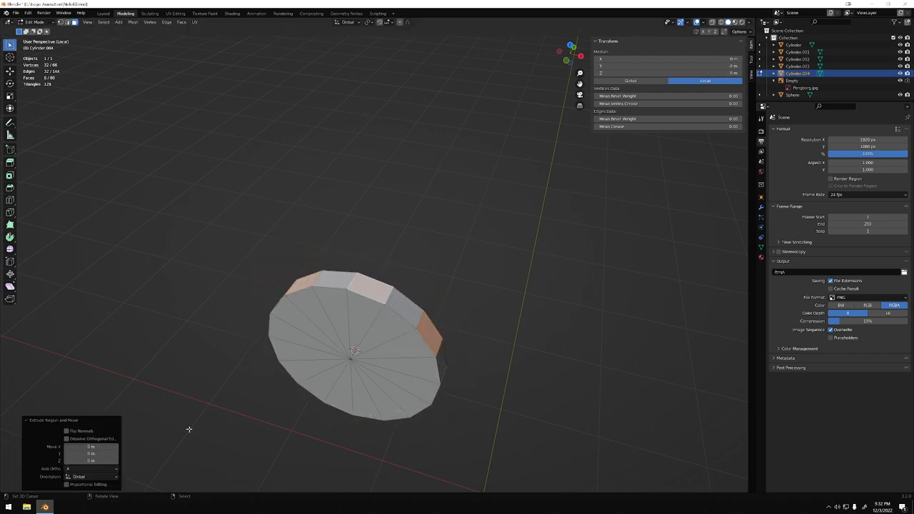
Step: Set the extrude orientation in the Extrude Region panel and adjust the rim extrusion settings
{"action": "left_click", "coordinate": [91, 477]}
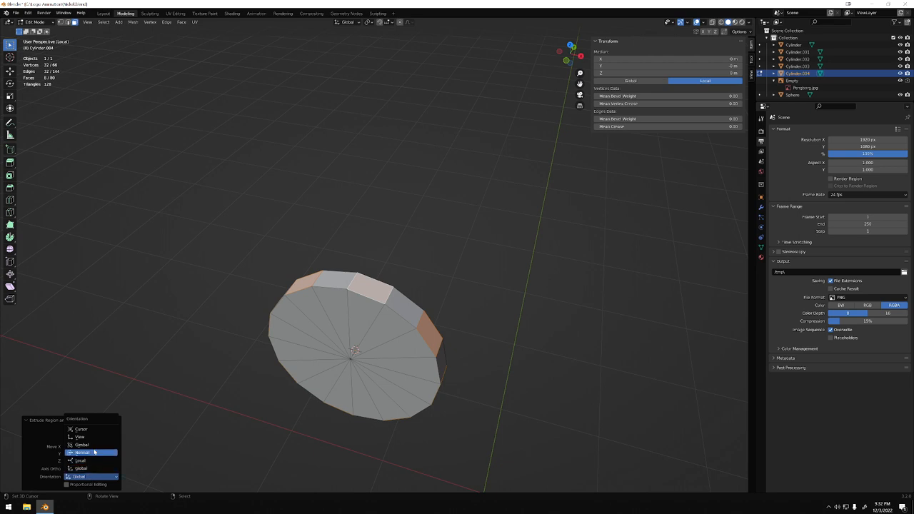
{"action": "left_click", "coordinate": [83, 453]}
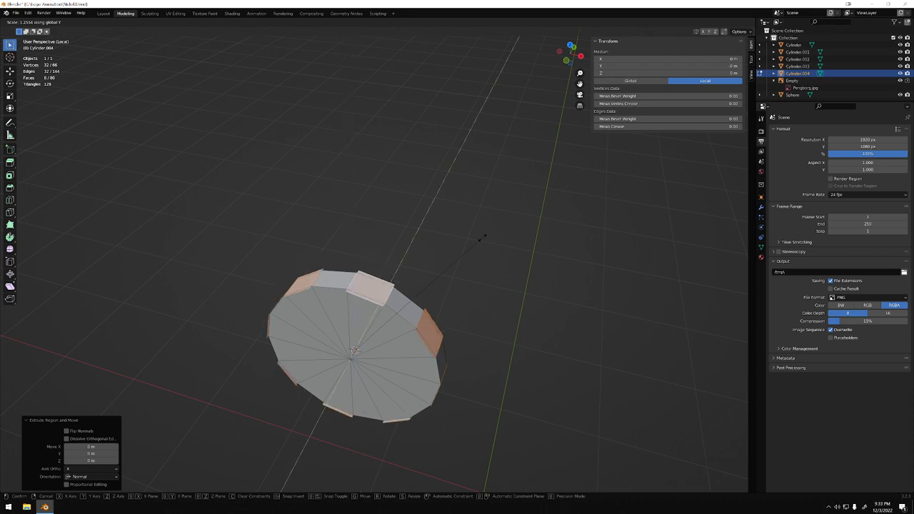
{"action": "left_click", "coordinate": [357, 350]}
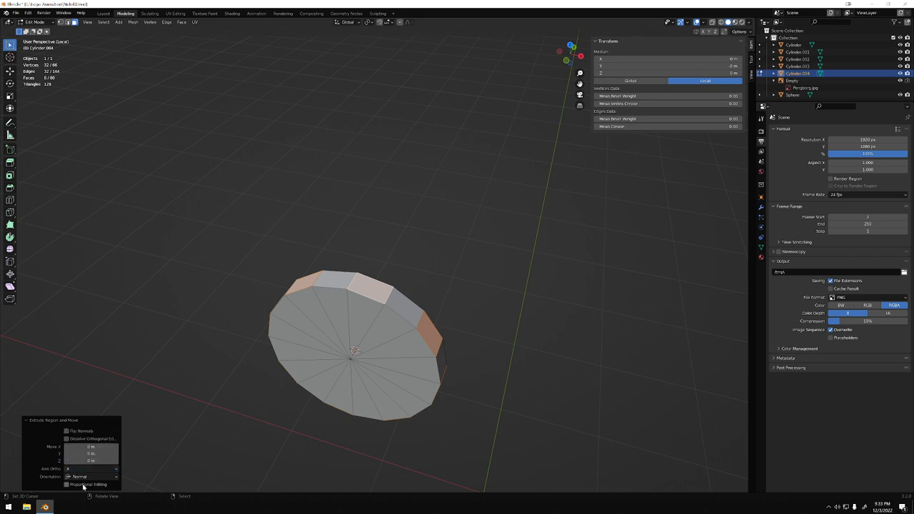
{"action": "mouse_move", "coordinate": [93, 477]}
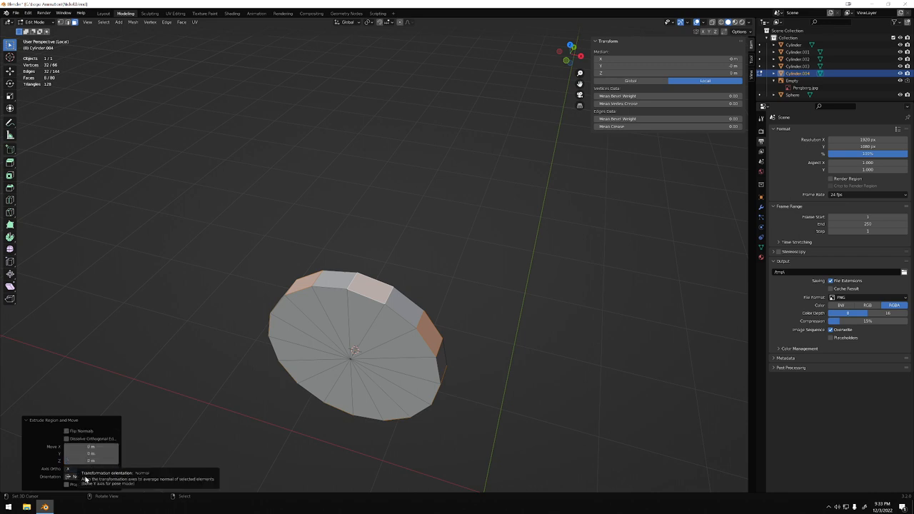
{"action": "left_click", "coordinate": [89, 477]}
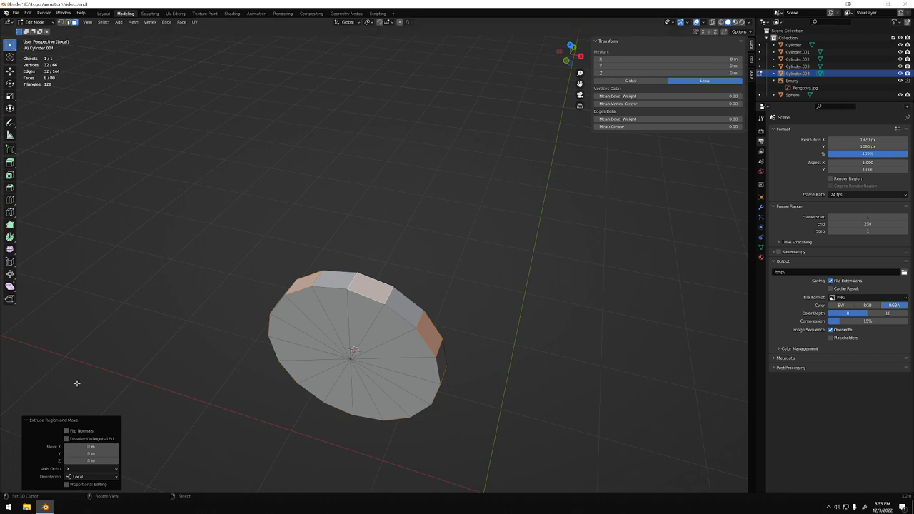
{"action": "mouse_move", "coordinate": [225, 486]}
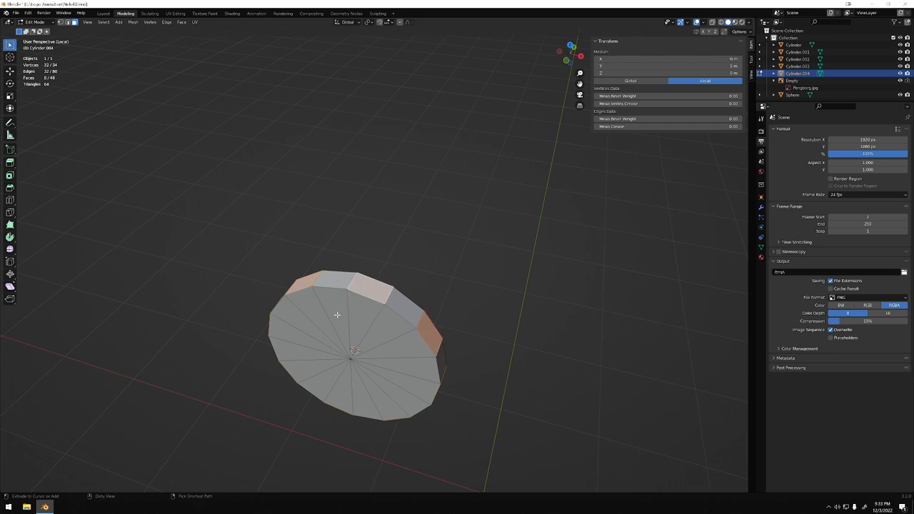
{"action": "mouse_move", "coordinate": [166, 23]}
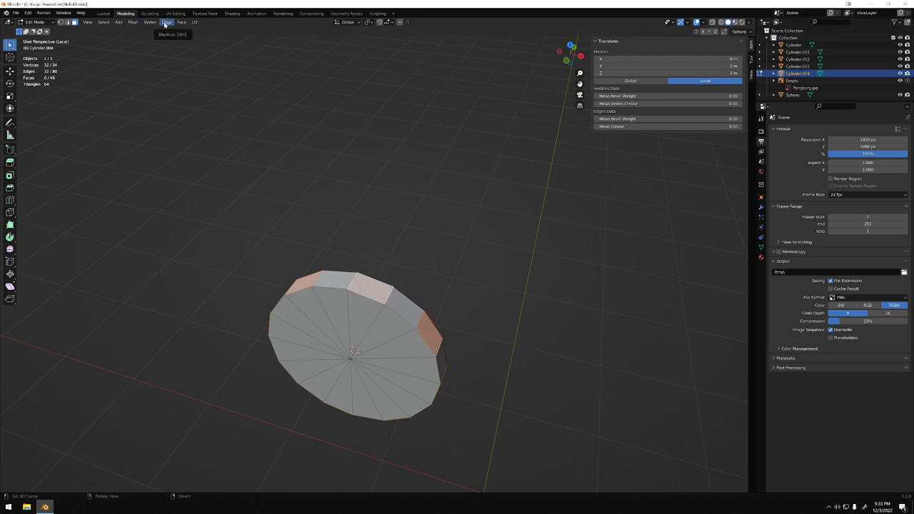
Step: Apply a Face-menu operation to the disc's rim and bring up the eye reference image
{"action": "left_click", "coordinate": [181, 23]}
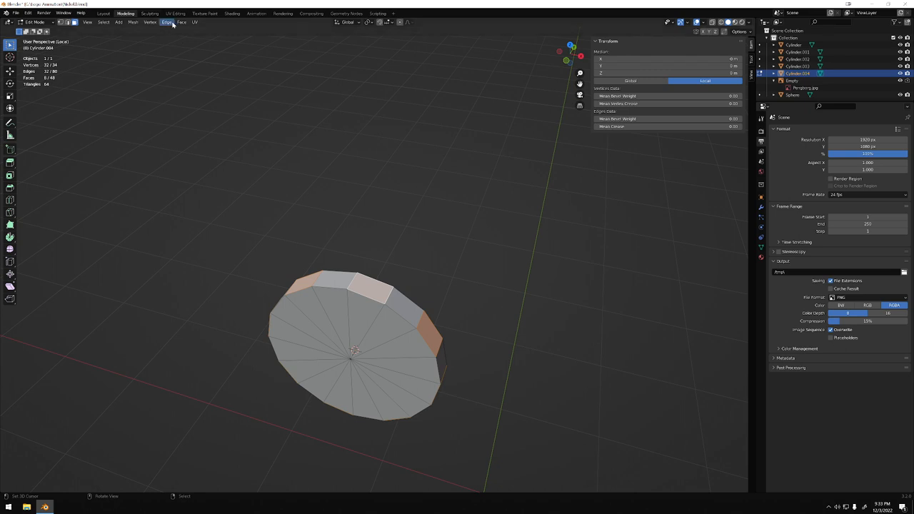
{"action": "left_click", "coordinate": [182, 23]}
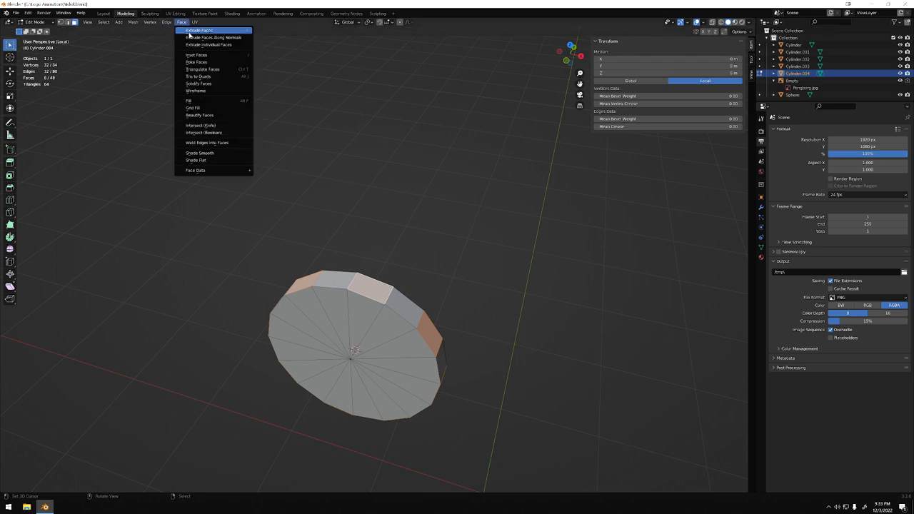
{"action": "left_click", "coordinate": [200, 32]}
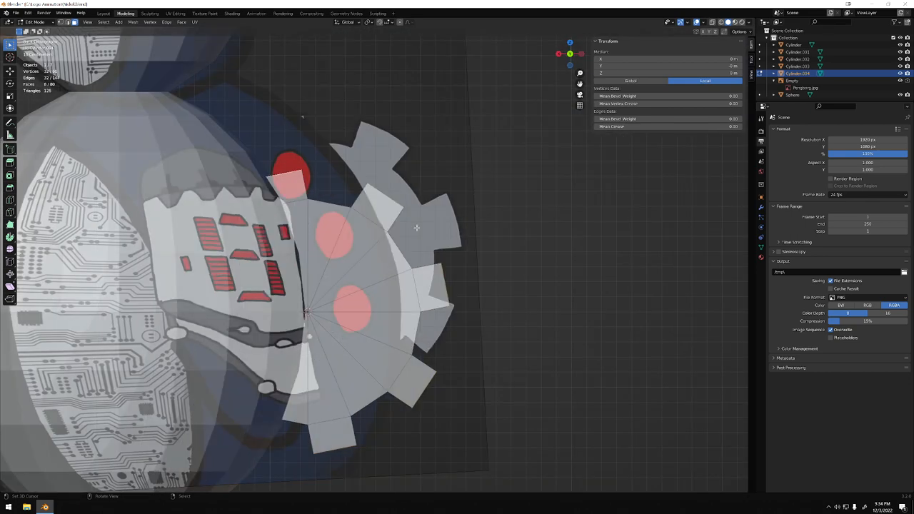
{"action": "mouse_move", "coordinate": [283, 271]}
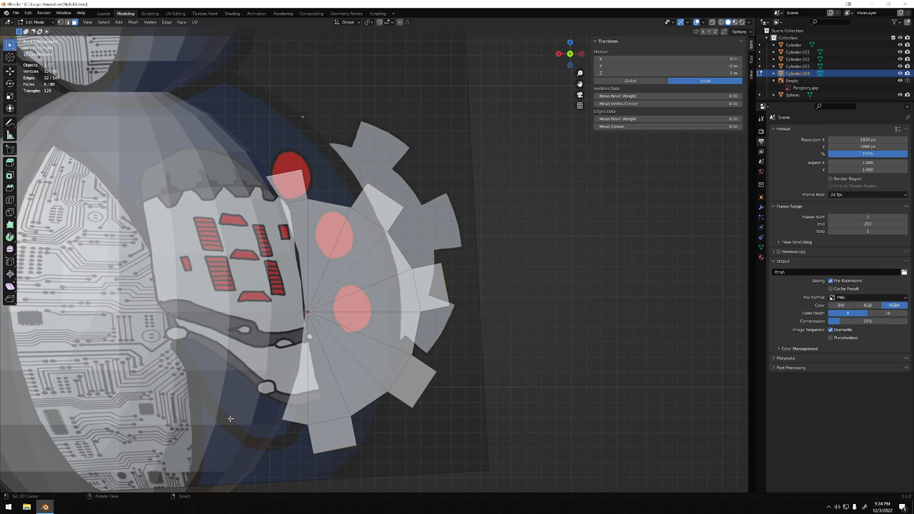
{"action": "mouse_move", "coordinate": [380, 108]}
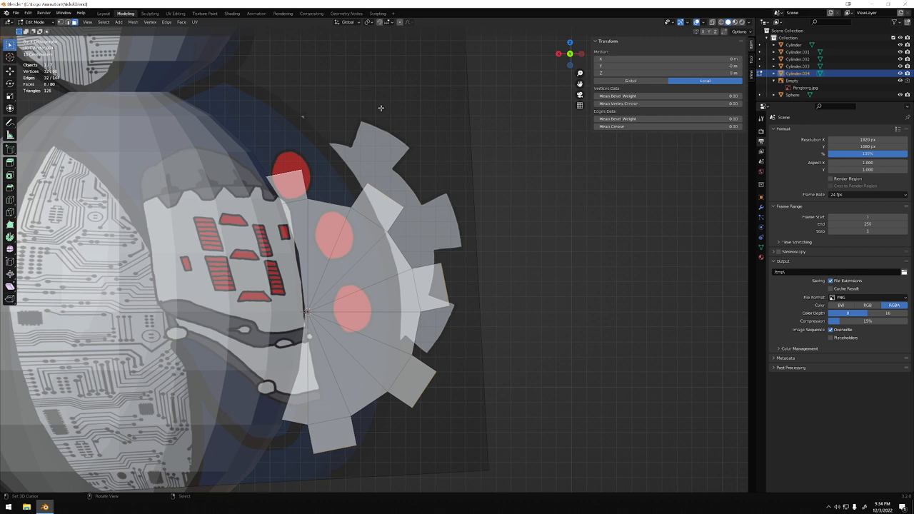
{"action": "left_click", "coordinate": [798, 74]}
{"action": "type", "text": "Gear"}
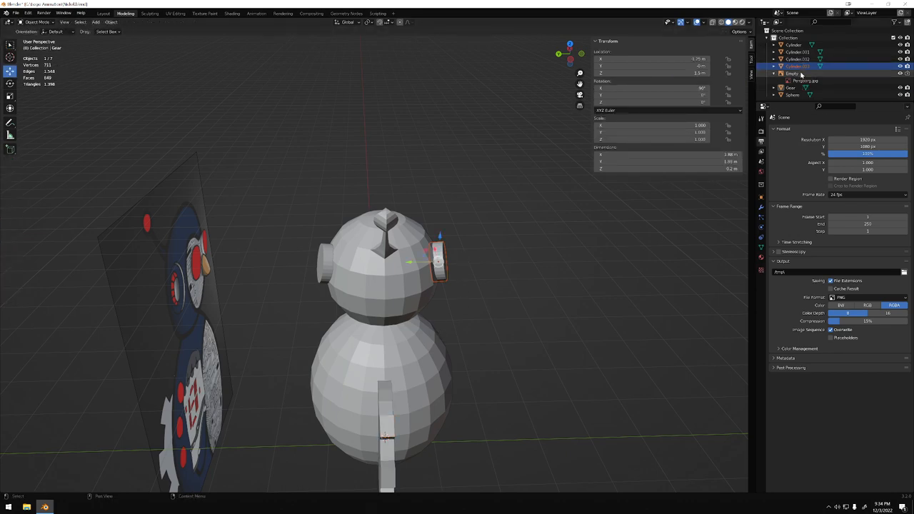
Step: Rename the first eye-rim cylinder in the Outliner to an Eye name
{"action": "left_click", "coordinate": [797, 66]}
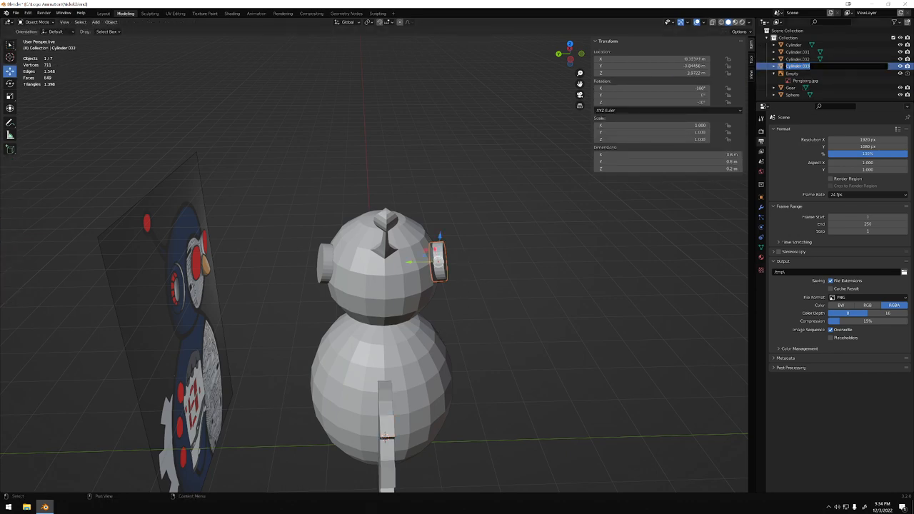
{"action": "double_click", "coordinate": [799, 66]}
{"action": "type", "text": "R Ear"}
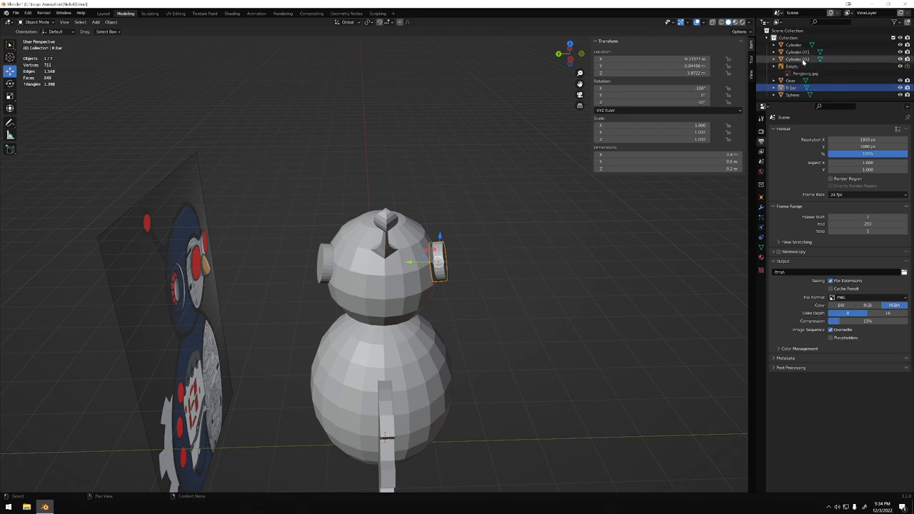
{"action": "left_click", "coordinate": [797, 59]}
{"action": "type", "text": "Ear L"}
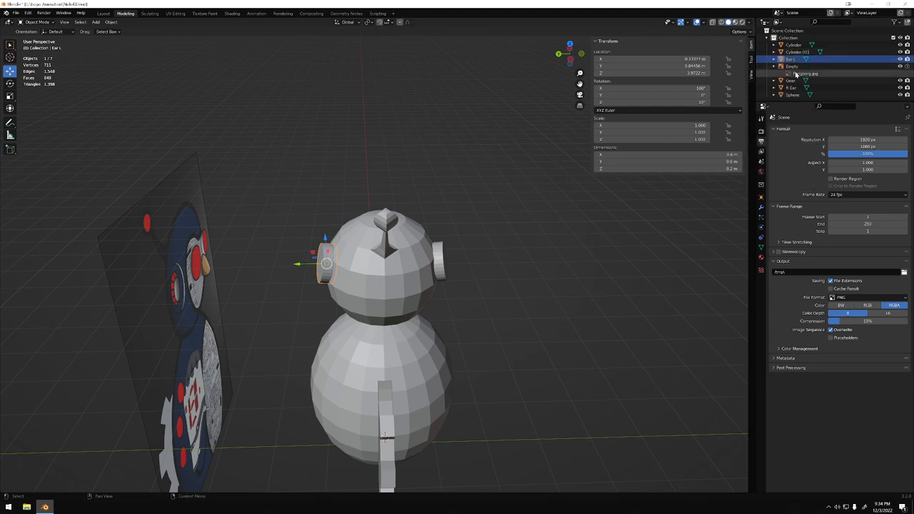
{"action": "left_click", "coordinate": [792, 88]}
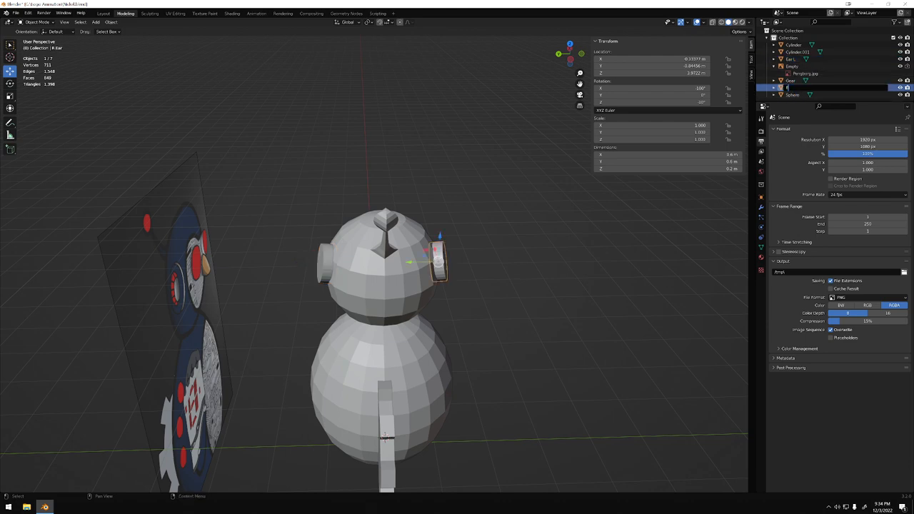
Step: Rename the second eye-rim cylinder to an Eye name and reselect the renamed eye objects
{"action": "left_click", "coordinate": [791, 66]}
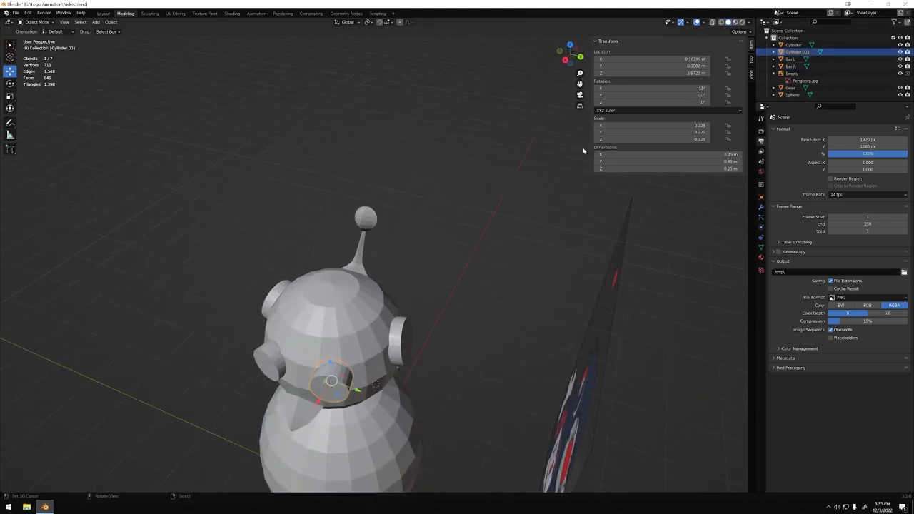
{"action": "left_click", "coordinate": [799, 52]}
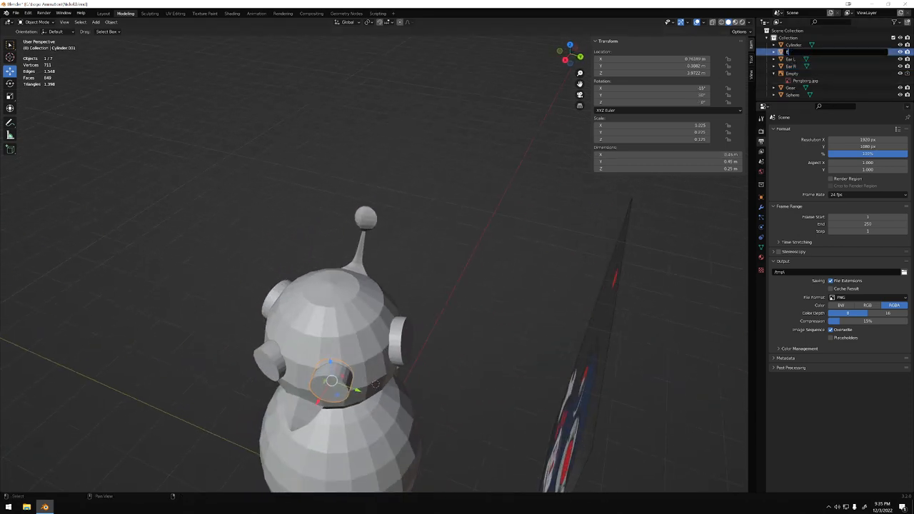
{"action": "left_click", "coordinate": [792, 80]}
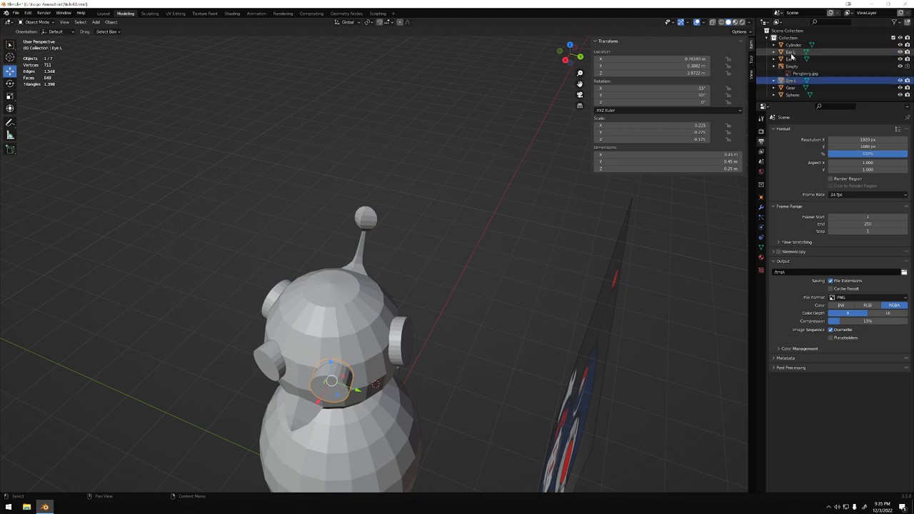
{"action": "left_click", "coordinate": [793, 44]}
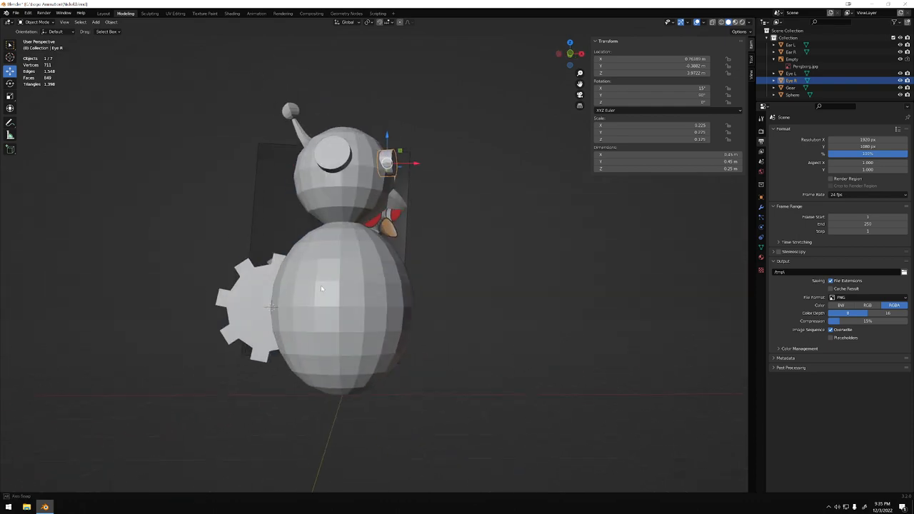
{"action": "left_click_drag", "start_coordinate": [322, 285], "coordinate": [360, 327]}
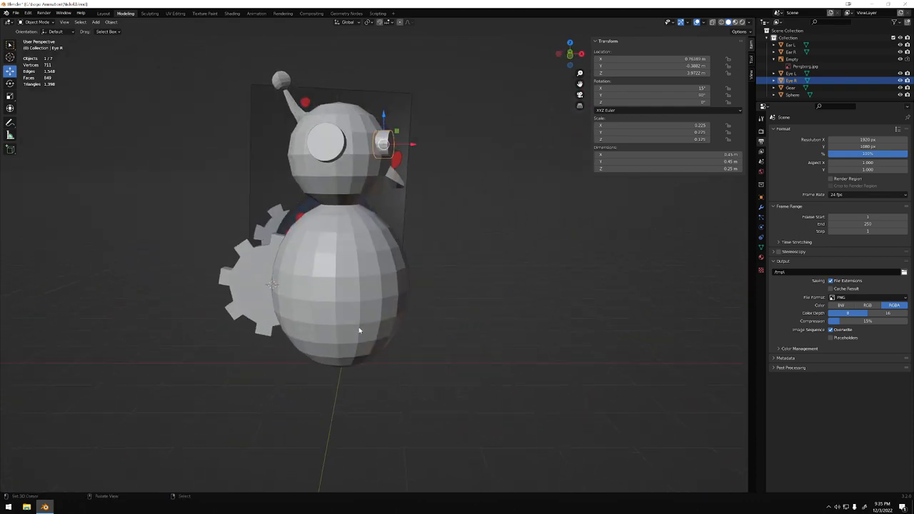
{"action": "left_click_drag", "start_coordinate": [360, 331], "coordinate": [371, 350]}
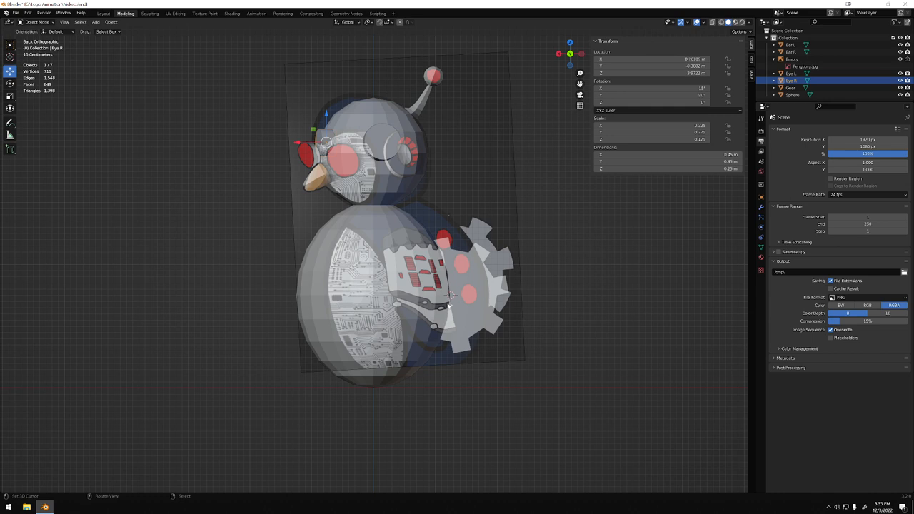
{"action": "left_click", "coordinate": [791, 60]}
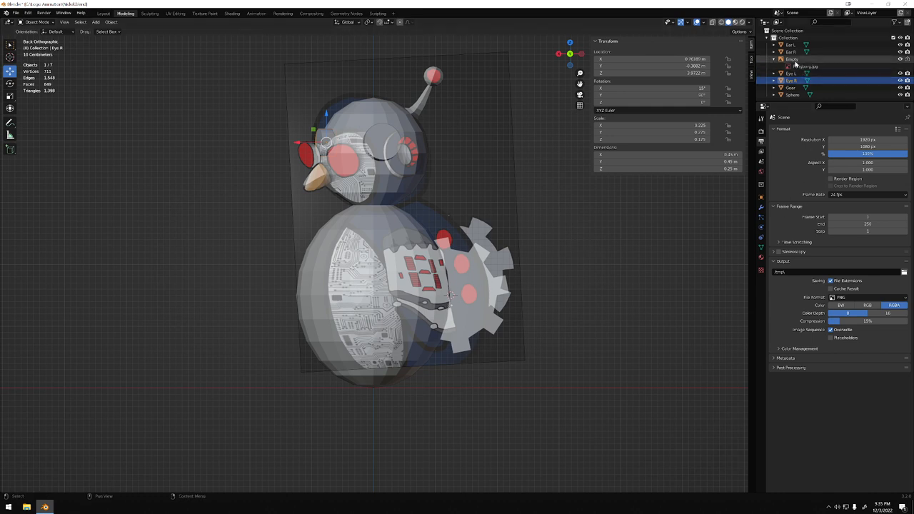
{"action": "left_click", "coordinate": [791, 60]}
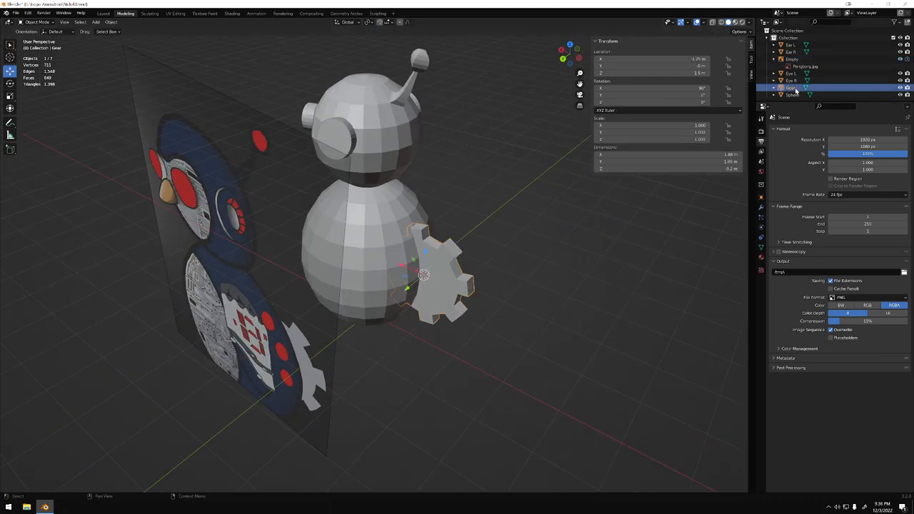
Step: Move, scale and rotate the cog gear to match the back reference in see-through view
{"action": "key", "text": "g"}
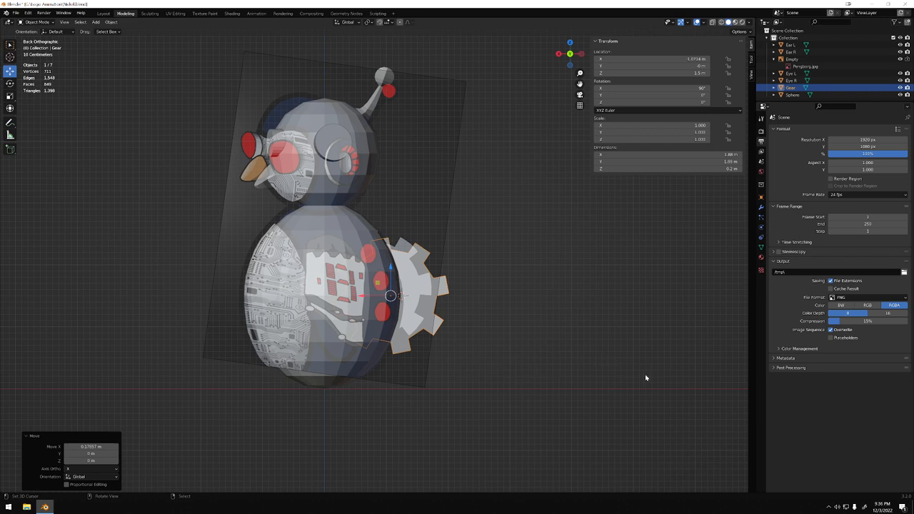
{"action": "key", "text": "s"}
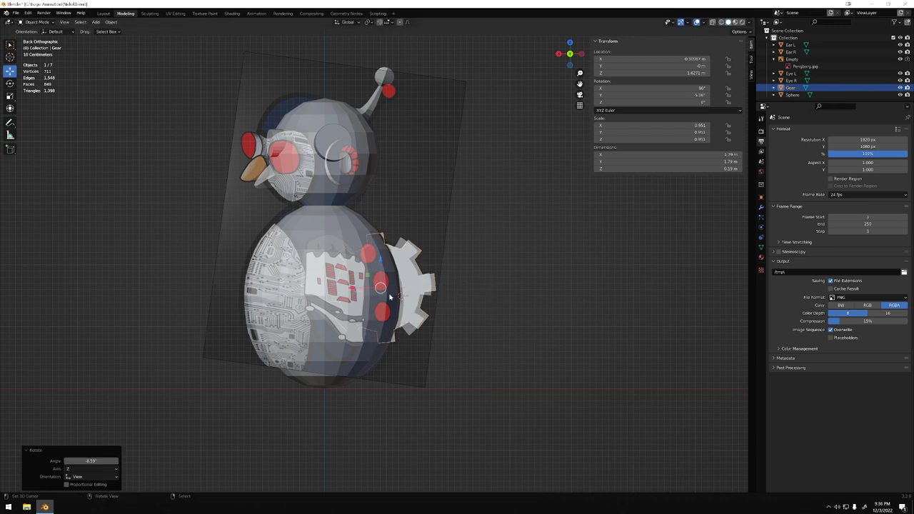
{"action": "left_click_drag", "start_coordinate": [357, 250], "coordinate": [506, 285]}
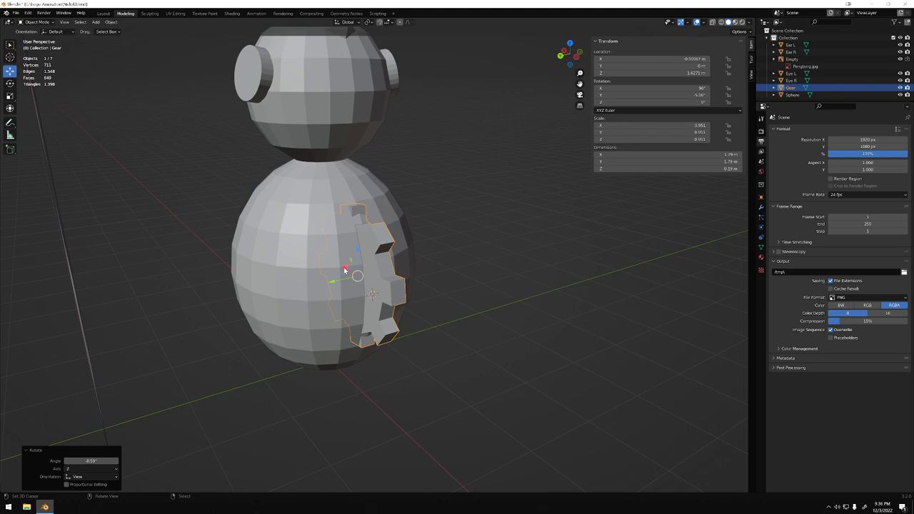
{"action": "key", "text": "g"}
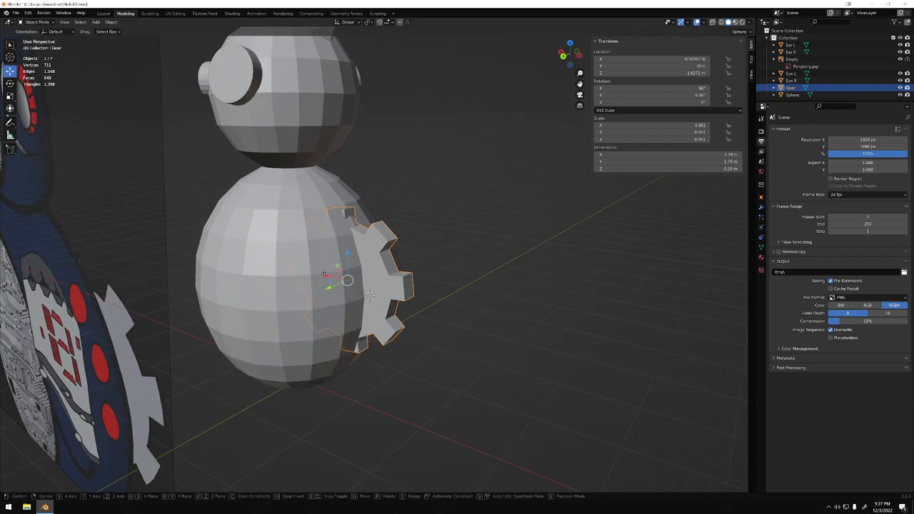
{"action": "left_click_drag", "start_coordinate": [346, 278], "coordinate": [328, 275]}
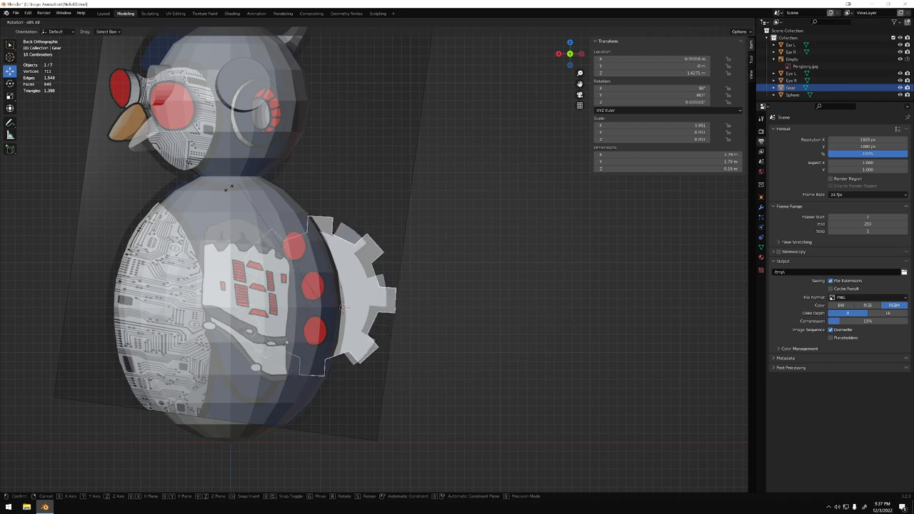
{"action": "mouse_move", "coordinate": [458, 322]}
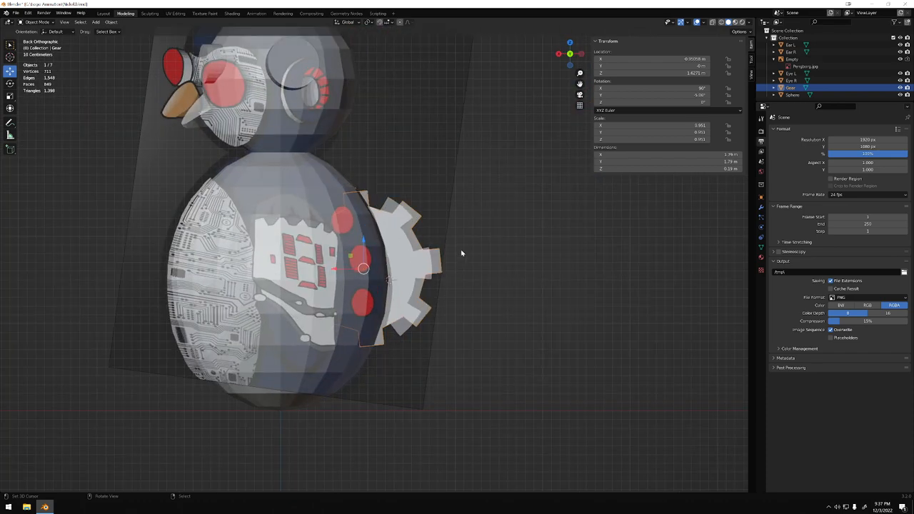
{"action": "left_click", "coordinate": [793, 94]}
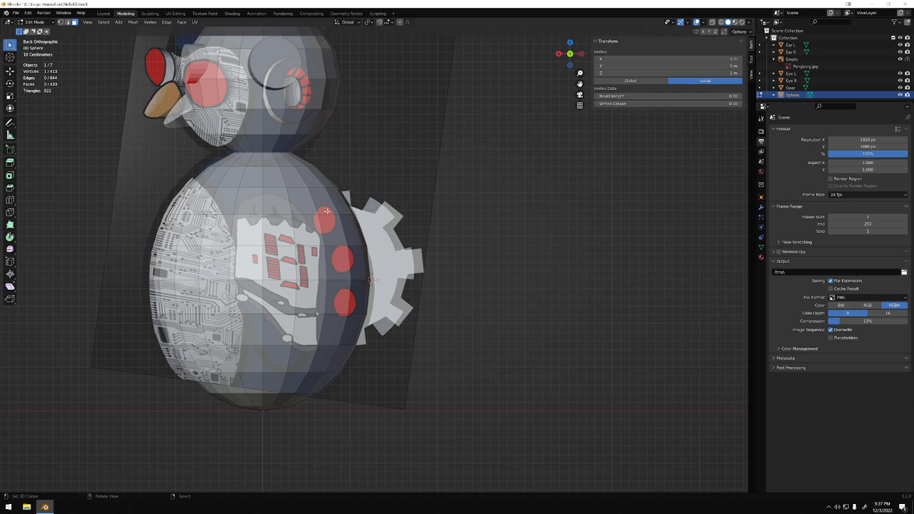
{"action": "mouse_move", "coordinate": [257, 194]}
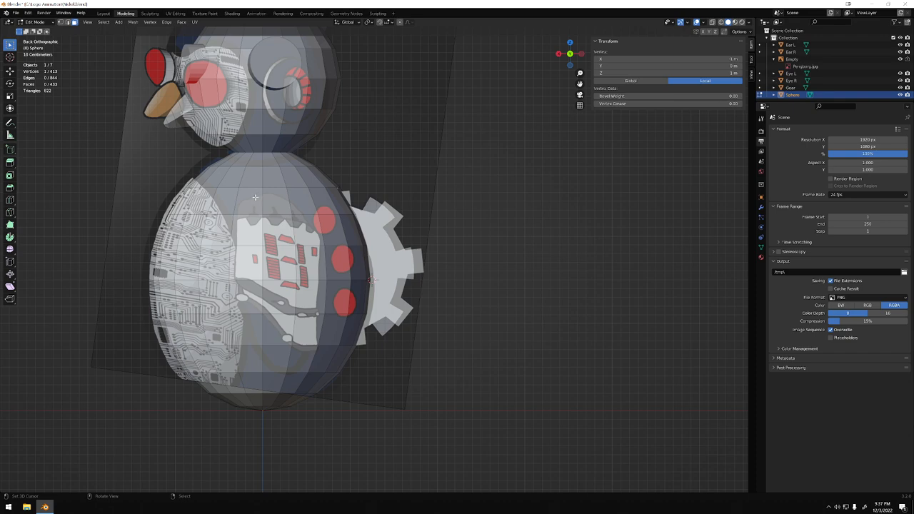
{"action": "mouse_move", "coordinate": [264, 197]}
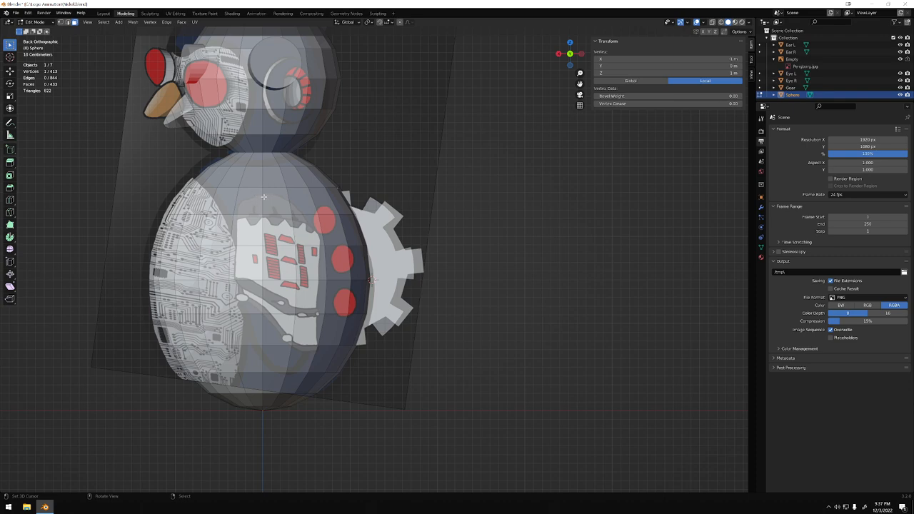
{"action": "mouse_move", "coordinate": [256, 282]}
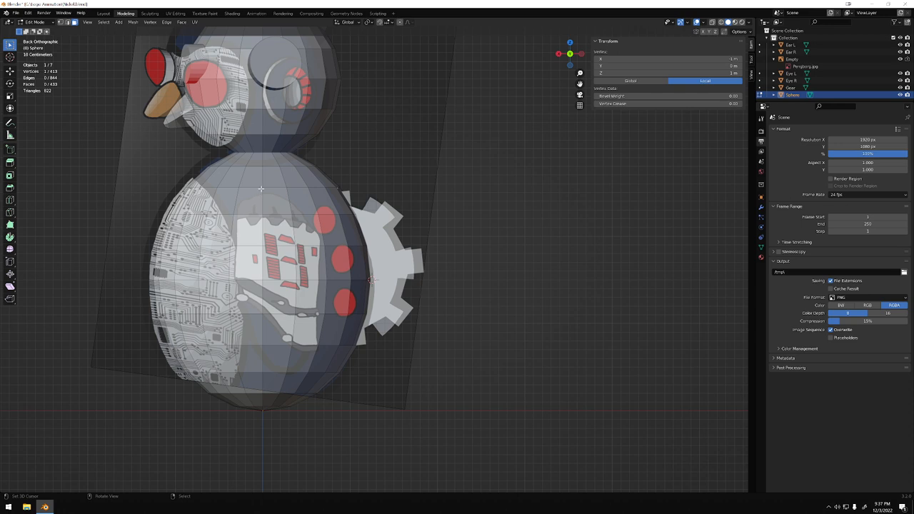
Step: Move a body mesh vertex so the outline follows the reference silhouette
{"action": "left_click", "coordinate": [246, 200]}
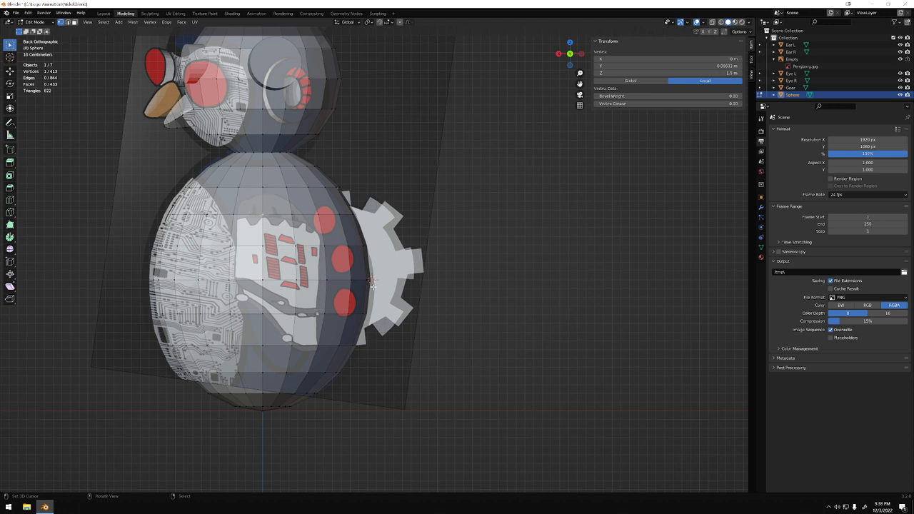
{"action": "mouse_move", "coordinate": [331, 249]}
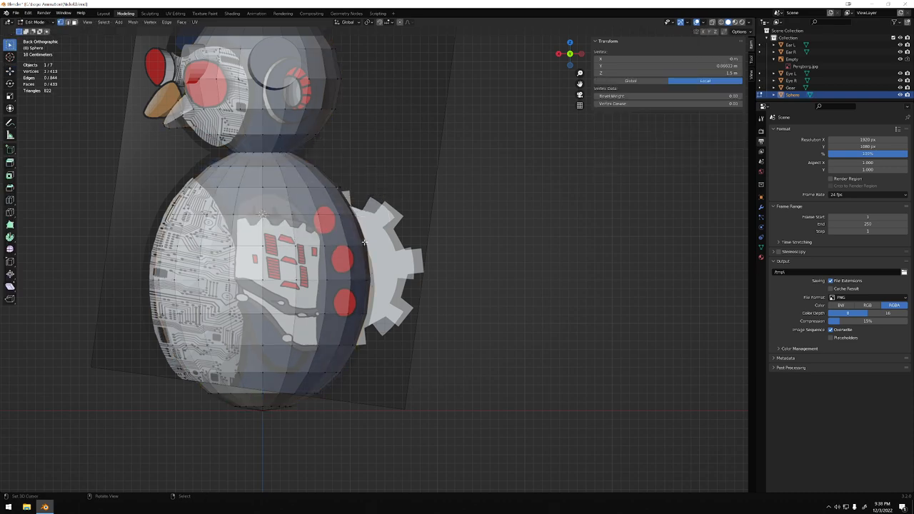
Step: Leave Edit Mode and add a new cube from Add > Mesh for the chest panel
{"action": "left_click", "coordinate": [36, 23]}
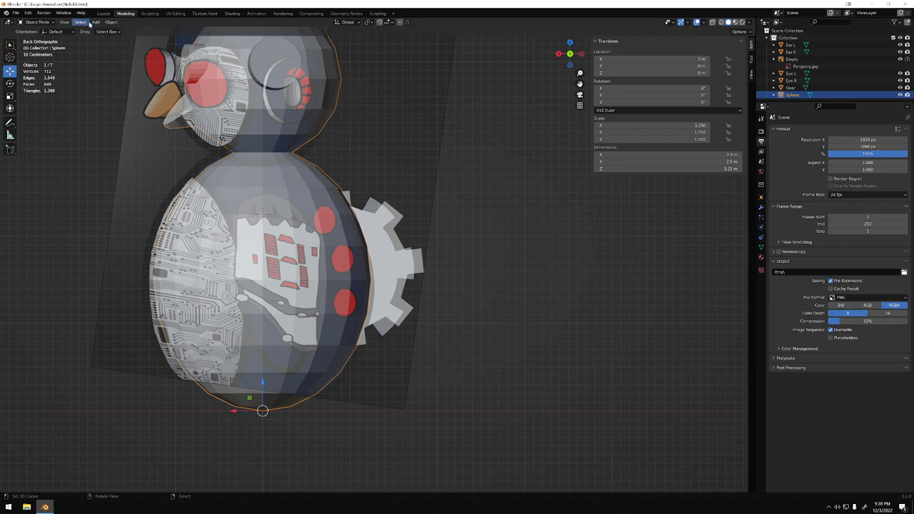
{"action": "left_click", "coordinate": [94, 23]}
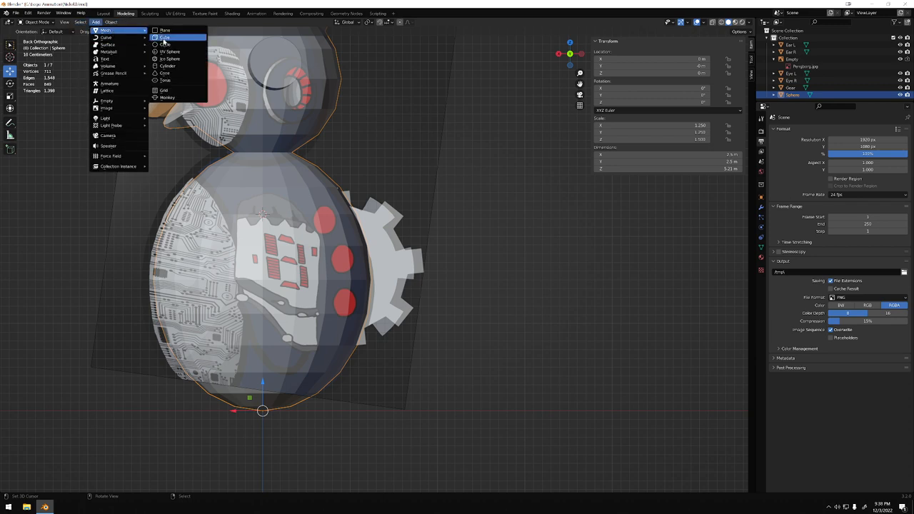
{"action": "left_click", "coordinate": [165, 37]}
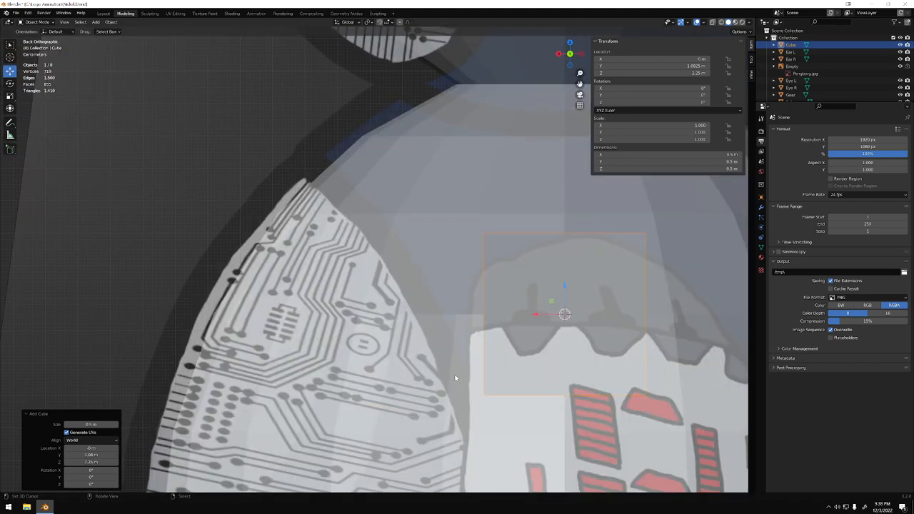
{"action": "mouse_move", "coordinate": [535, 395]}
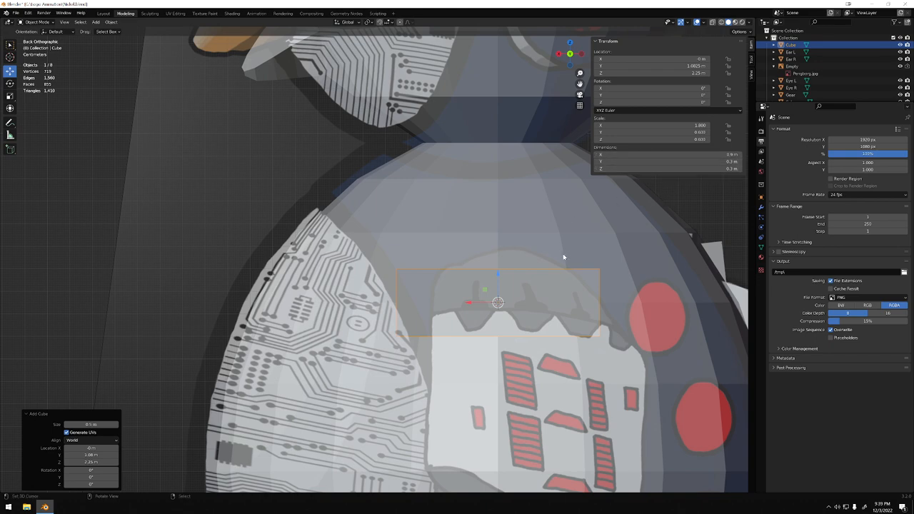
Step: Switch off X-ray shading and orbit to check the flat block jutting from the body's side
{"action": "left_click", "coordinate": [650, 58]}
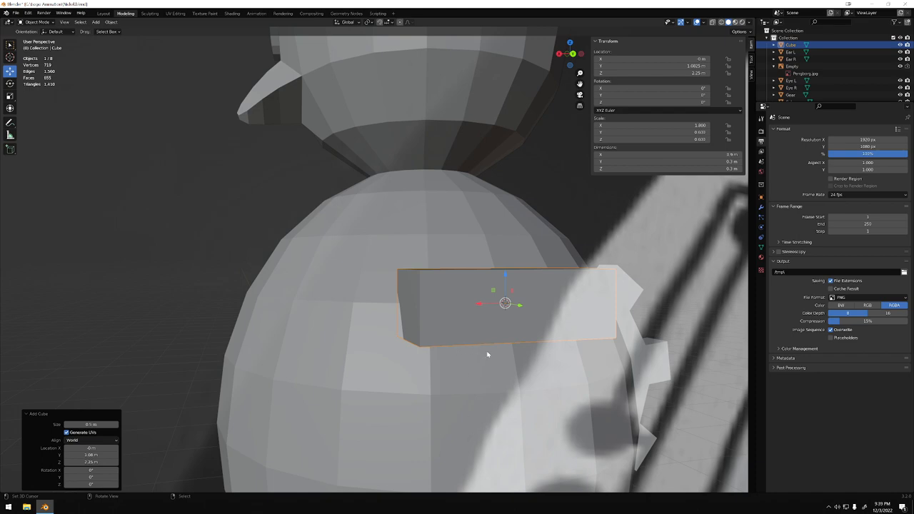
{"action": "left_click_drag", "start_coordinate": [489, 354], "coordinate": [493, 397]}
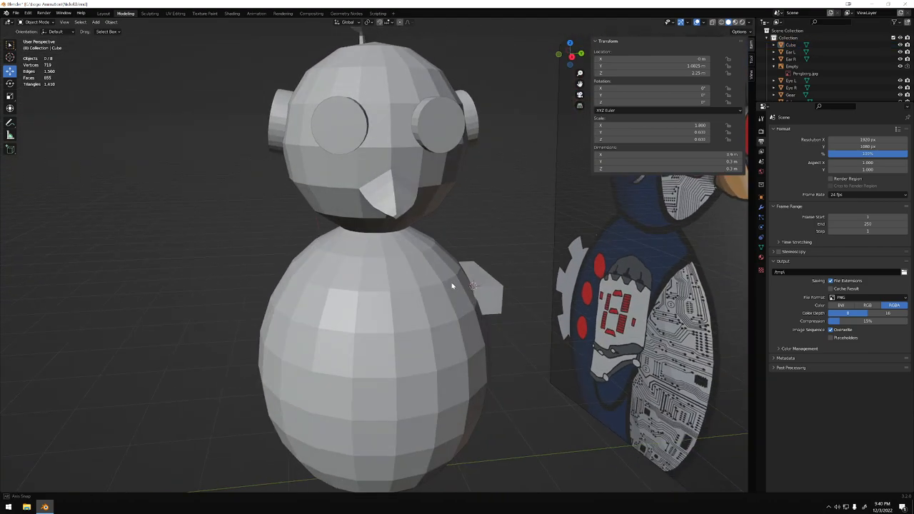
{"action": "left_click_drag", "start_coordinate": [452, 285], "coordinate": [563, 288]}
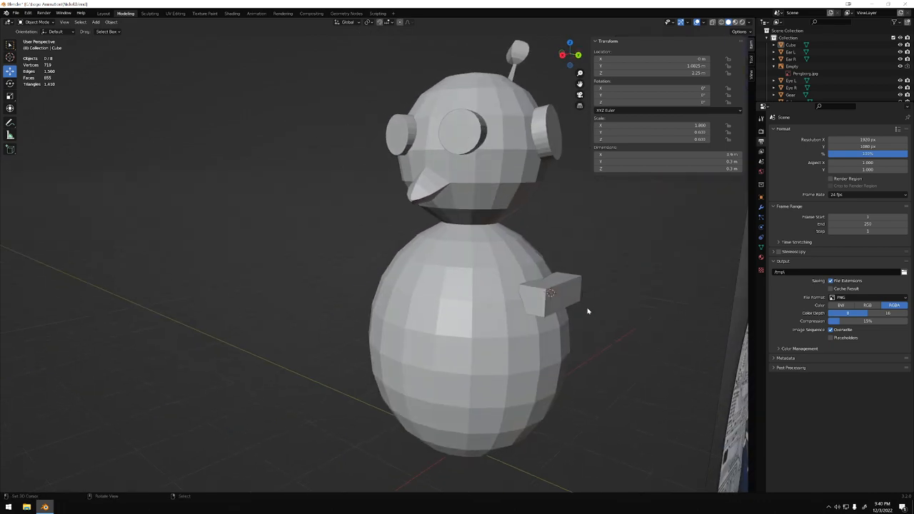
Step: Edit the block's mesh and extrude its outer face into a long arm bar
{"action": "key", "text": "Tab"}
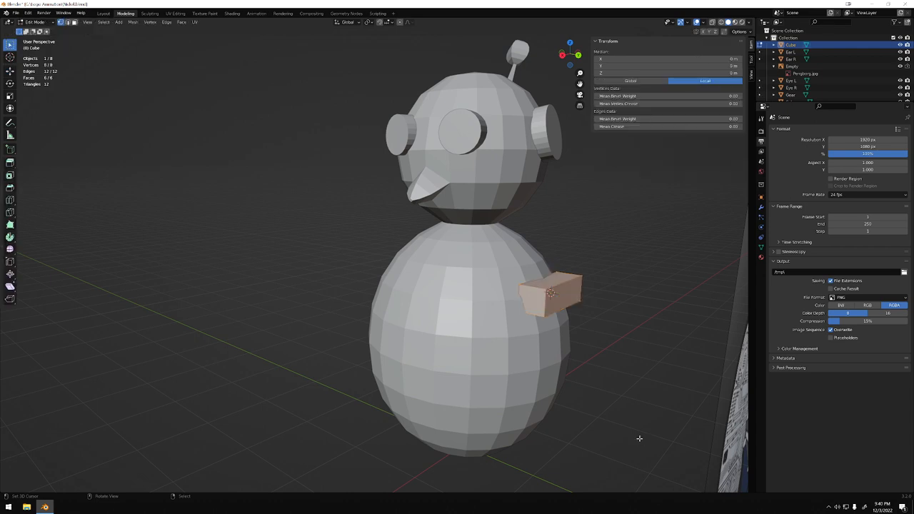
{"action": "mouse_move", "coordinate": [577, 301]}
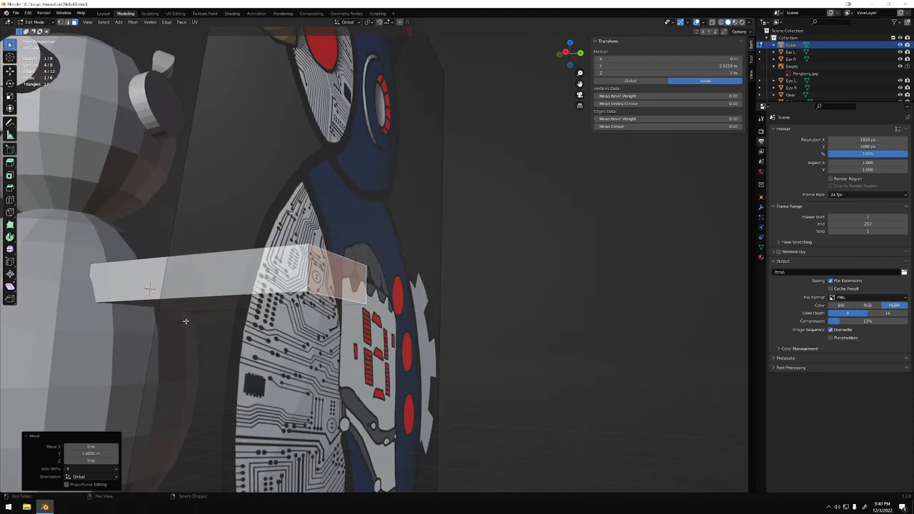
{"action": "left_click_drag", "start_coordinate": [286, 250], "coordinate": [357, 178]}
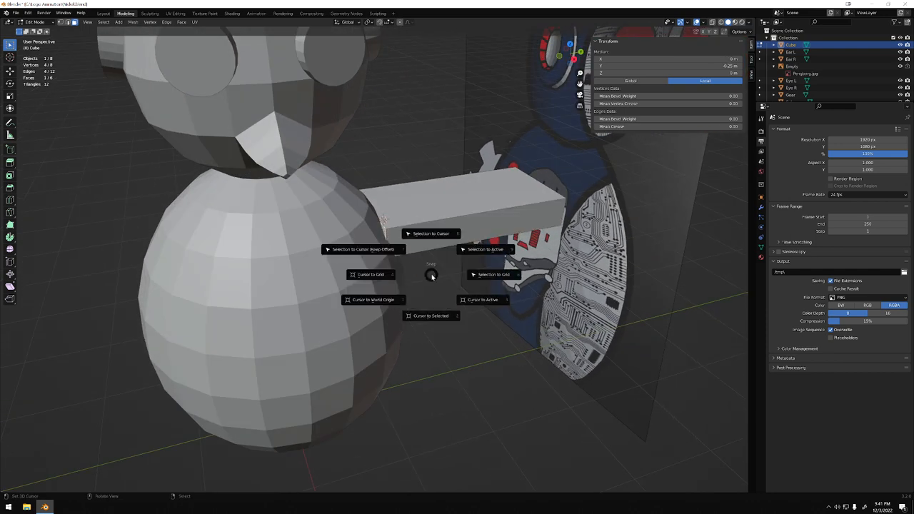
{"action": "mouse_move", "coordinate": [432, 315]}
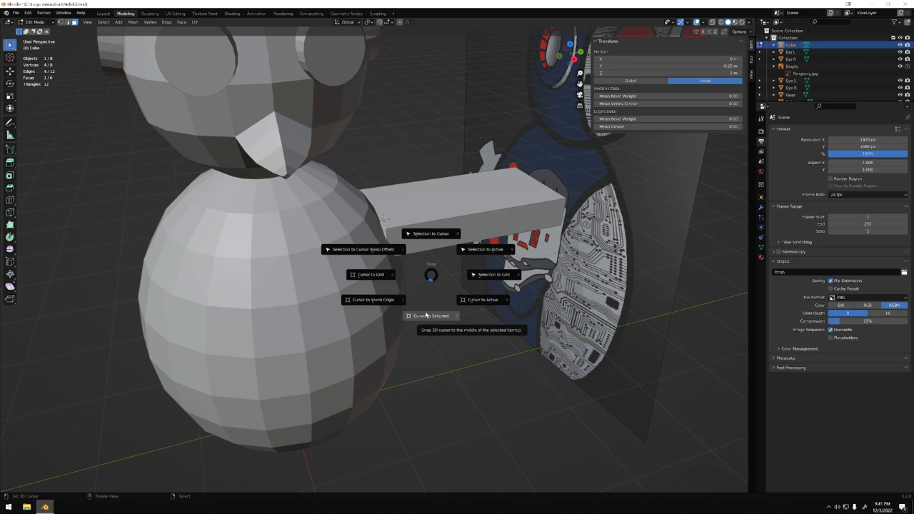
Step: Snap the 3D cursor to the bar's inner face with Cursor to Selected
{"action": "left_click", "coordinate": [432, 316]}
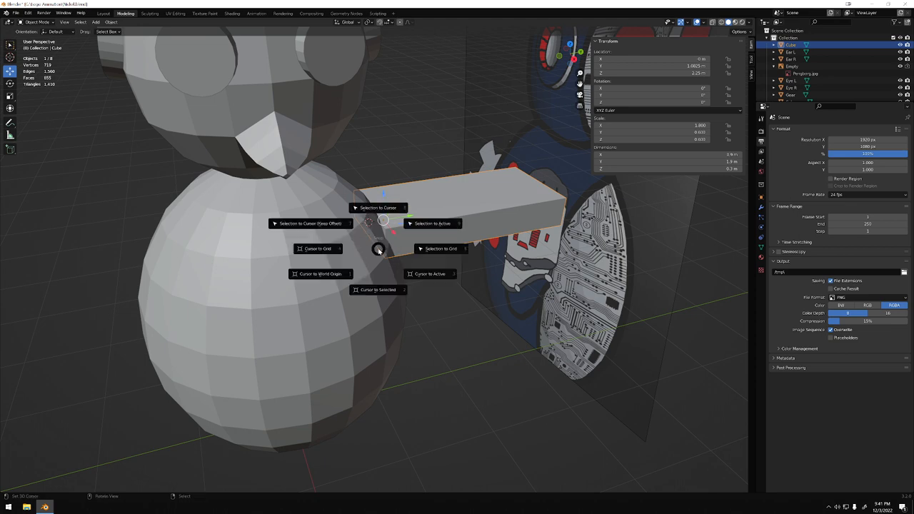
{"action": "mouse_move", "coordinate": [440, 249]}
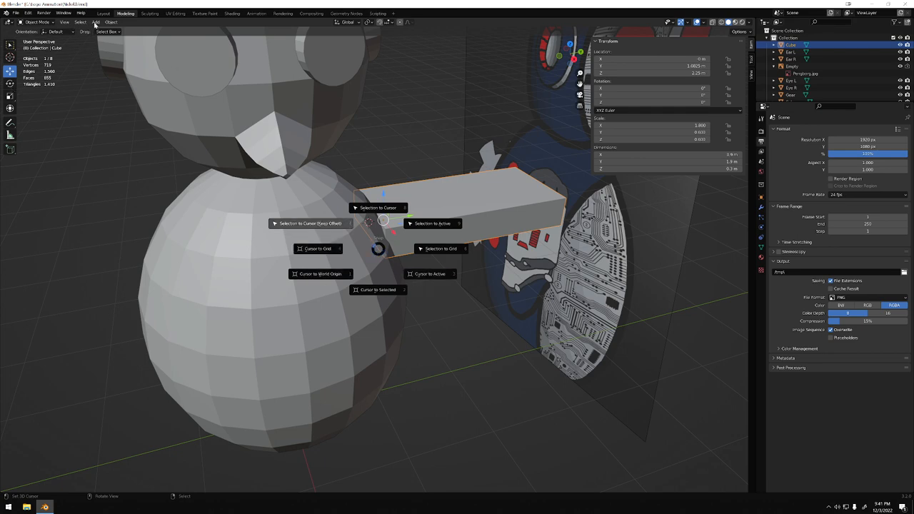
{"action": "left_click", "coordinate": [111, 23]}
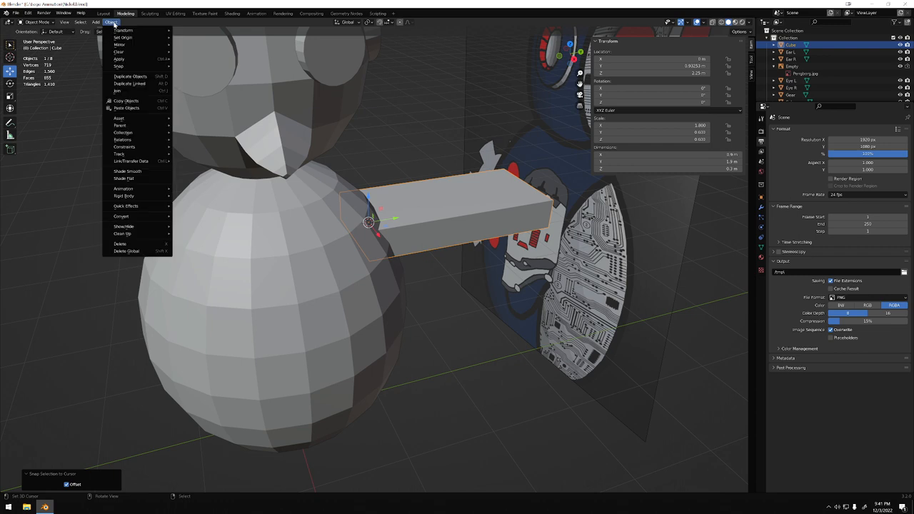
{"action": "mouse_move", "coordinate": [123, 38]}
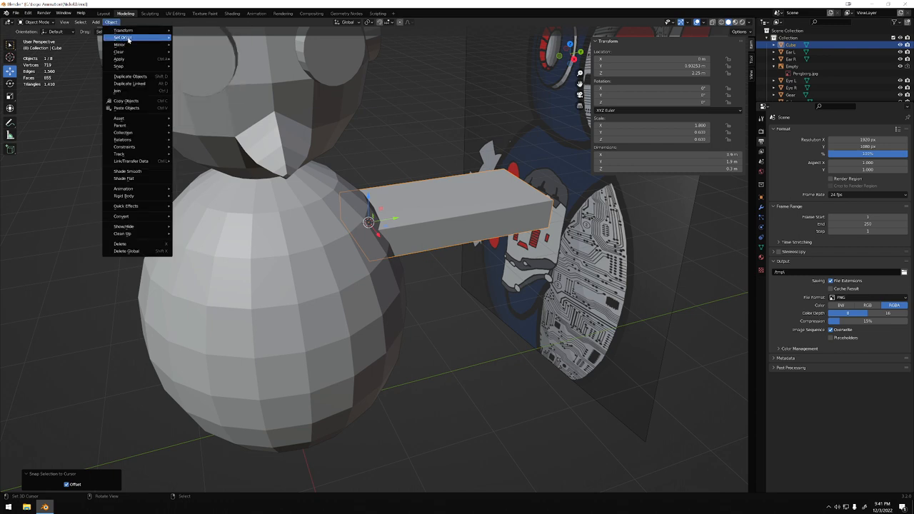
{"action": "mouse_move", "coordinate": [122, 38]}
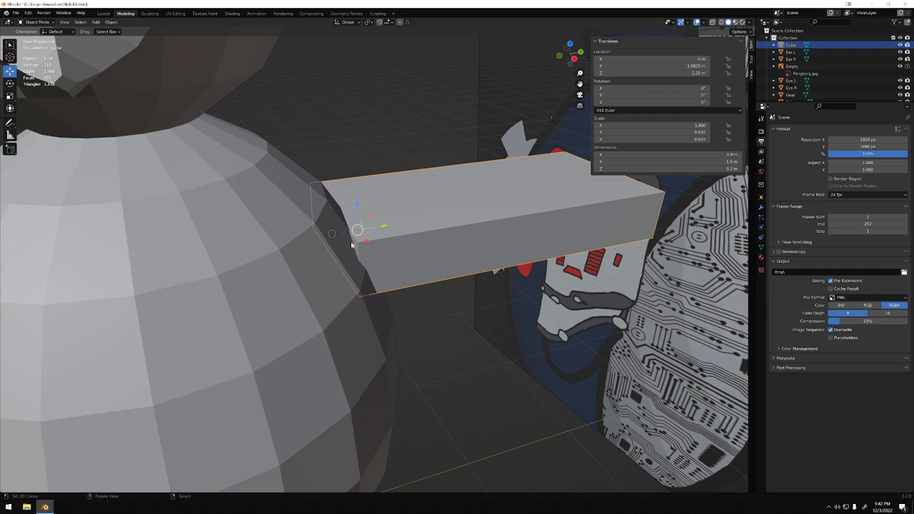
{"action": "mouse_move", "coordinate": [277, 117]}
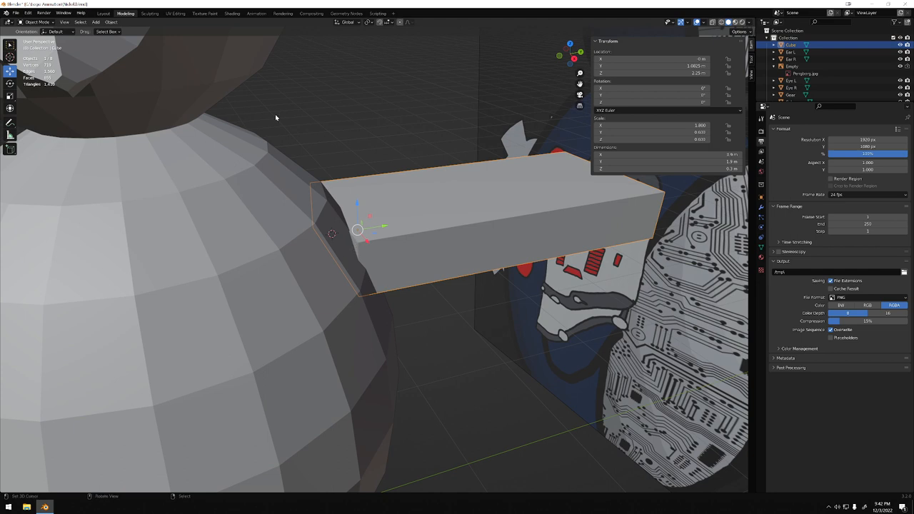
Step: Set the bar's origin to the 3D cursor via Object > Set Origin
{"action": "left_click", "coordinate": [111, 23]}
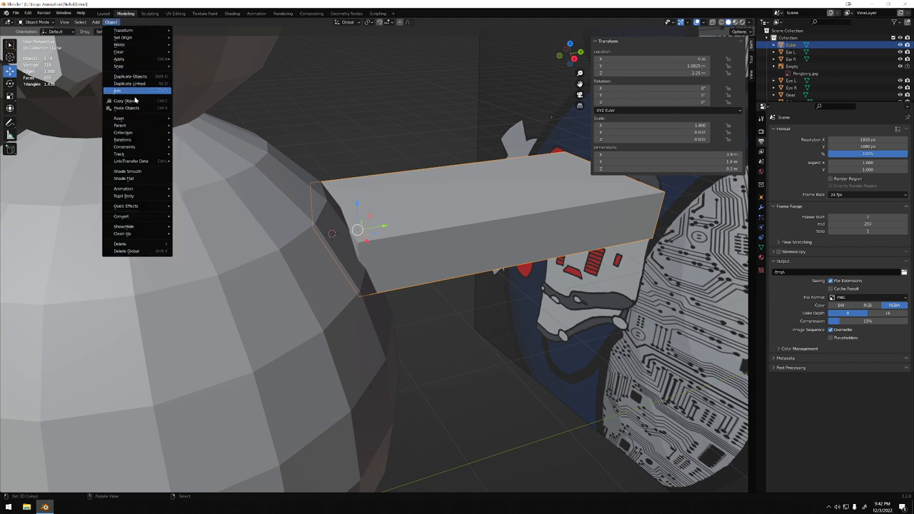
{"action": "mouse_move", "coordinate": [131, 37]}
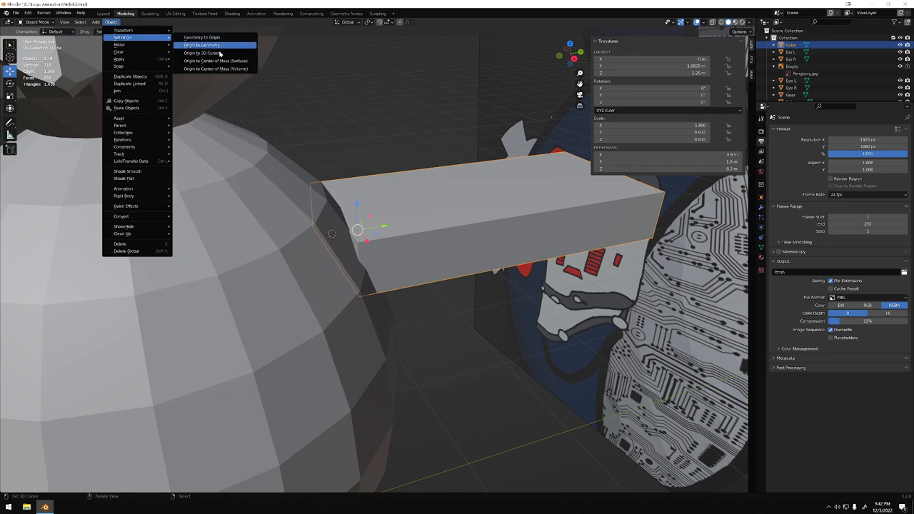
{"action": "left_click", "coordinate": [206, 53]}
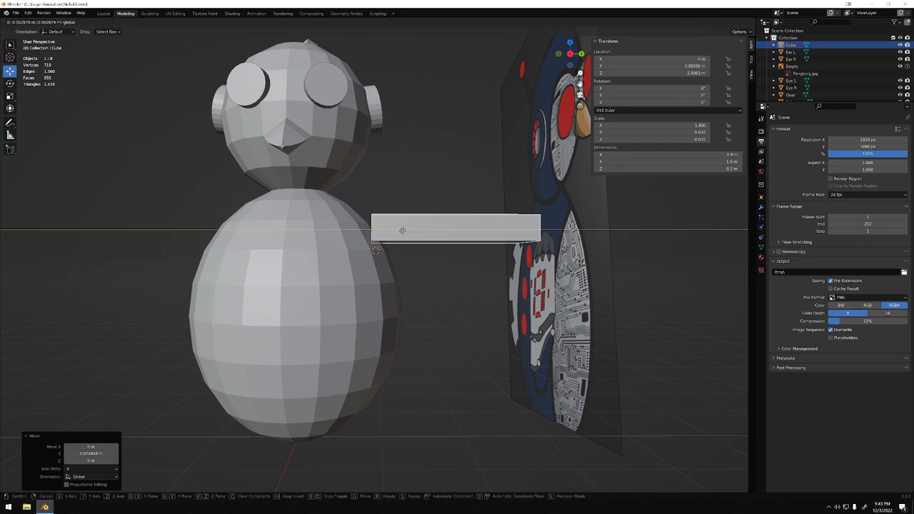
Step: Rotate and nudge the bar about its inner end so it hangs down beside the body
{"action": "left_click", "coordinate": [403, 230]}
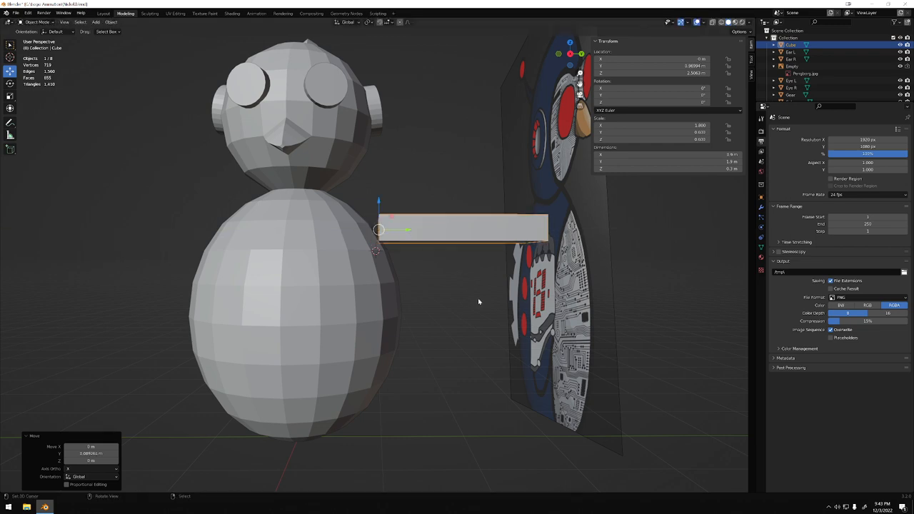
{"action": "key", "text": "r"}
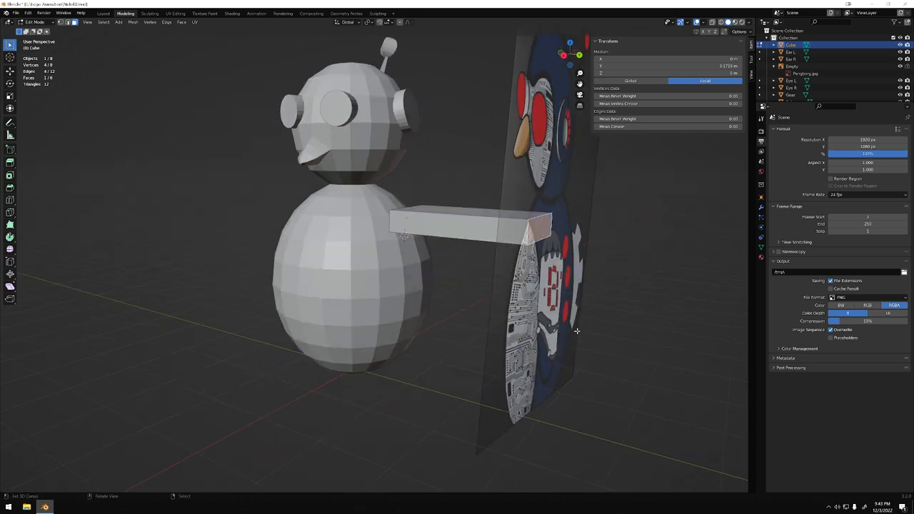
{"action": "key", "text": "g"}
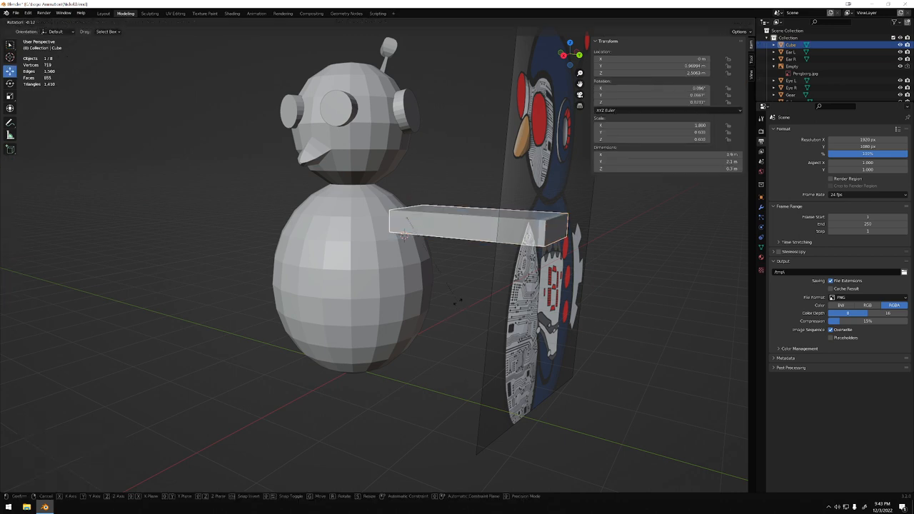
{"action": "key", "text": "Tab"}
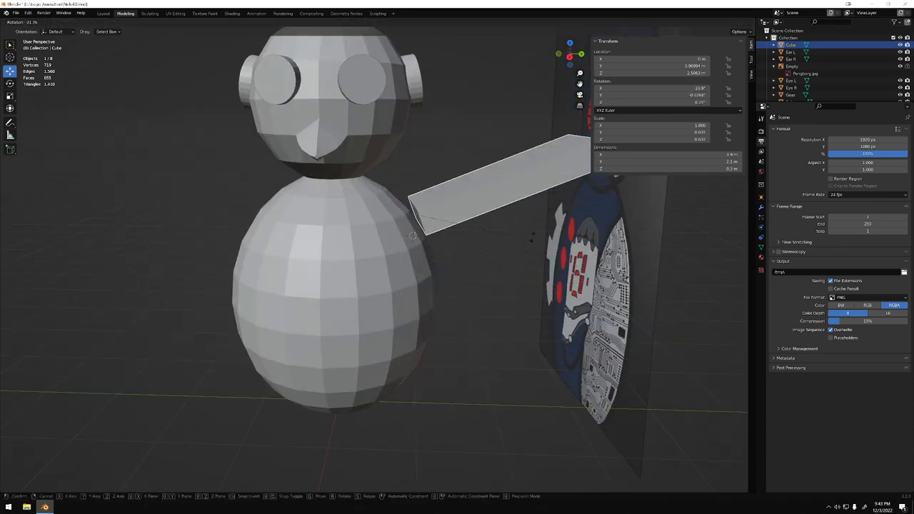
{"action": "left_click_drag", "start_coordinate": [500, 174], "coordinate": [493, 278]}
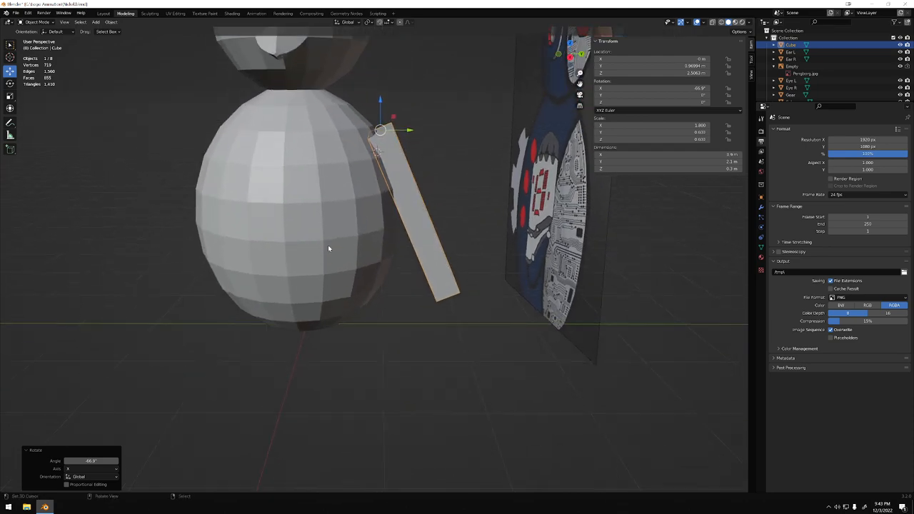
Step: Undo the flipper's tilt and tweak it in Edit Mode so it sticks out horizontally again
{"action": "left_click_drag", "start_coordinate": [329, 248], "coordinate": [331, 227]}
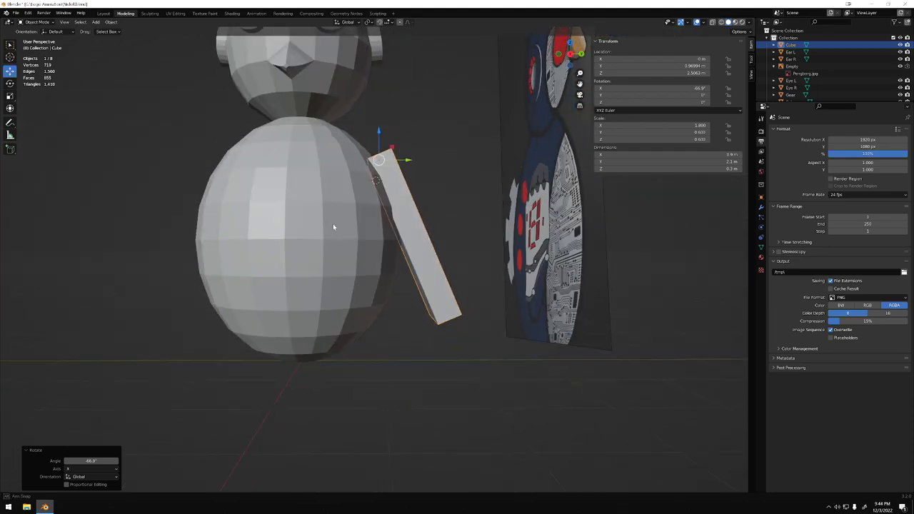
{"action": "left_click_drag", "start_coordinate": [331, 227], "coordinate": [340, 246]}
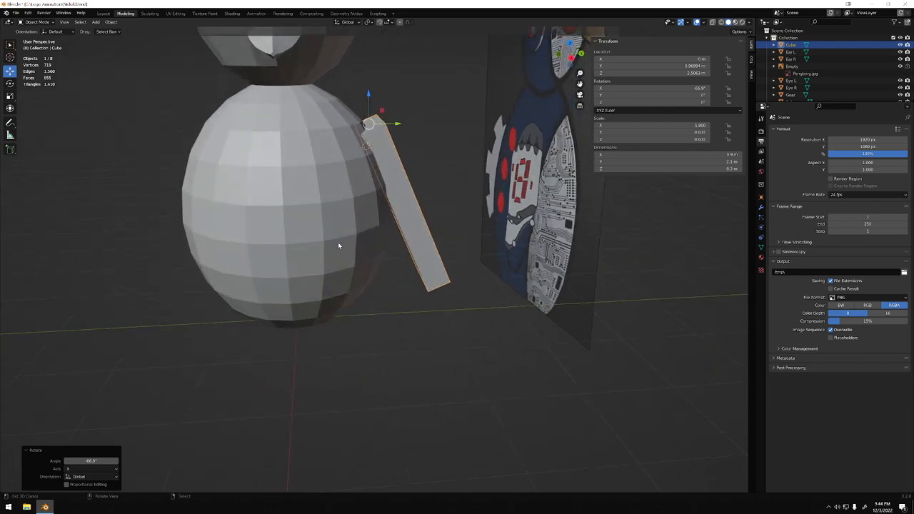
{"action": "key", "text": "Tab"}
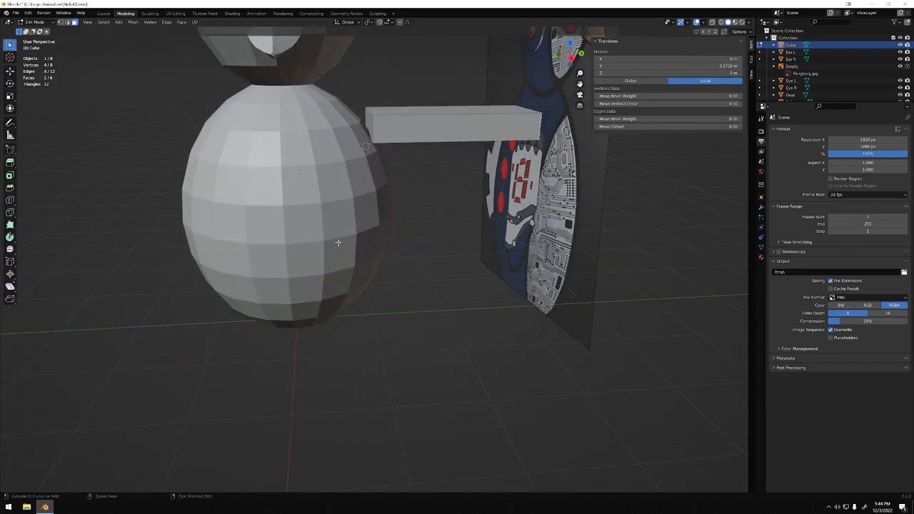
{"action": "key", "text": "ctrl+s"}
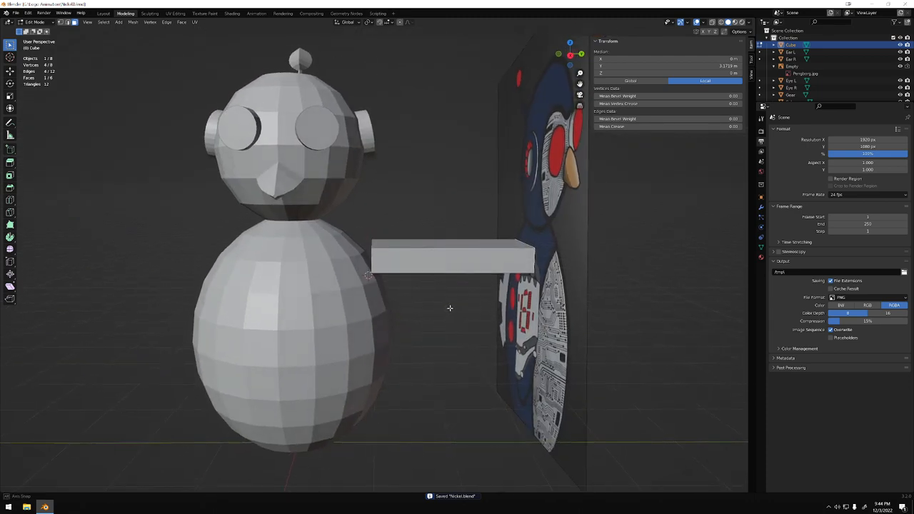
{"action": "left_click_drag", "start_coordinate": [450, 308], "coordinate": [511, 332]}
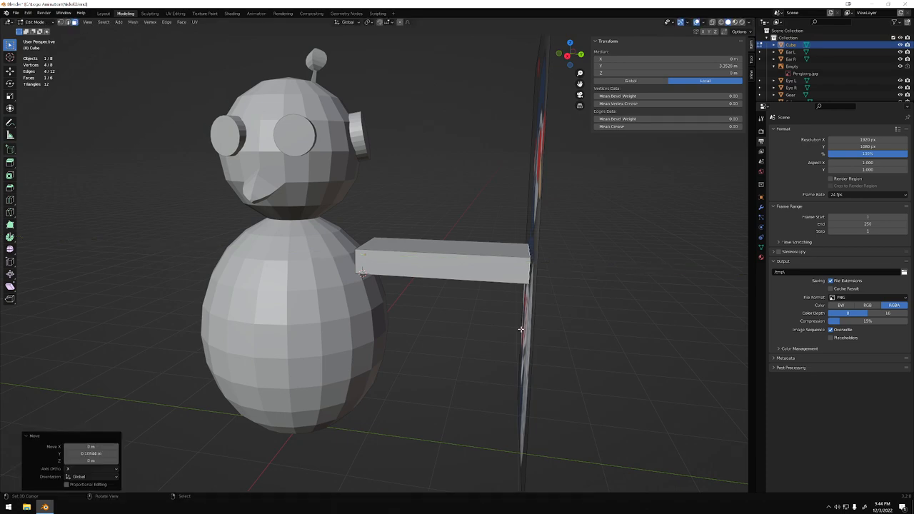
{"action": "mouse_move", "coordinate": [574, 326]}
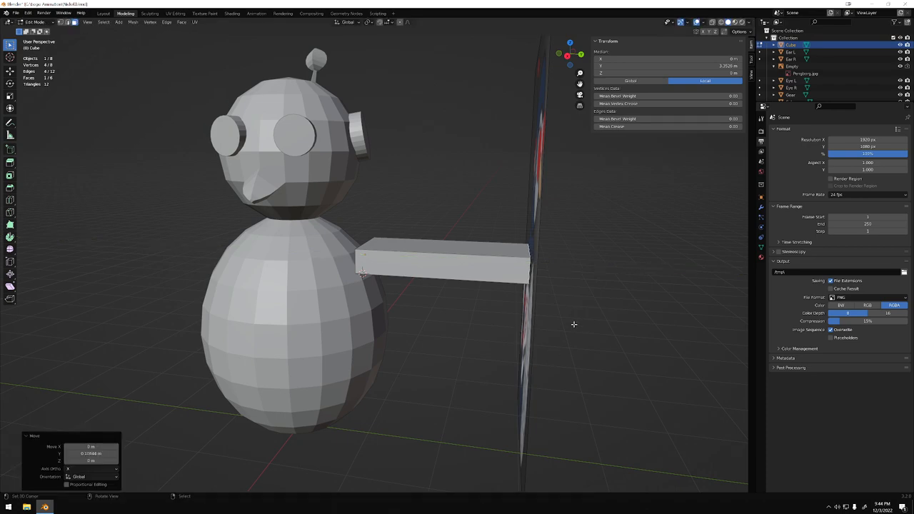
{"action": "key", "text": "Tab"}
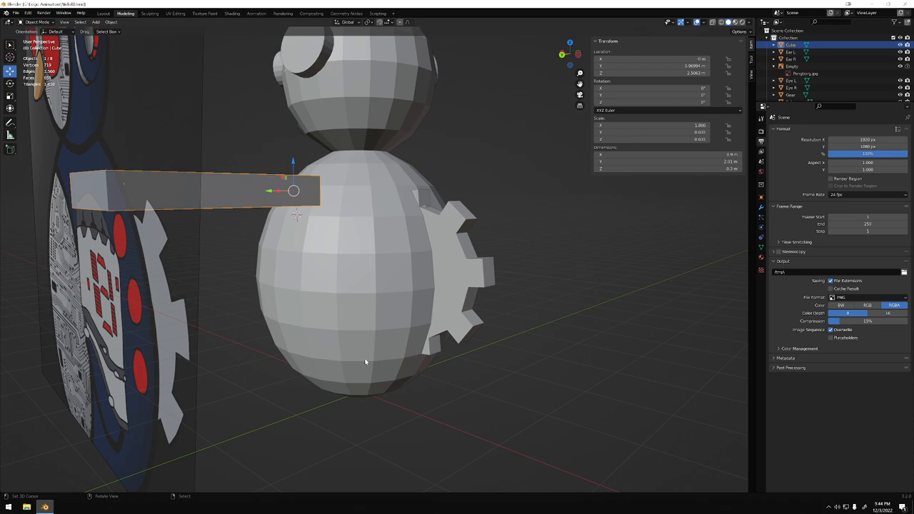
Step: Edit the body mesh from behind, select the upper red-marker vertex and snap the 3D cursor to it
{"action": "left_click_drag", "start_coordinate": [364, 363], "coordinate": [331, 317]}
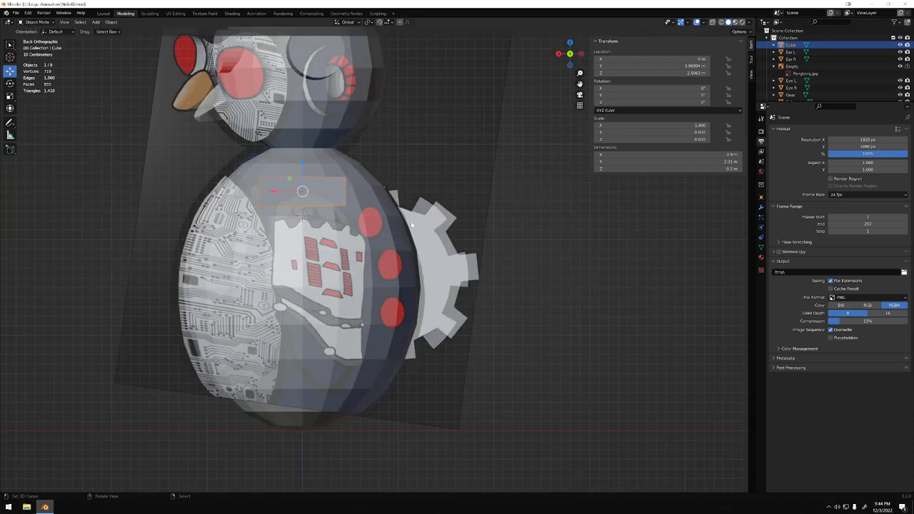
{"action": "key", "text": "Tab"}
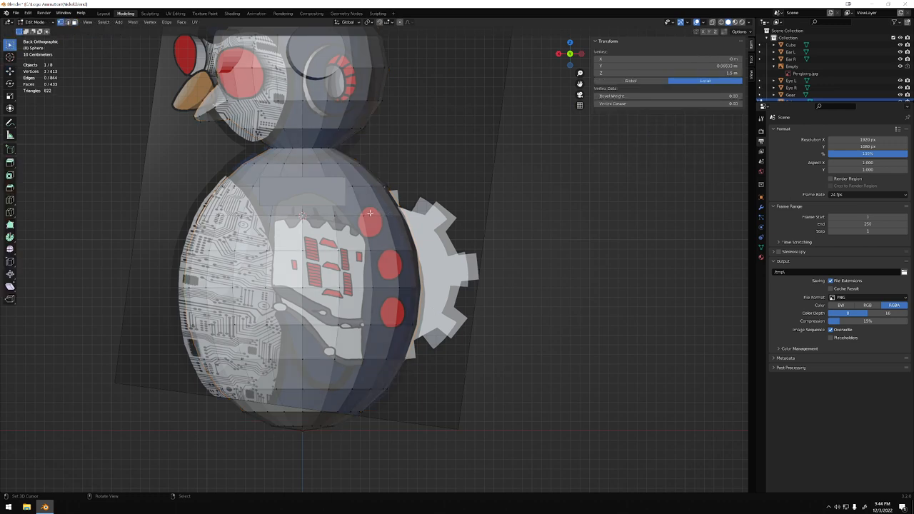
{"action": "mouse_move", "coordinate": [374, 214]}
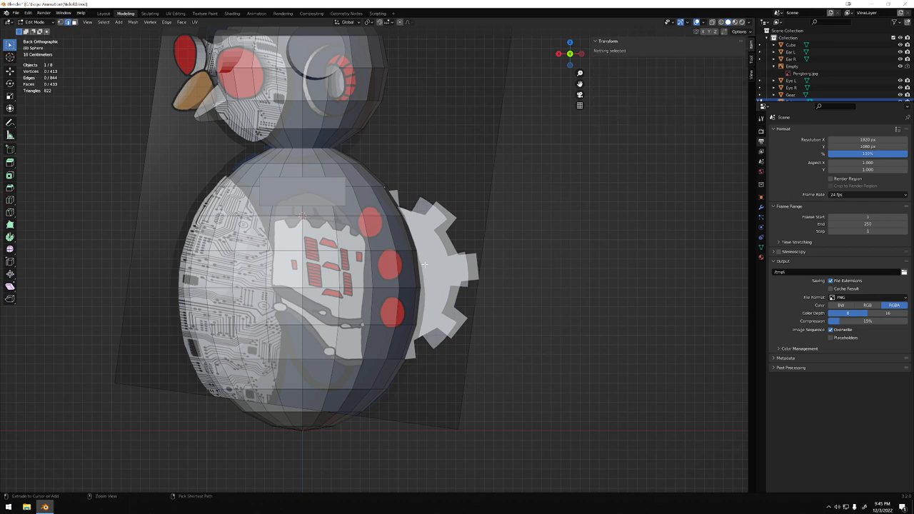
{"action": "left_click", "coordinate": [375, 211]}
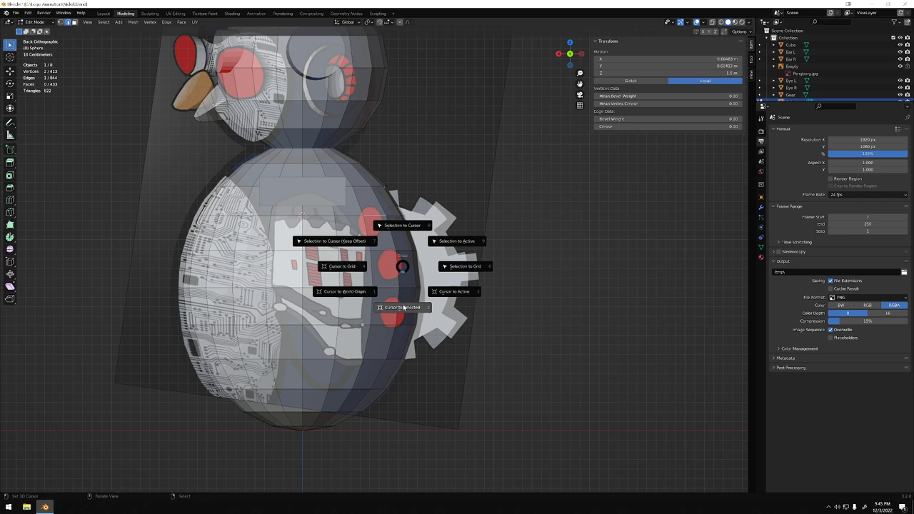
{"action": "left_click", "coordinate": [401, 307]}
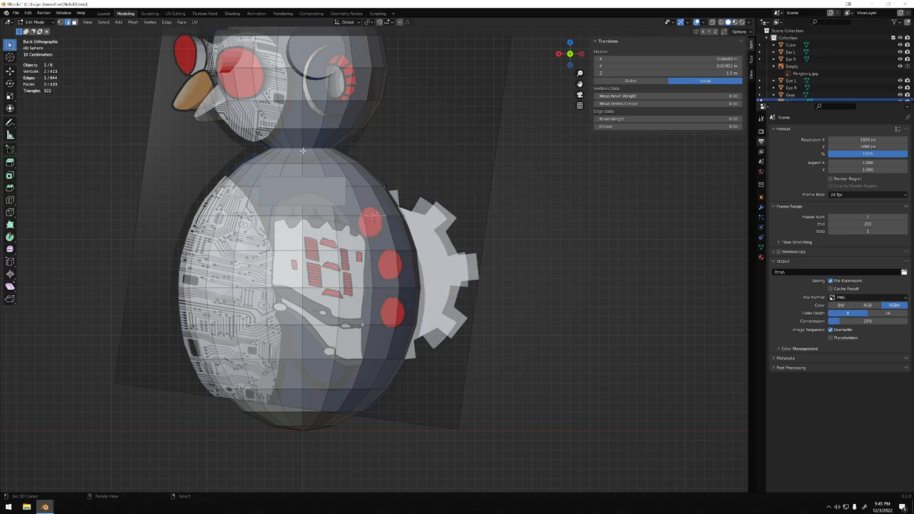
{"action": "mouse_move", "coordinate": [157, 149]}
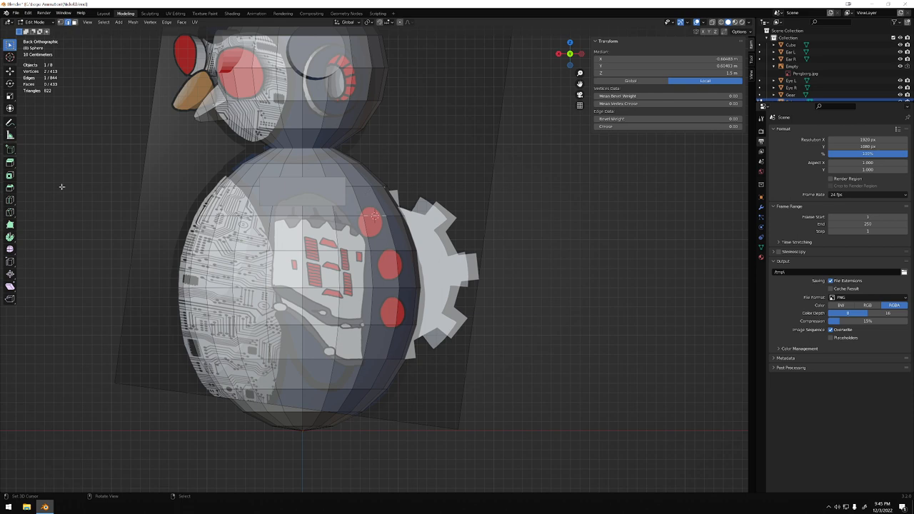
{"action": "left_click", "coordinate": [34, 23]}
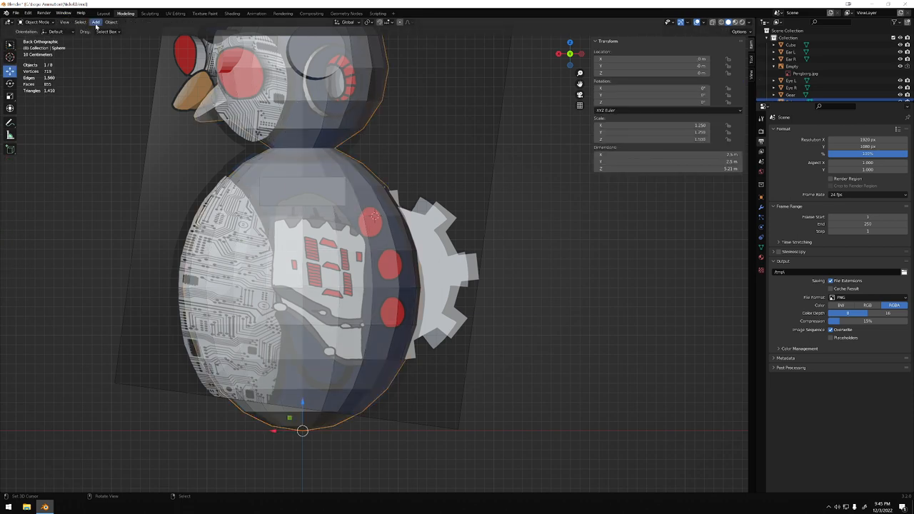
{"action": "left_click", "coordinate": [97, 23]}
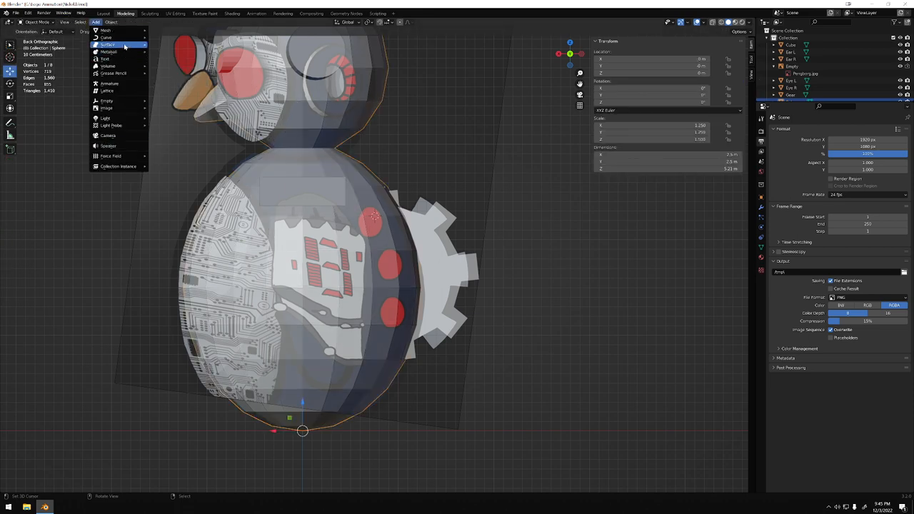
{"action": "mouse_move", "coordinate": [106, 32]}
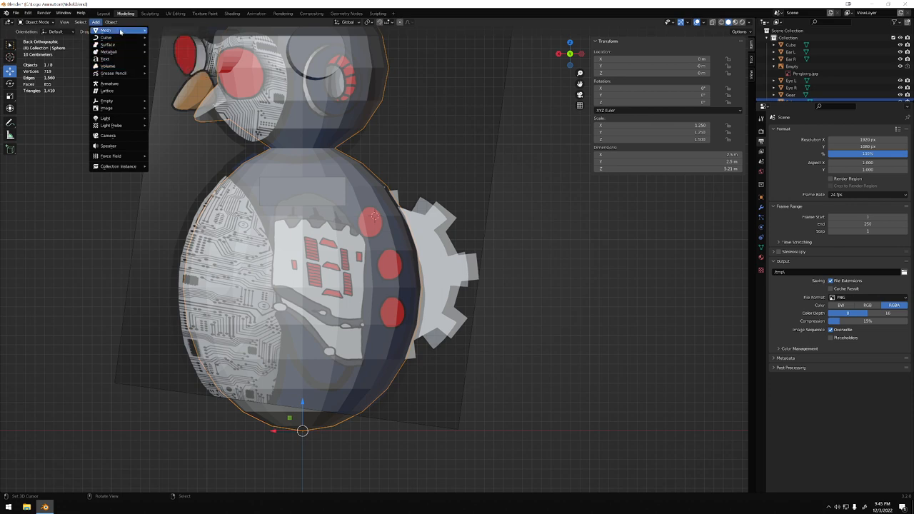
{"action": "left_click", "coordinate": [106, 37]}
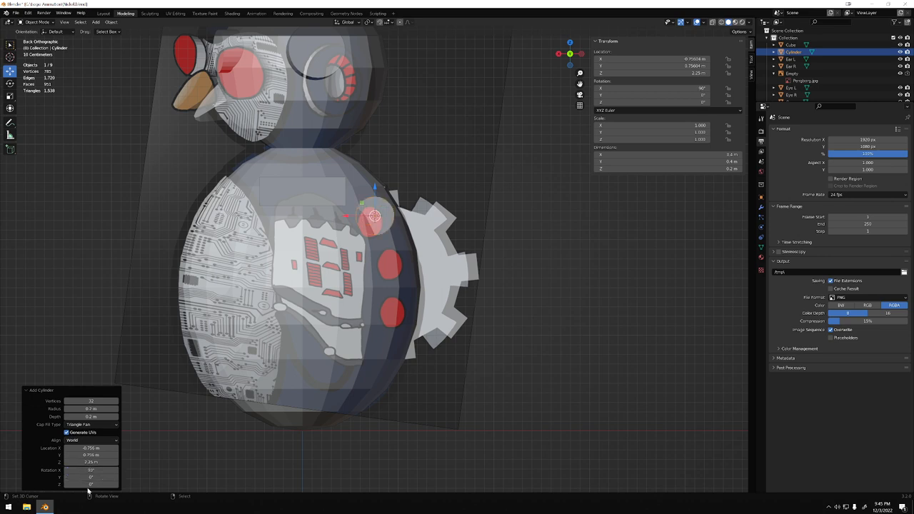
{"action": "mouse_move", "coordinate": [91, 454]}
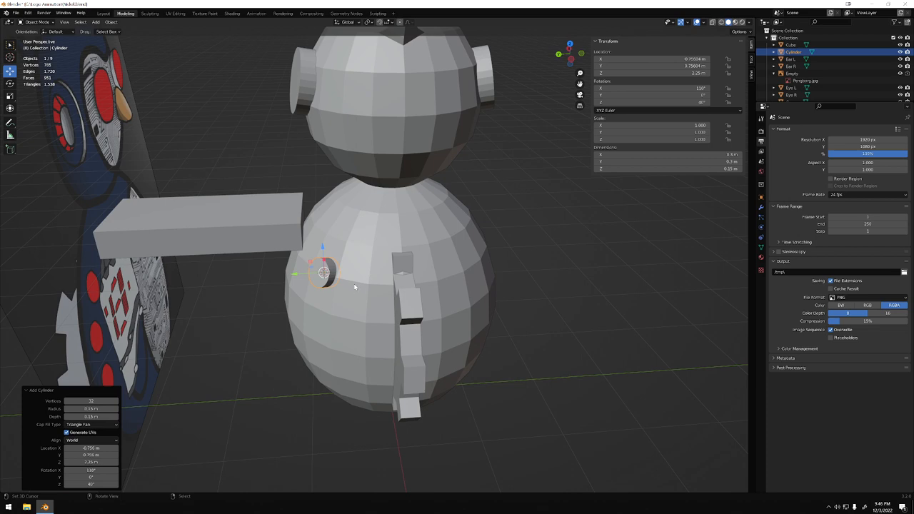
{"action": "key", "text": "Tab"}
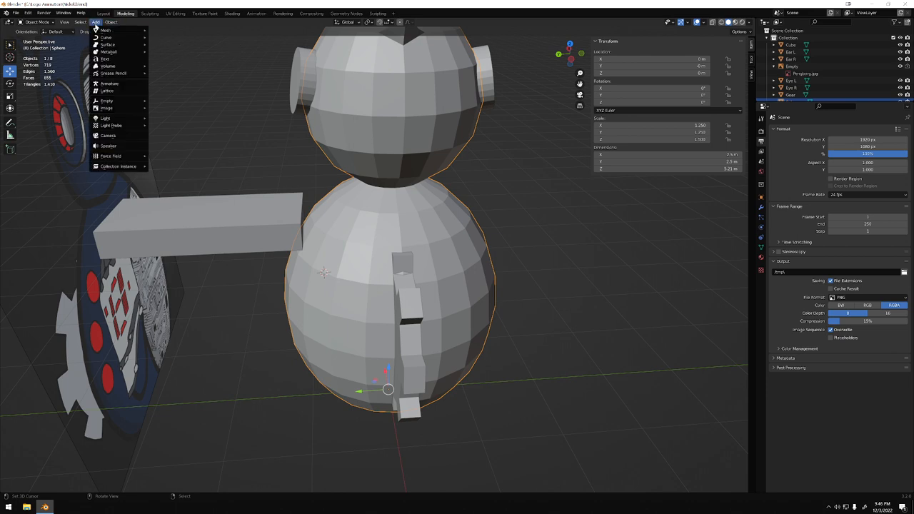
Step: Add a UV sphere at the 3D cursor for the upper rivet
{"action": "left_click", "coordinate": [106, 30]}
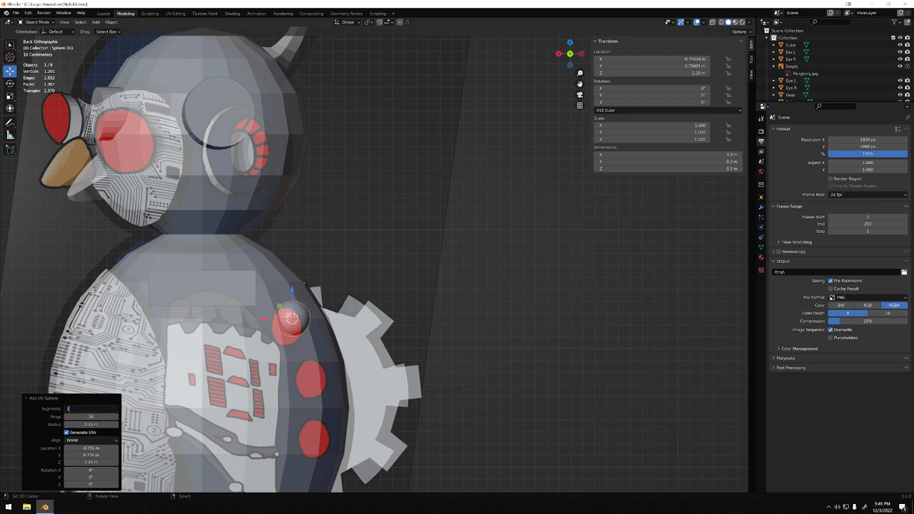
Step: Lower the sphere's segments, rings and radius into a small rivet head and check it against the body
{"action": "left_click", "coordinate": [91, 417]}
{"action": "type", "text": "8"}
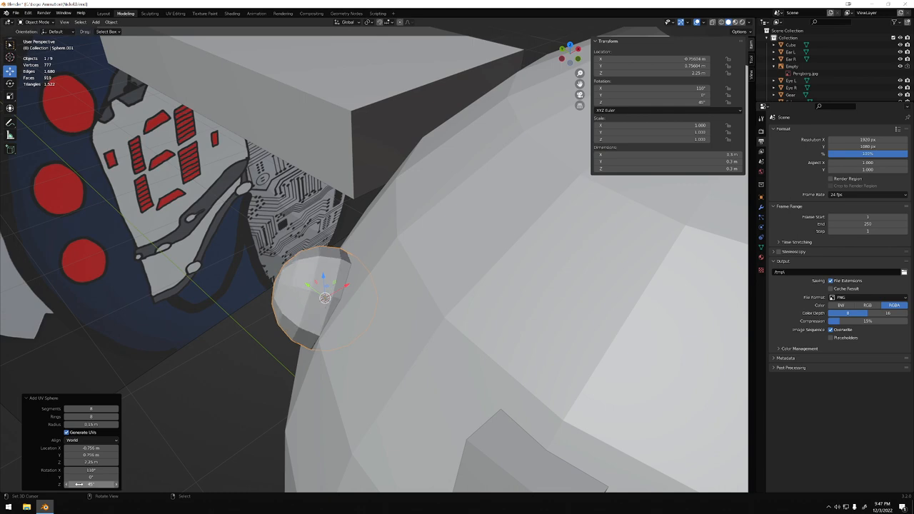
{"action": "left_click_drag", "start_coordinate": [357, 285], "coordinate": [223, 366]}
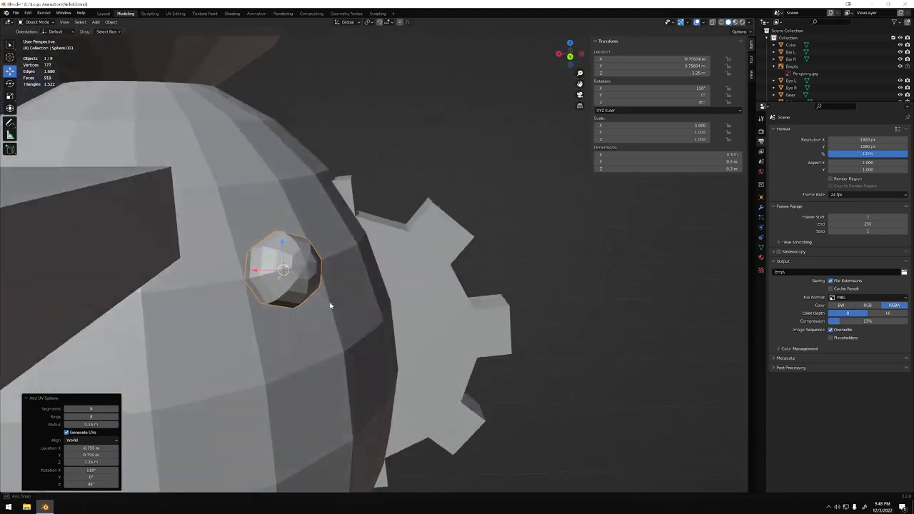
{"action": "left_click_drag", "start_coordinate": [331, 306], "coordinate": [223, 307]}
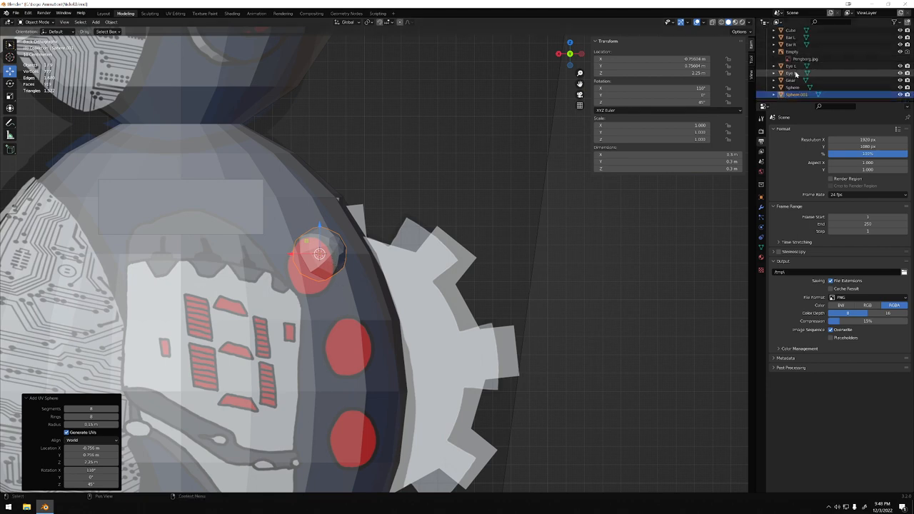
Step: Select the rivet sphere in the Outliner and bring up its object actions
{"action": "left_click", "coordinate": [797, 95]}
{"action": "type", "text": "Light L Te"}
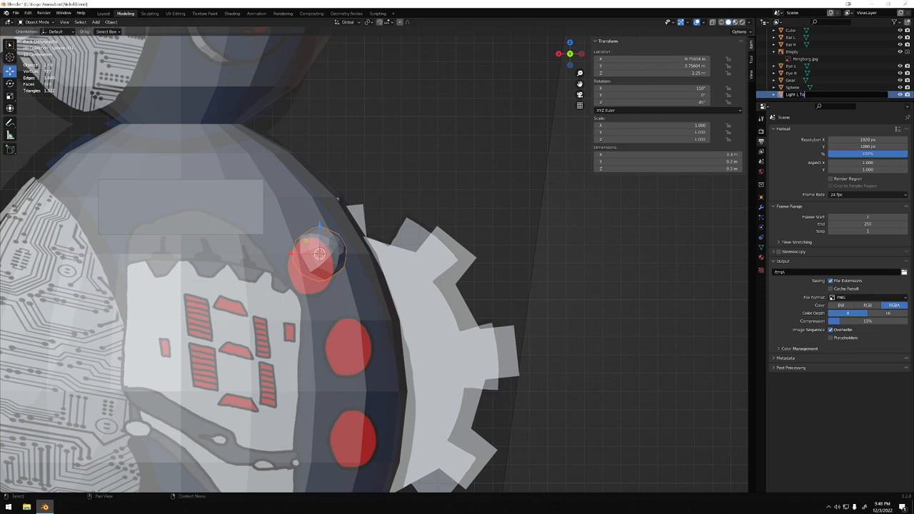
{"action": "left_click", "coordinate": [797, 87]}
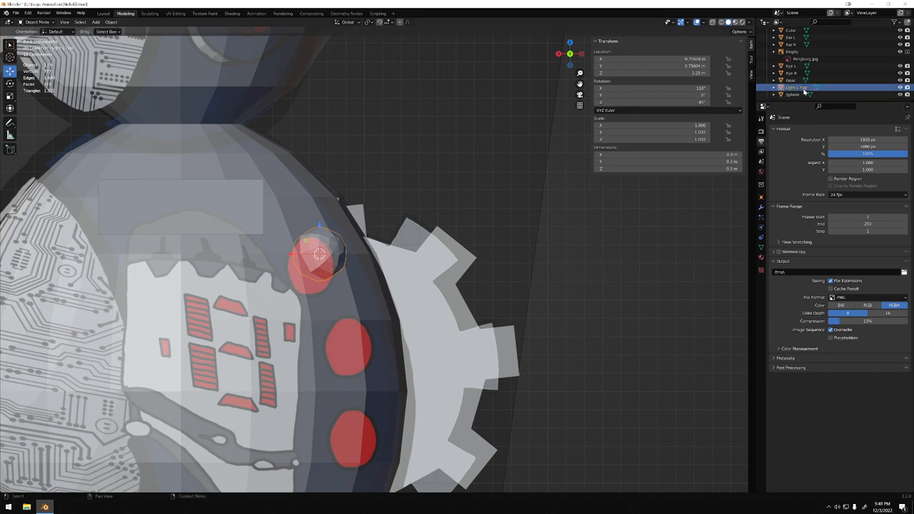
{"action": "right_click", "coordinate": [797, 87]}
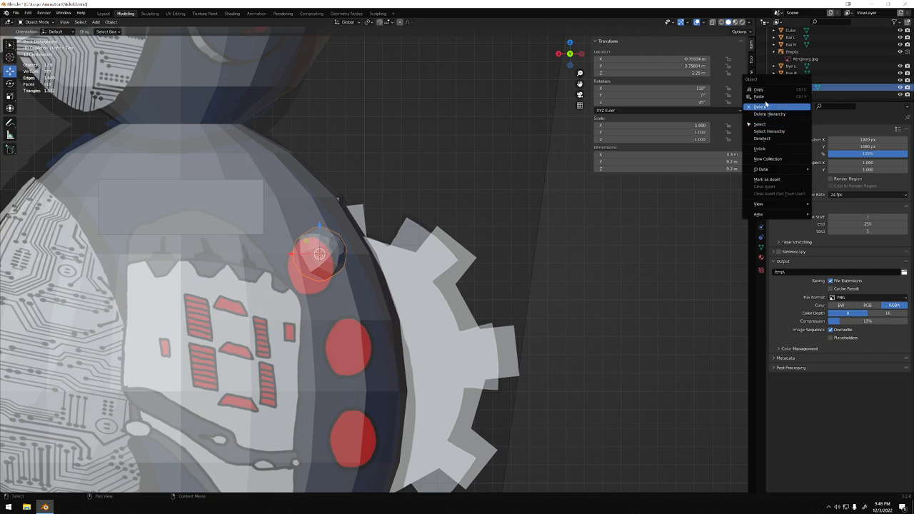
{"action": "mouse_move", "coordinate": [770, 114]}
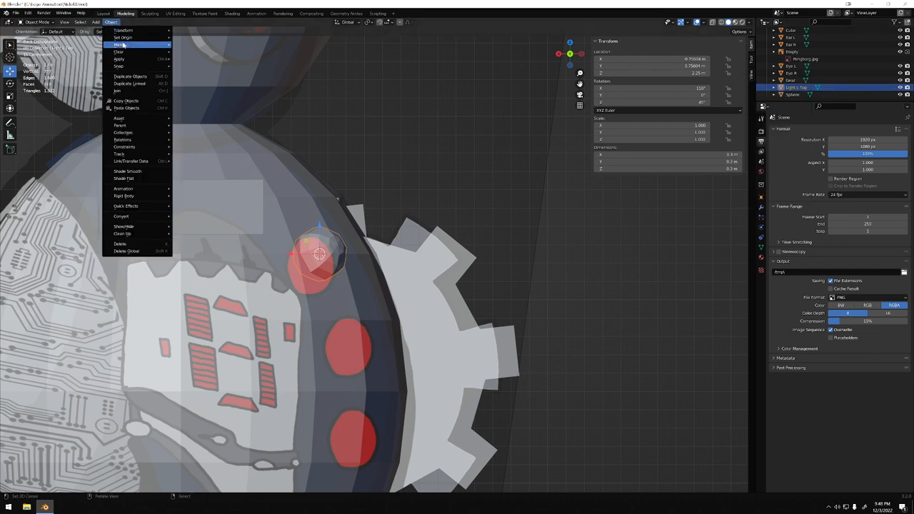
{"action": "mouse_move", "coordinate": [129, 82]}
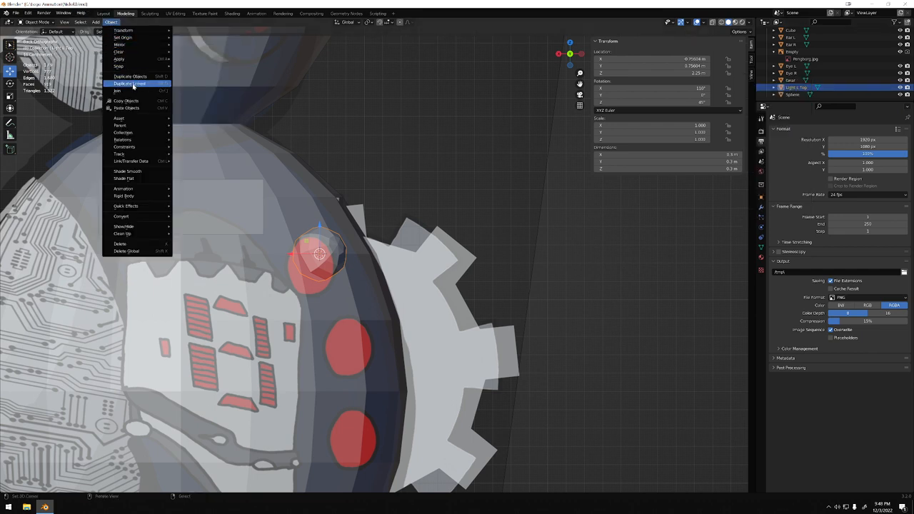
Step: Make a linked duplicate of the rivet, move it above the arm bar, copy it, and select the body sphere
{"action": "left_click", "coordinate": [130, 83]}
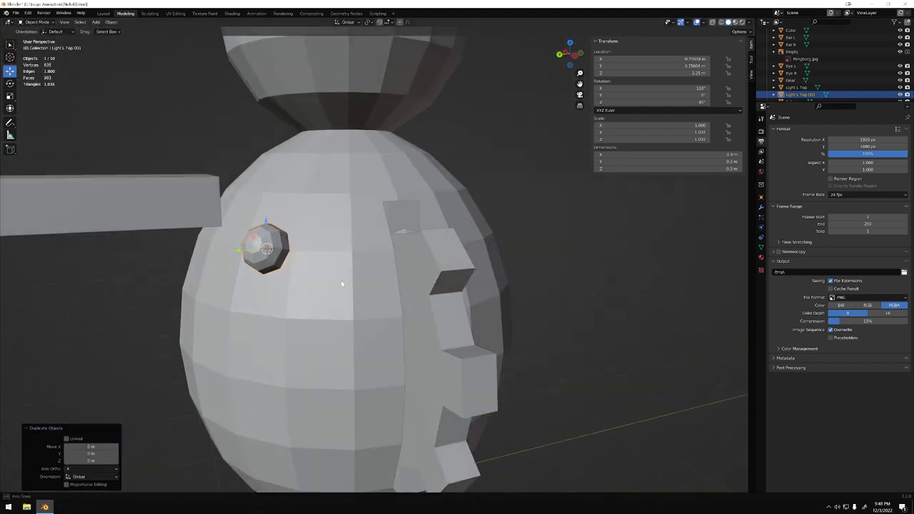
{"action": "left_click_drag", "start_coordinate": [343, 286], "coordinate": [261, 340]}
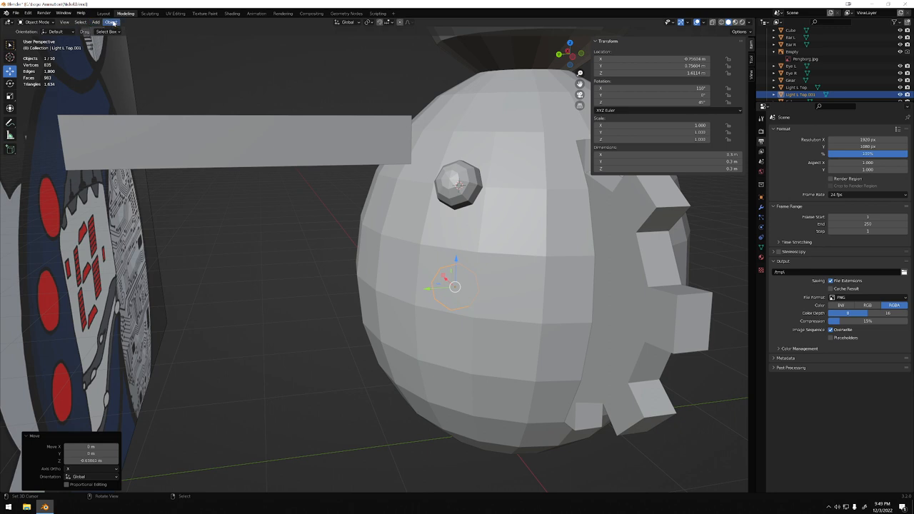
{"action": "left_click", "coordinate": [111, 23]}
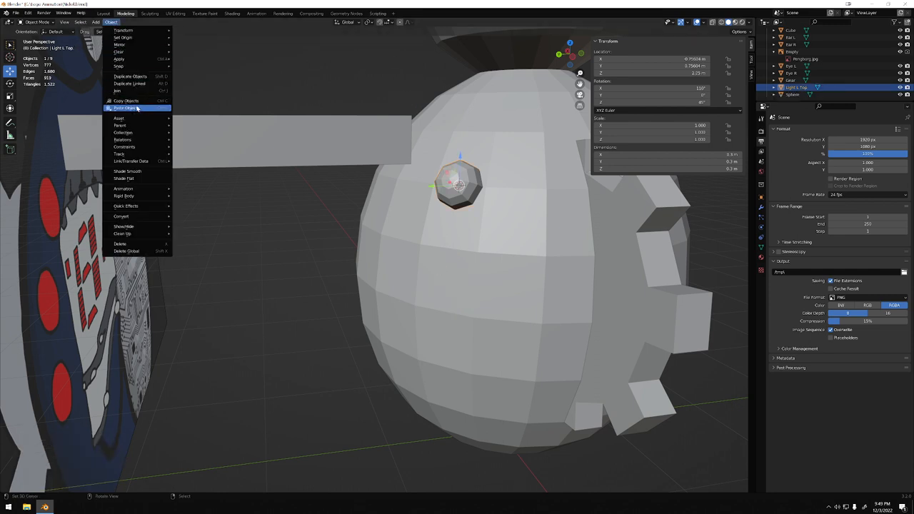
{"action": "left_click", "coordinate": [126, 100]}
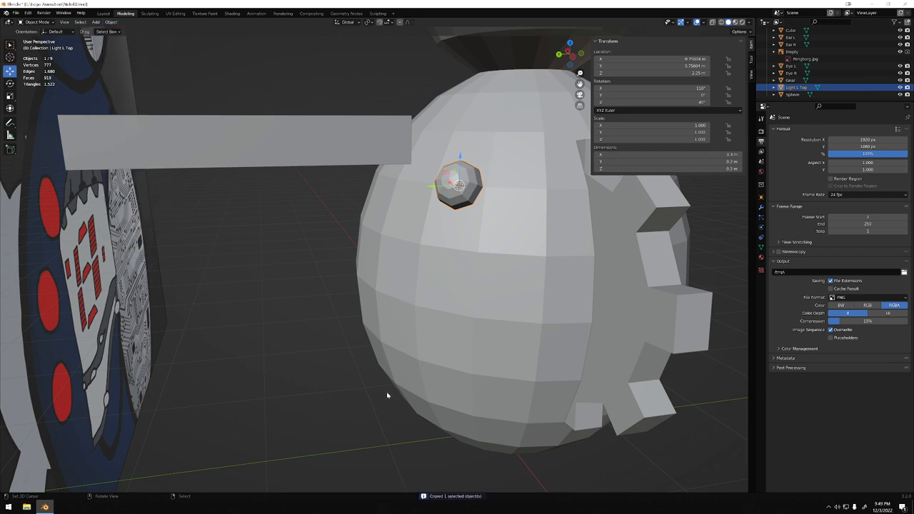
{"action": "left_click", "coordinate": [793, 94]}
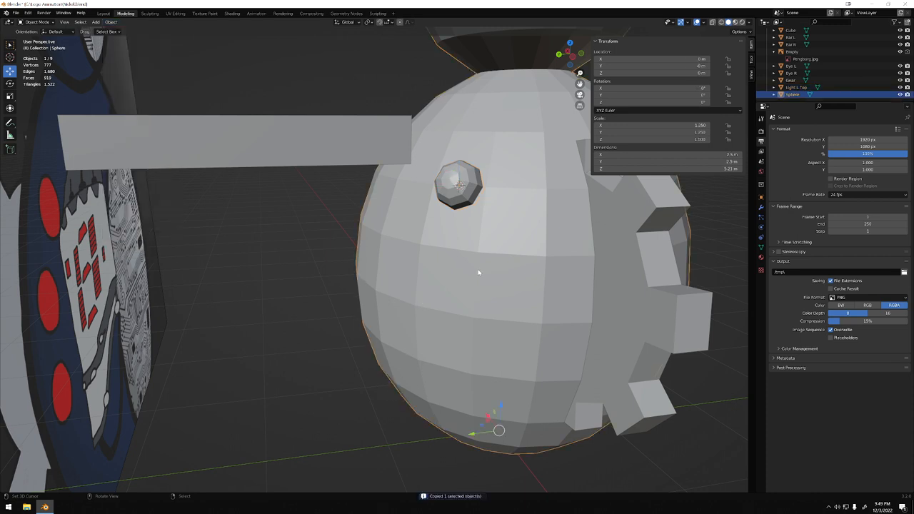
Step: Snap the 3D cursor to the body face over the middle red marker, then return to object mode
{"action": "key", "text": "Tab"}
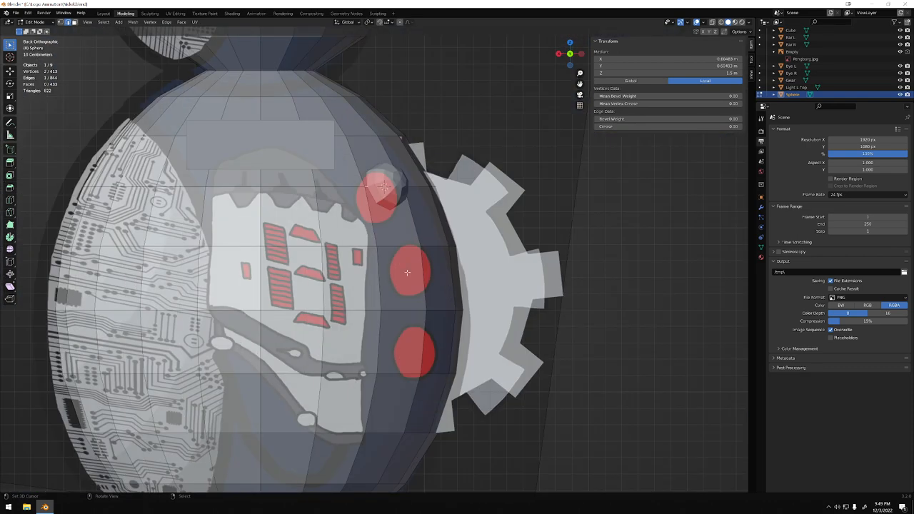
{"action": "mouse_move", "coordinate": [389, 251]}
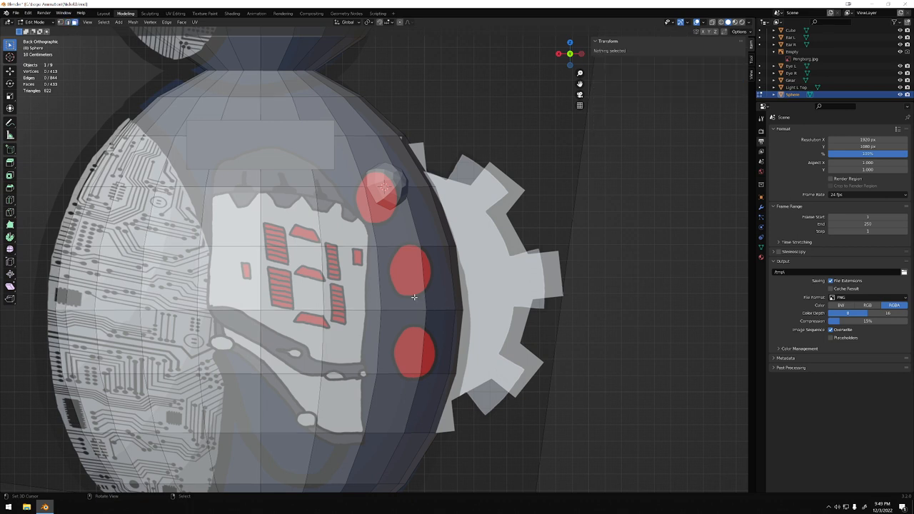
{"action": "left_click", "coordinate": [411, 274]}
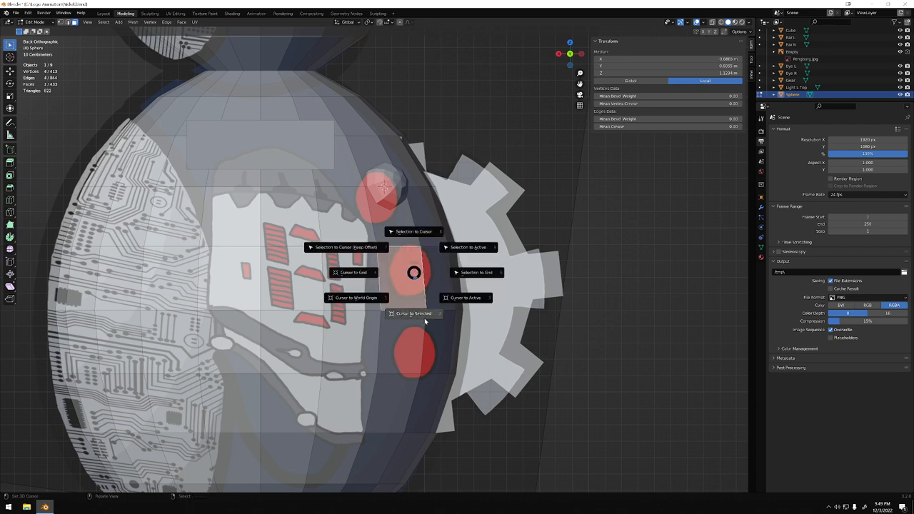
{"action": "left_click", "coordinate": [414, 314]}
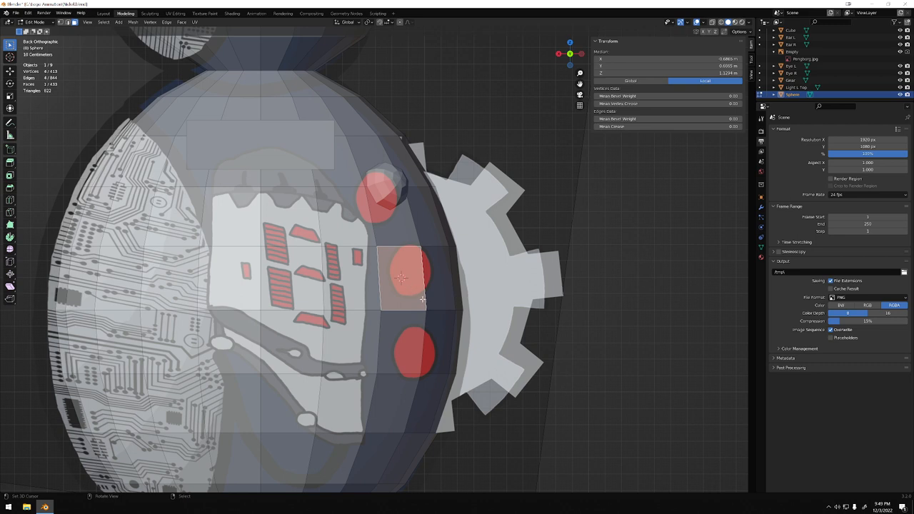
{"action": "mouse_move", "coordinate": [432, 324]}
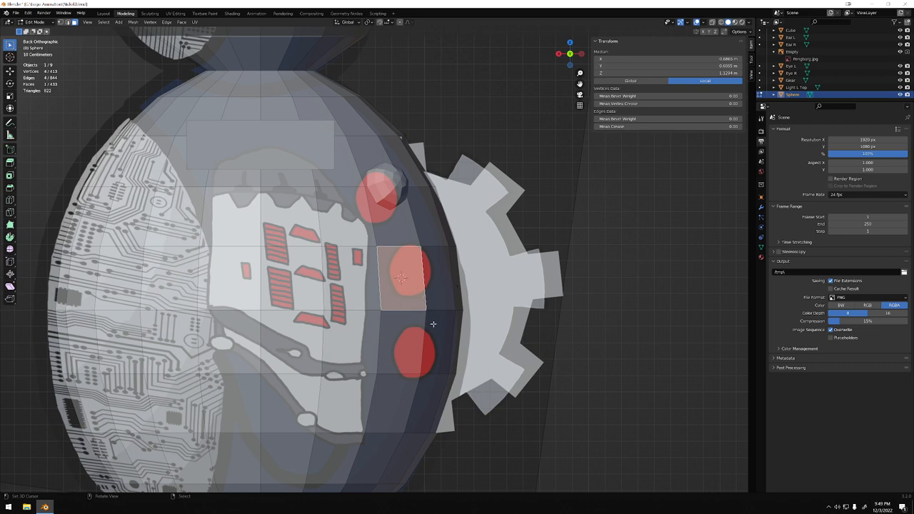
{"action": "mouse_move", "coordinate": [417, 274]}
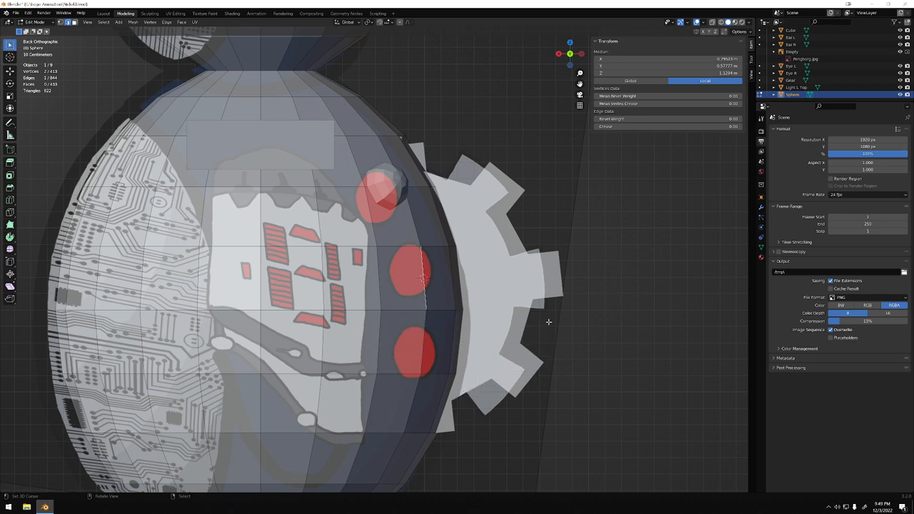
{"action": "mouse_move", "coordinate": [170, 77]}
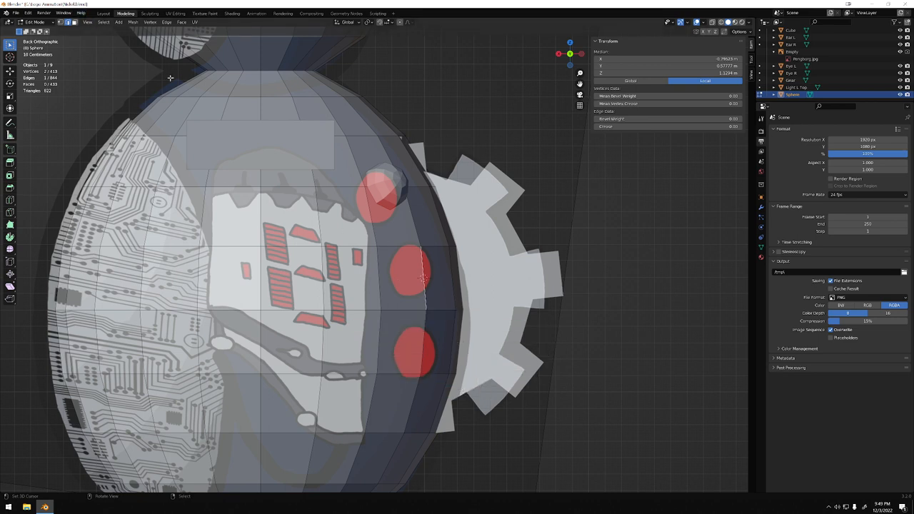
{"action": "left_click", "coordinate": [111, 23]}
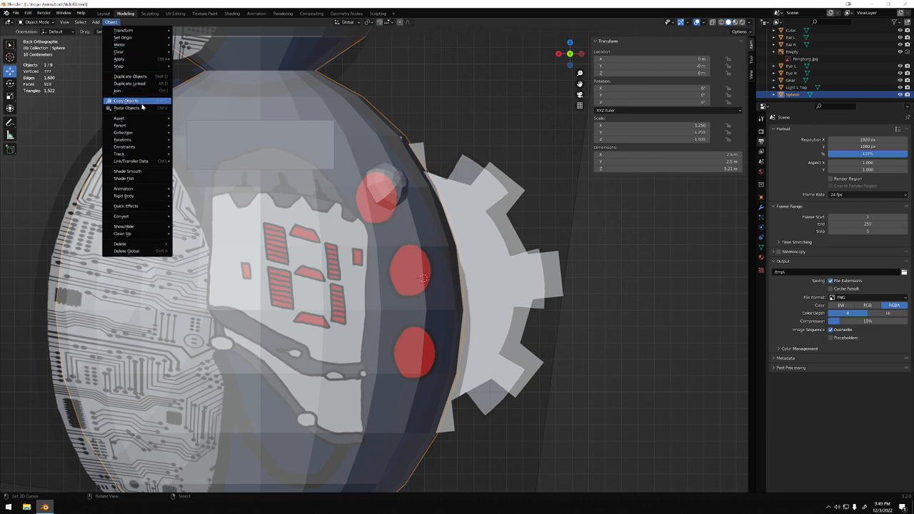
Step: Paste the copied rivet back in and duplicate it in place at the upper marker
{"action": "left_click", "coordinate": [127, 108]}
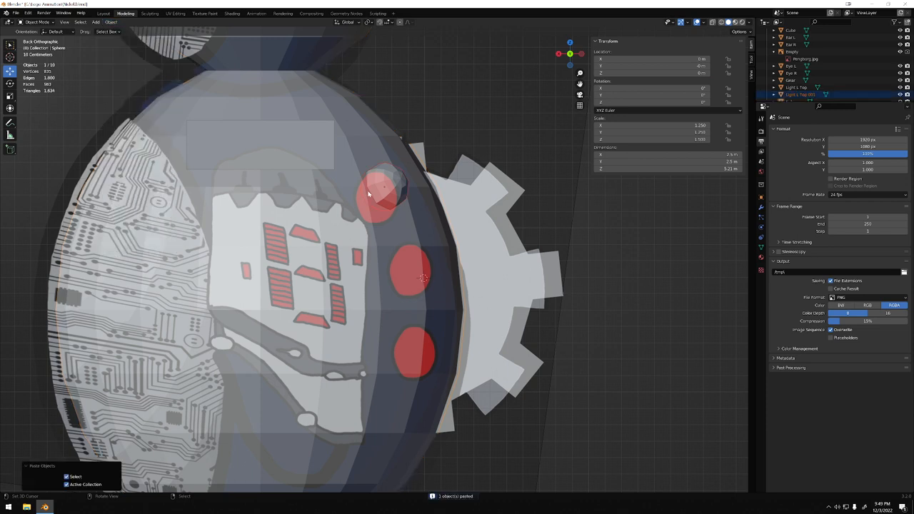
{"action": "mouse_move", "coordinate": [93, 502]}
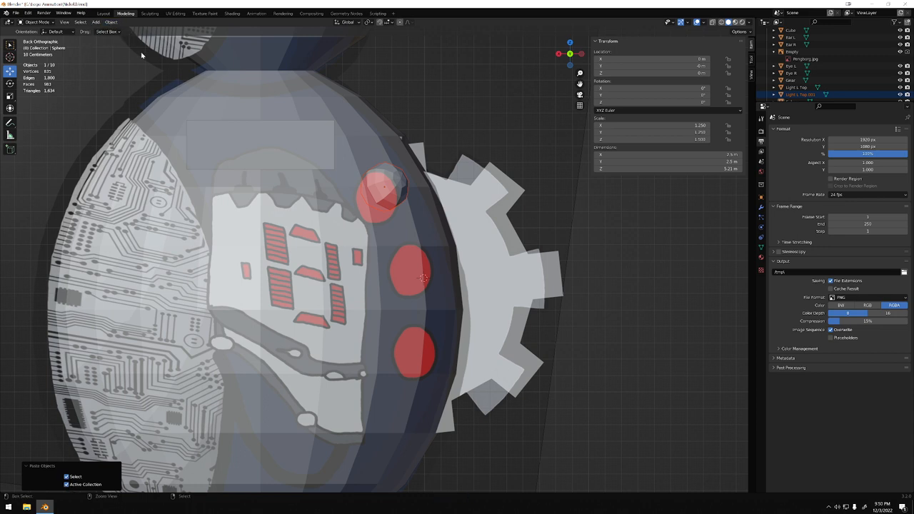
{"action": "left_click", "coordinate": [112, 13]}
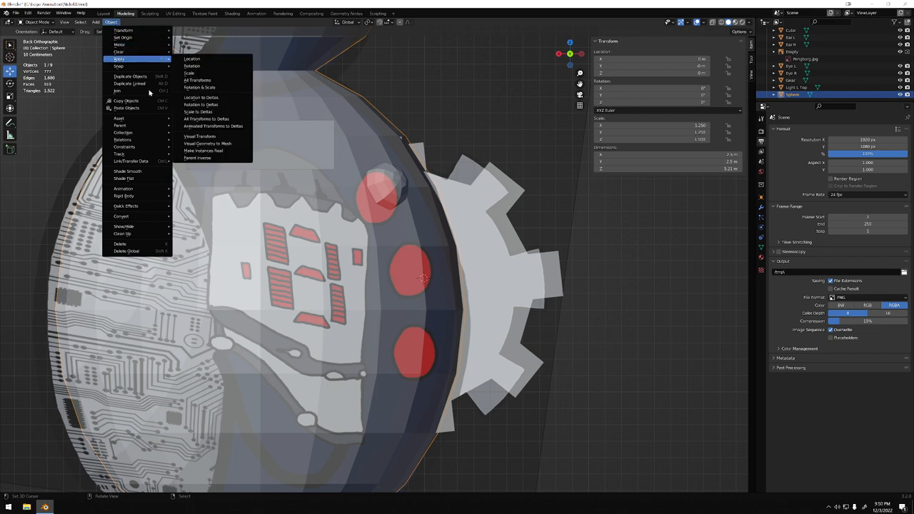
{"action": "mouse_move", "coordinate": [130, 78]}
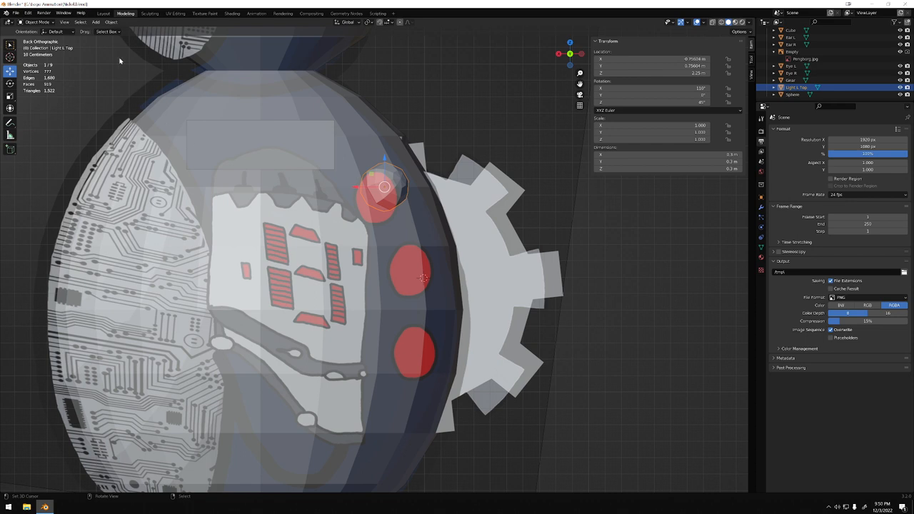
{"action": "left_click", "coordinate": [112, 23]}
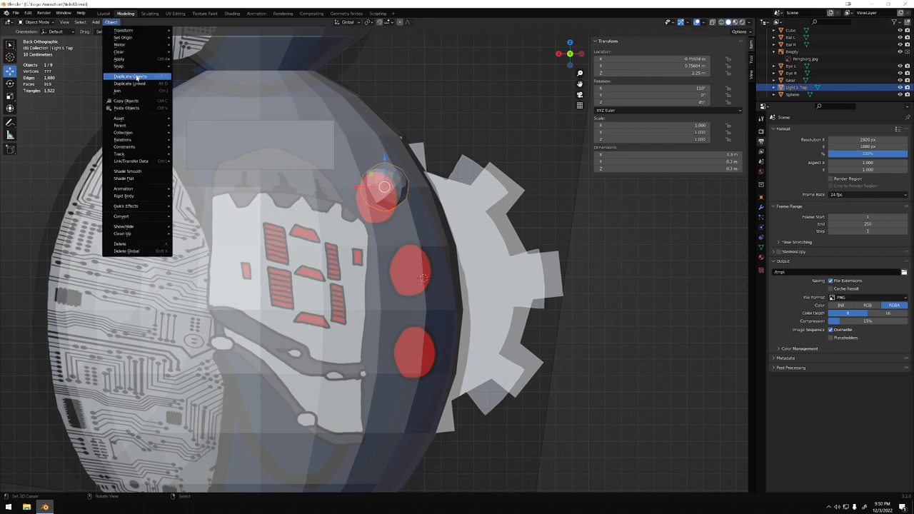
{"action": "left_click", "coordinate": [128, 77]}
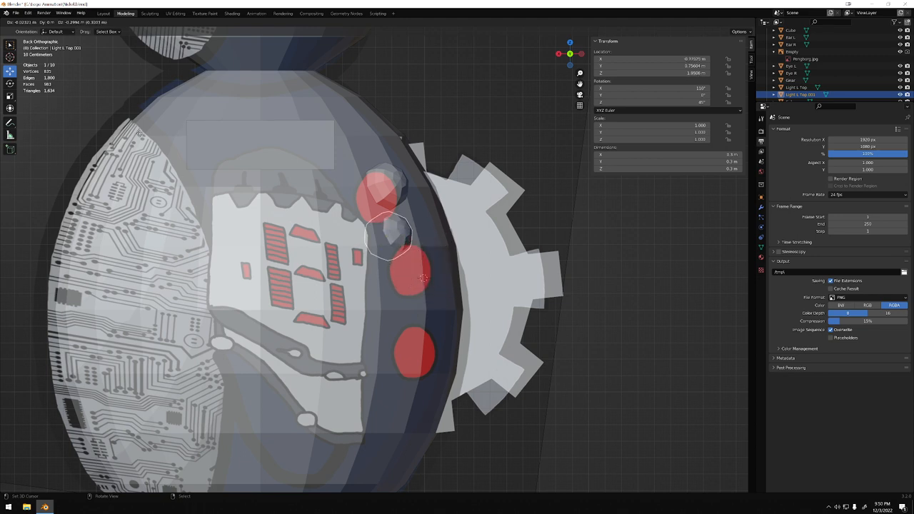
{"action": "key", "text": "shift+d"}
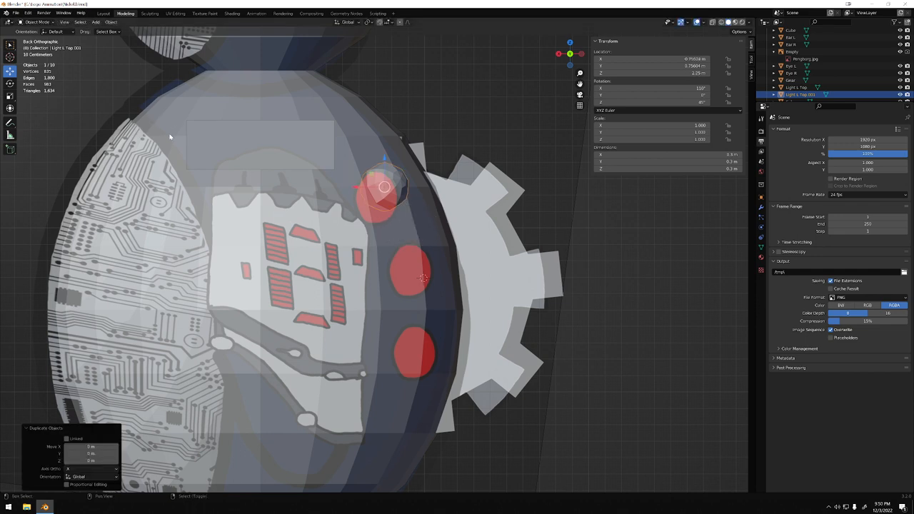
{"action": "mouse_move", "coordinate": [81, 57]}
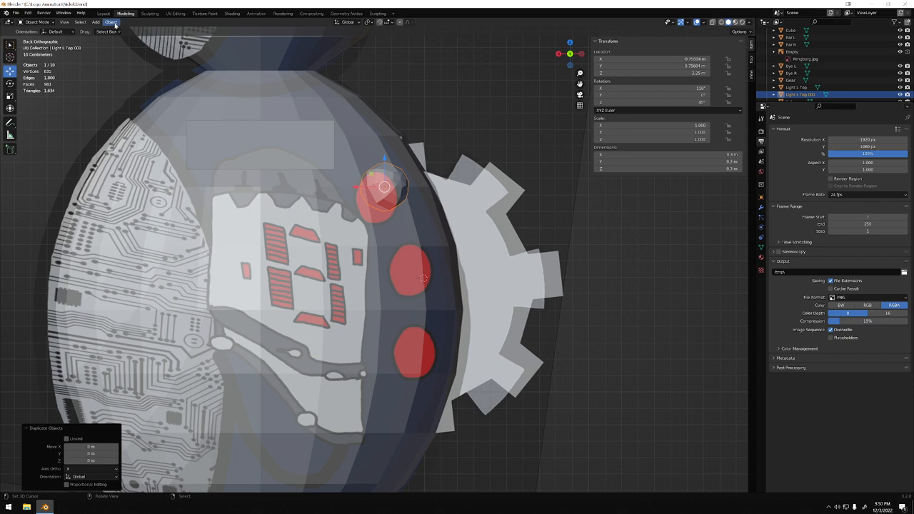
{"action": "left_click", "coordinate": [111, 22]}
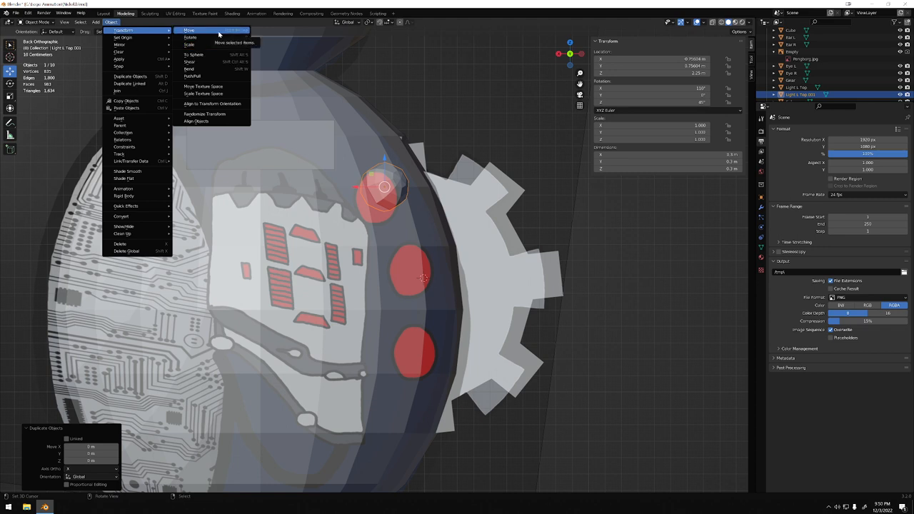
{"action": "mouse_move", "coordinate": [193, 77]}
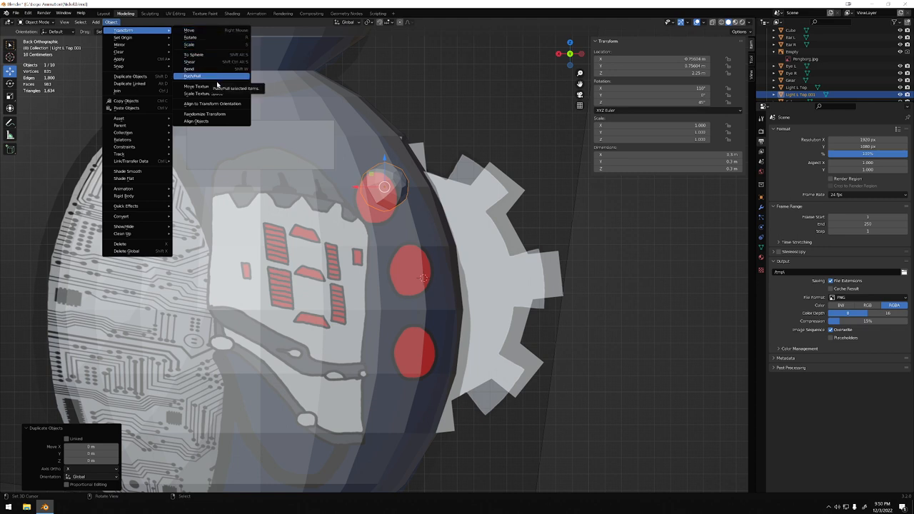
{"action": "mouse_move", "coordinate": [212, 44]}
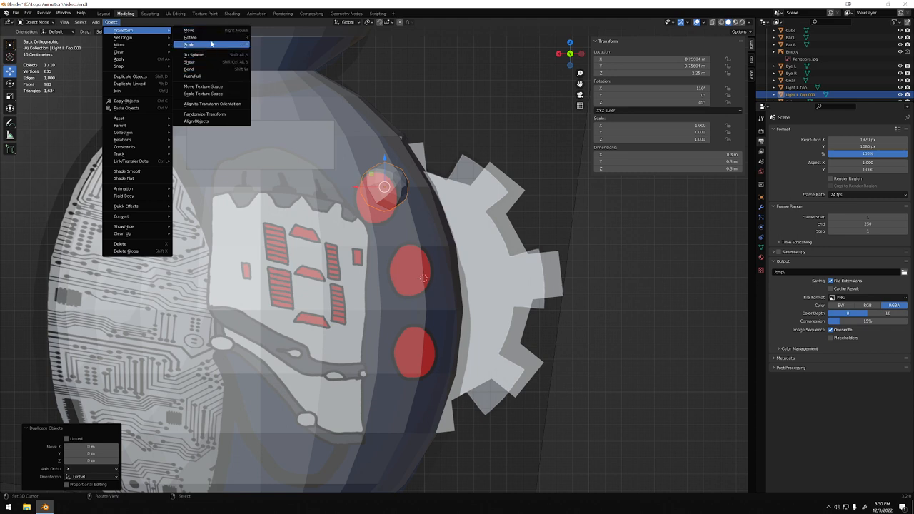
{"action": "mouse_move", "coordinate": [193, 77]}
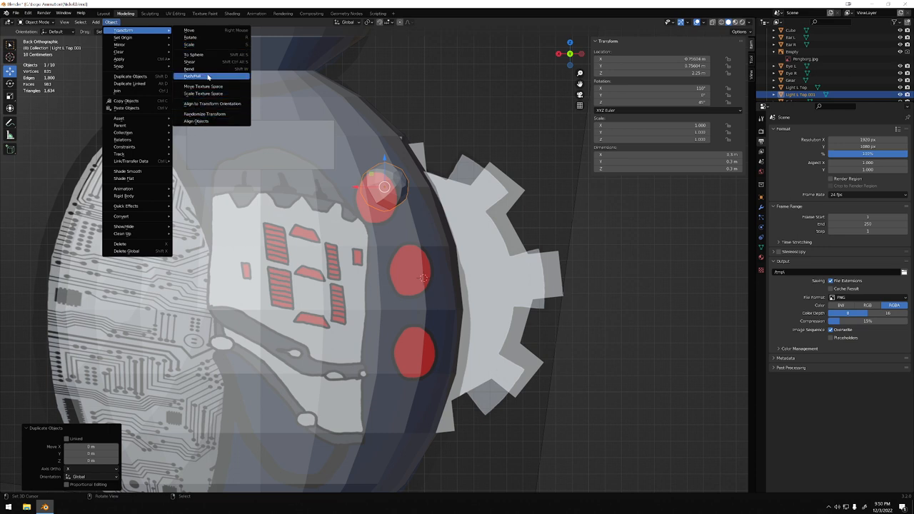
{"action": "mouse_move", "coordinate": [194, 54]}
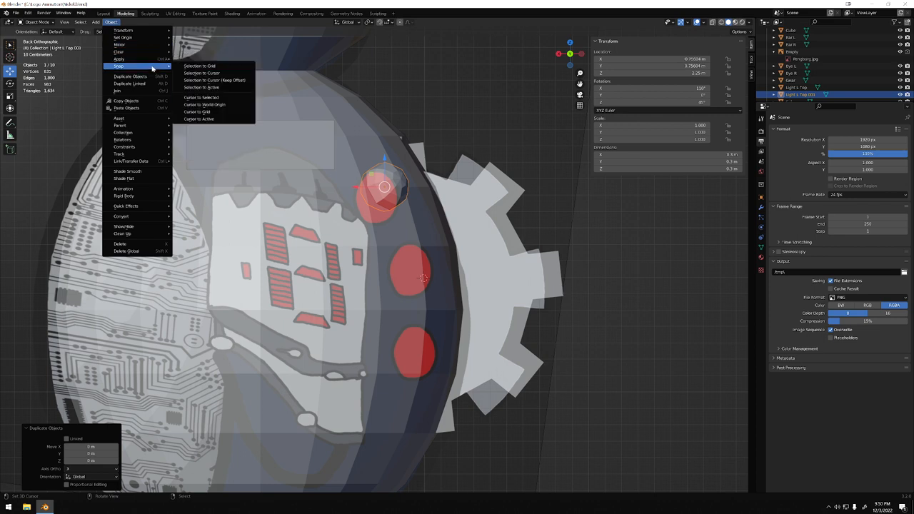
{"action": "mouse_move", "coordinate": [200, 66]}
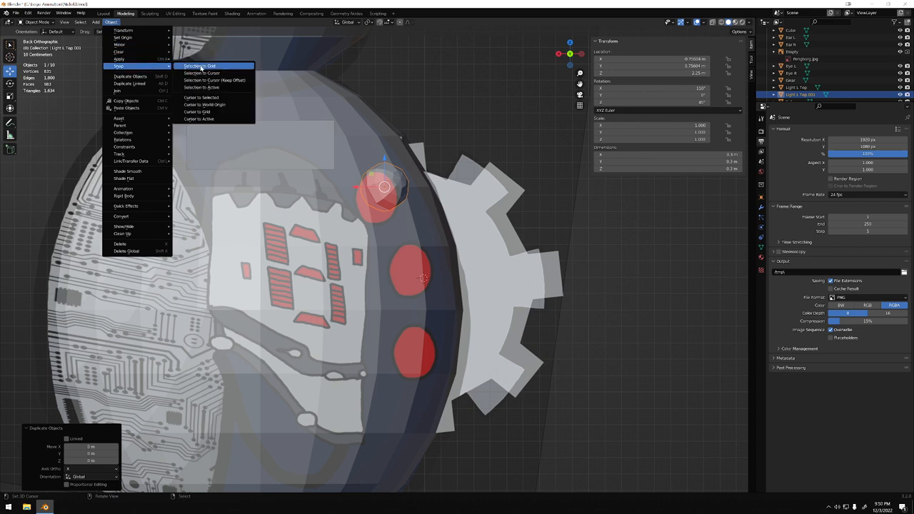
{"action": "mouse_move", "coordinate": [214, 80]}
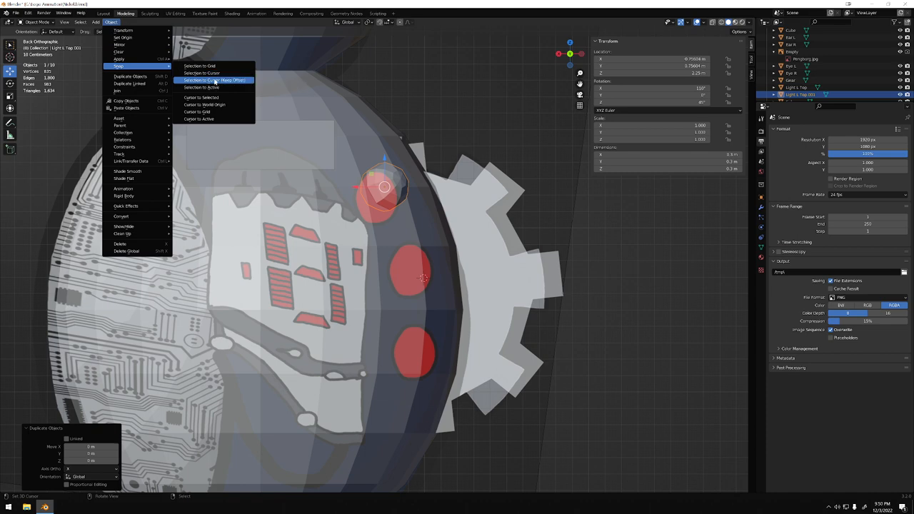
Step: Snap the duplicated rivet to the 3D cursor at the middle red marker via Snap > Selection to Cursor
{"action": "left_click", "coordinate": [201, 73]}
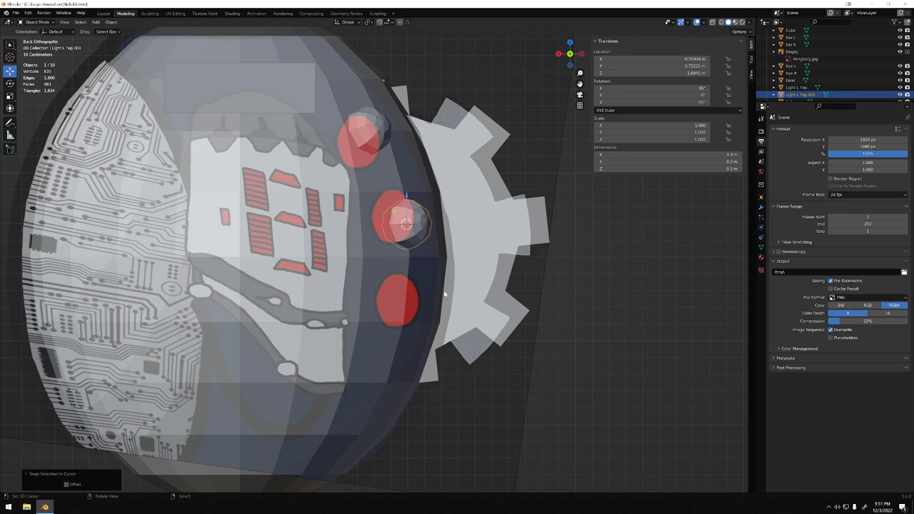
{"action": "mouse_move", "coordinate": [363, 264]}
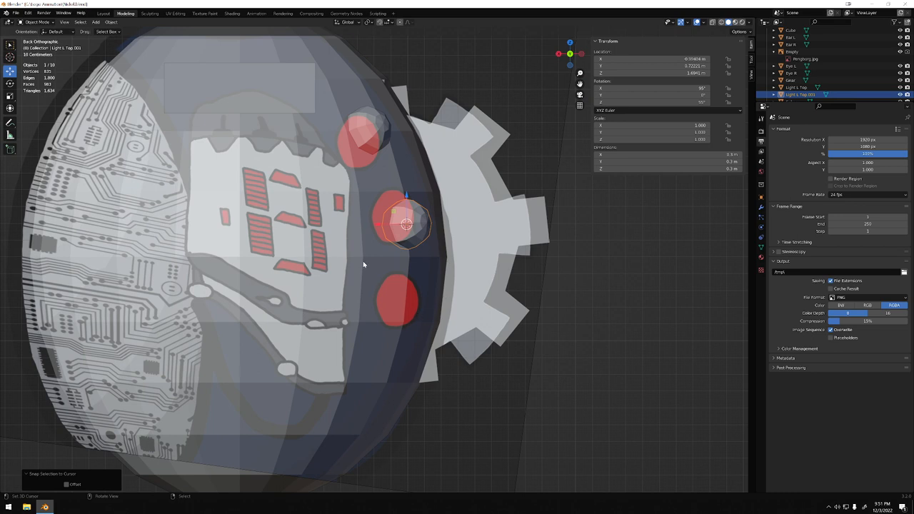
{"action": "key", "text": "Tab"}
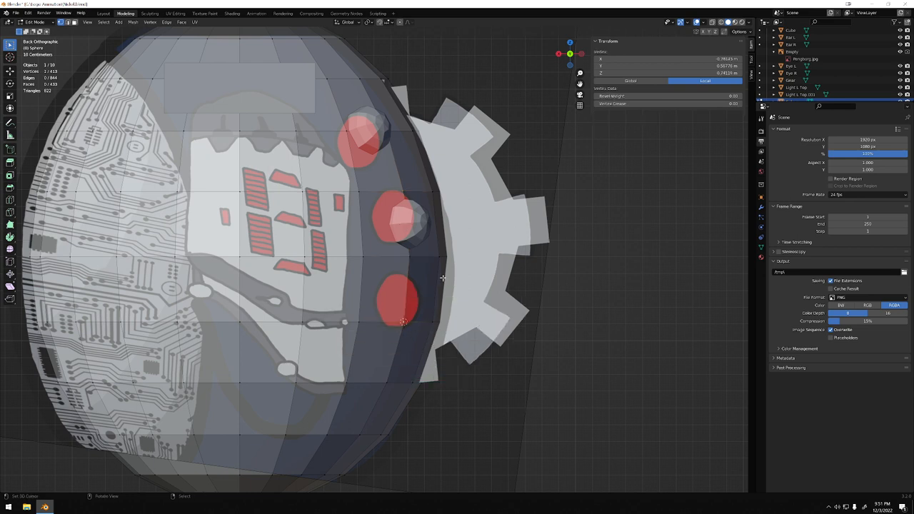
{"action": "mouse_move", "coordinate": [461, 240]}
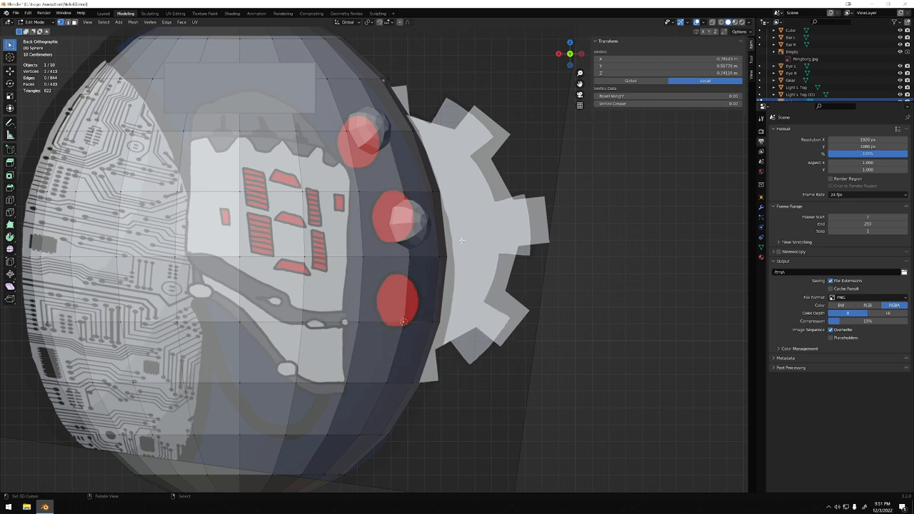
{"action": "key", "text": "Tab"}
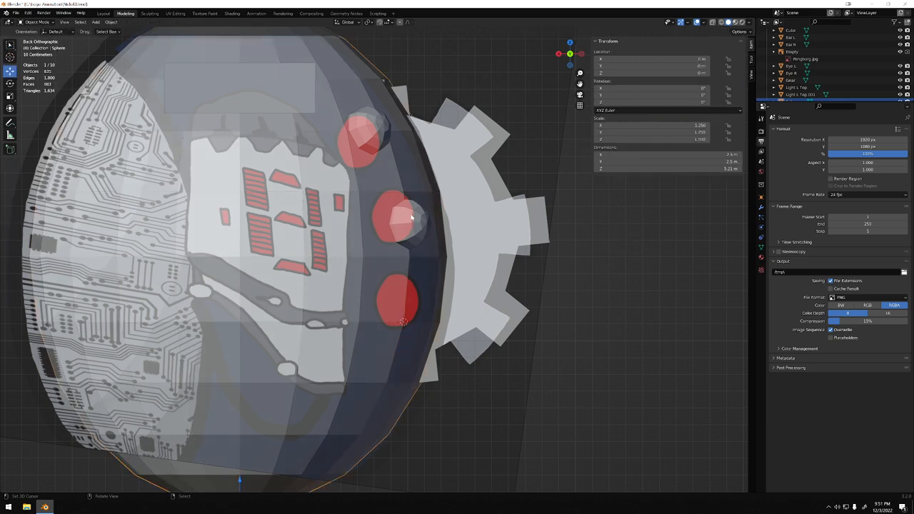
{"action": "left_click", "coordinate": [406, 223]}
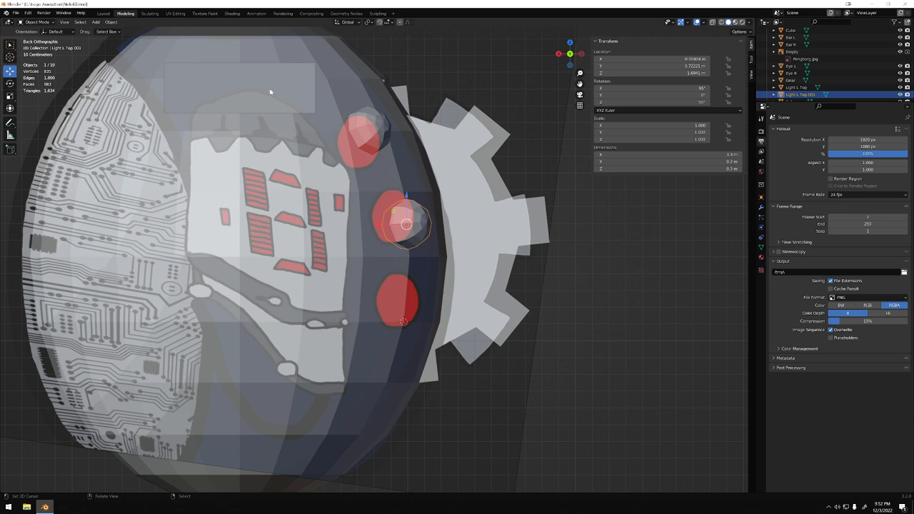
{"action": "left_click", "coordinate": [111, 23]}
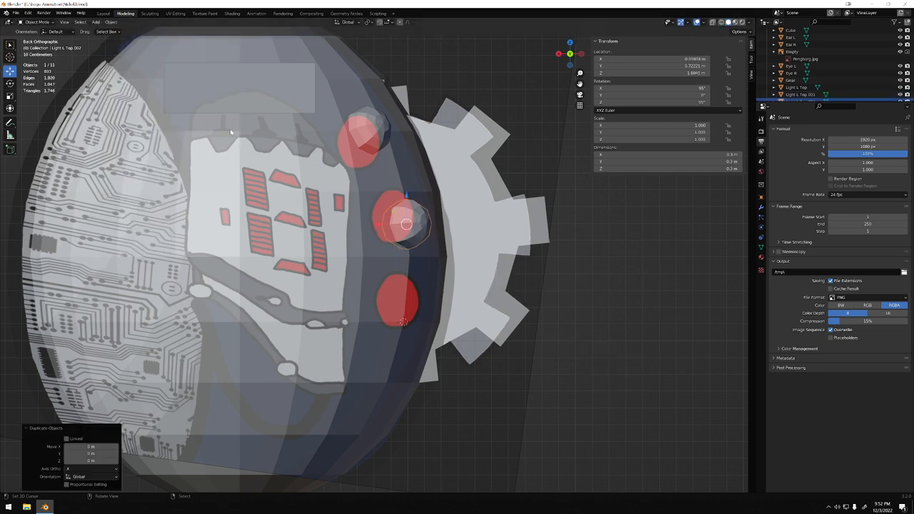
{"action": "left_click", "coordinate": [111, 22]}
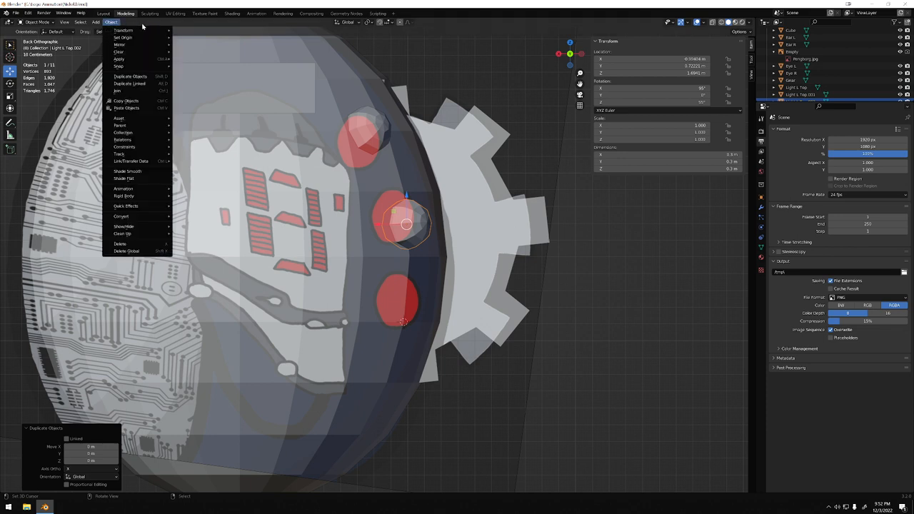
{"action": "mouse_move", "coordinate": [132, 77]}
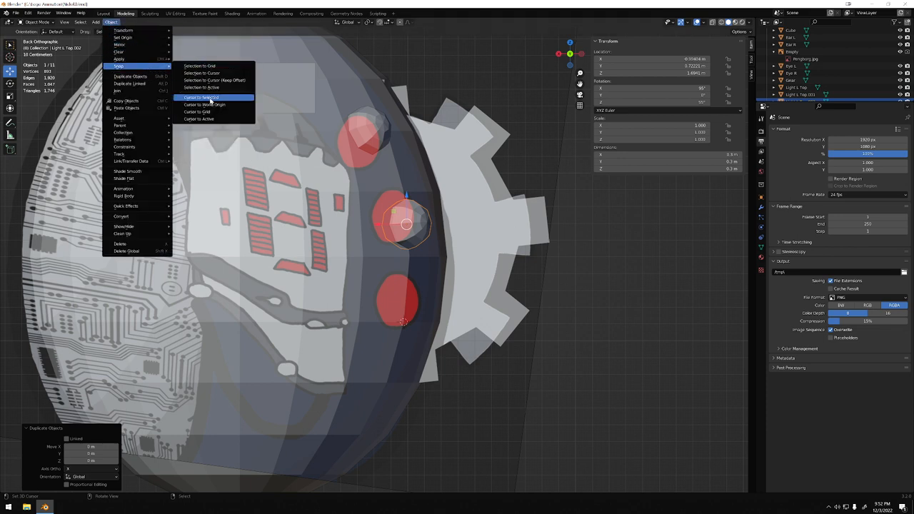
{"action": "mouse_move", "coordinate": [199, 111]}
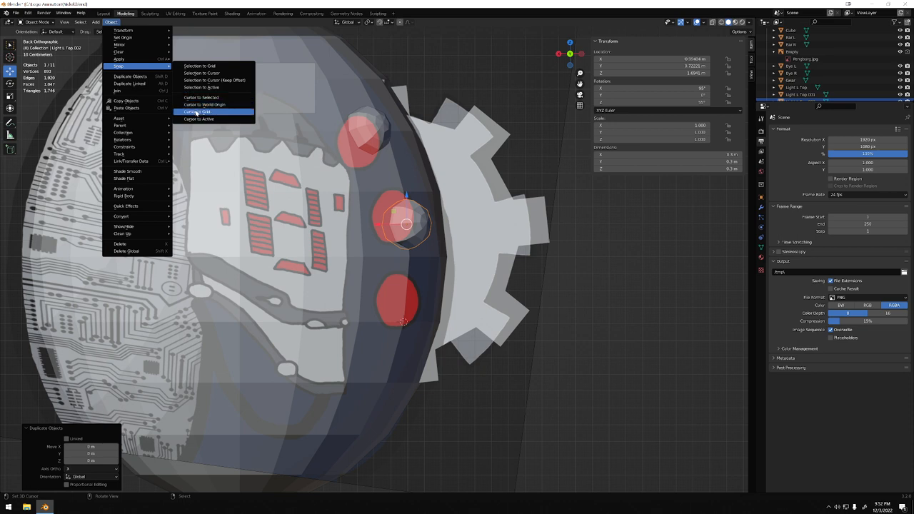
{"action": "mouse_move", "coordinate": [199, 66]}
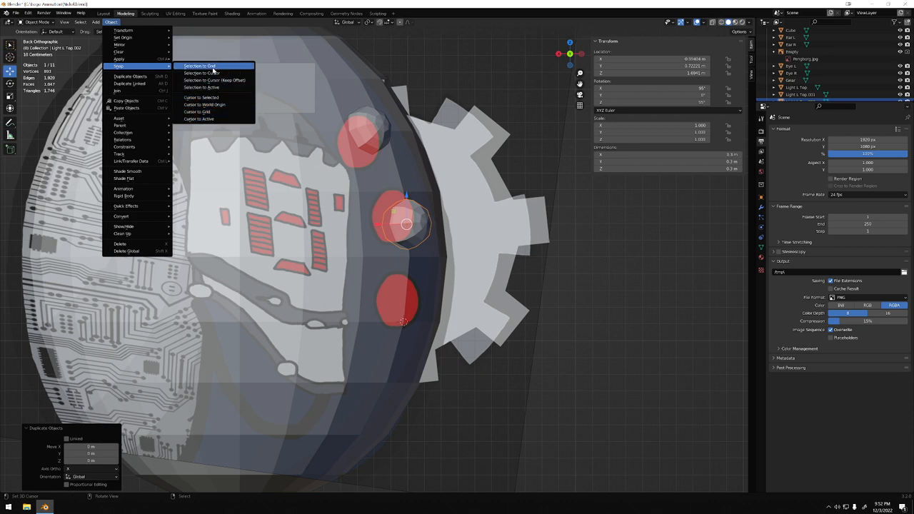
{"action": "left_click", "coordinate": [200, 66]}
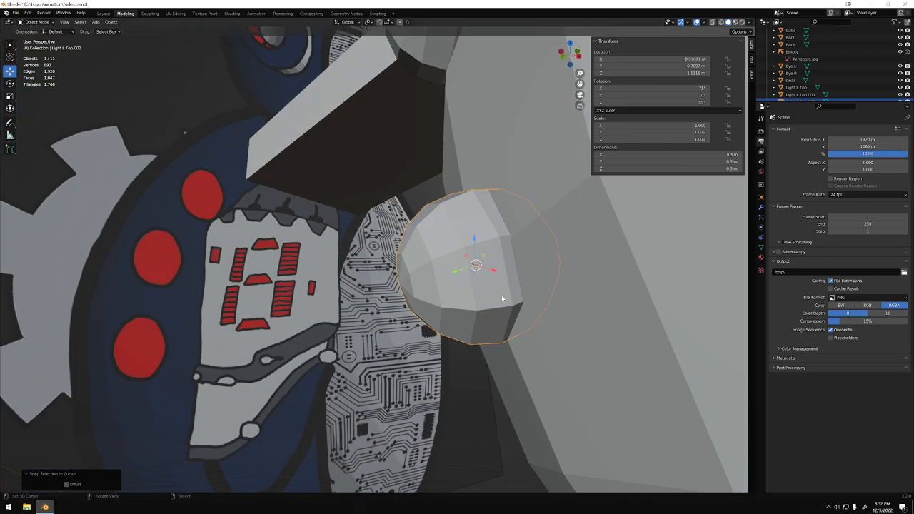
{"action": "mouse_move", "coordinate": [492, 317]}
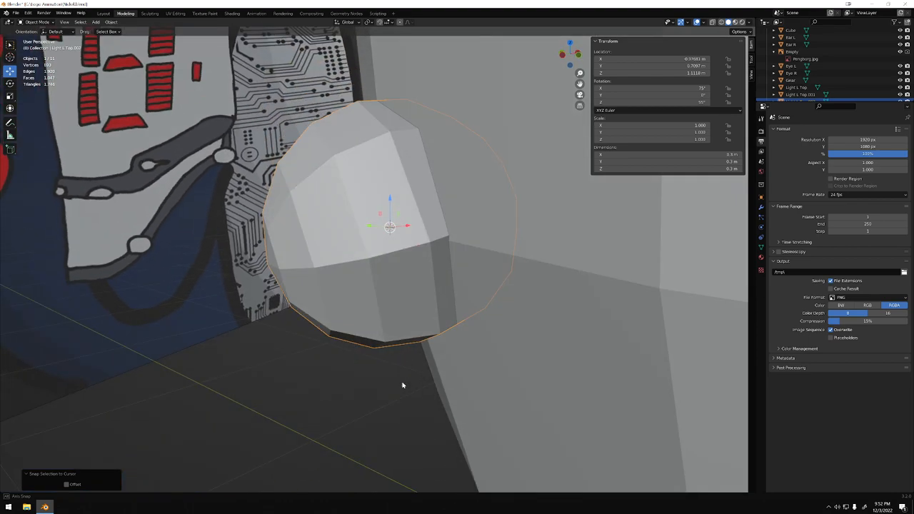
Step: Select each rivet in the Outliner and orbit around the body to check the vertical row of three against the reference
{"action": "left_click_drag", "start_coordinate": [403, 386], "coordinate": [505, 341]}
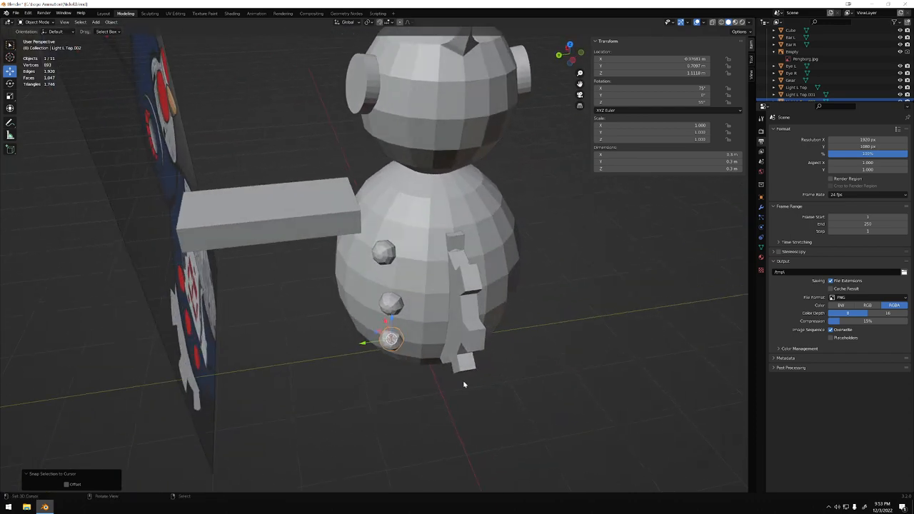
{"action": "left_click", "coordinate": [800, 91]}
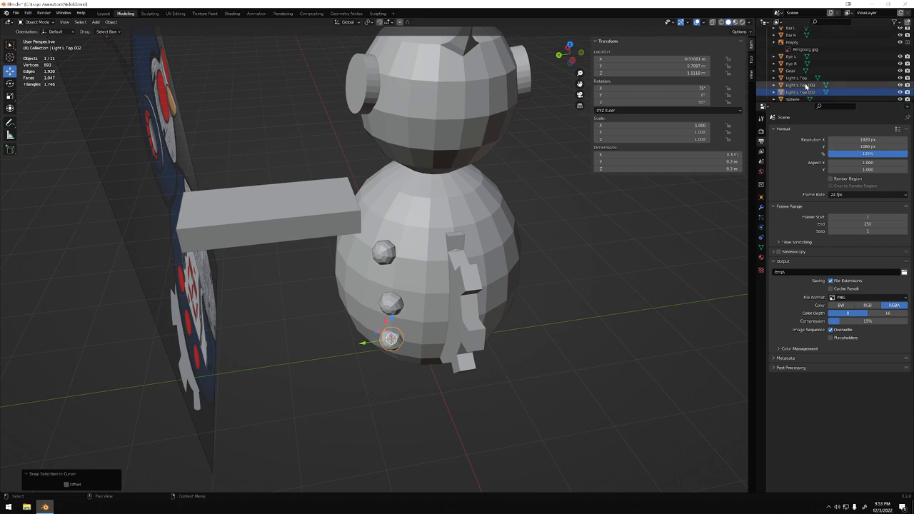
{"action": "left_click", "coordinate": [800, 85]}
{"action": "type", "text": "Middle"}
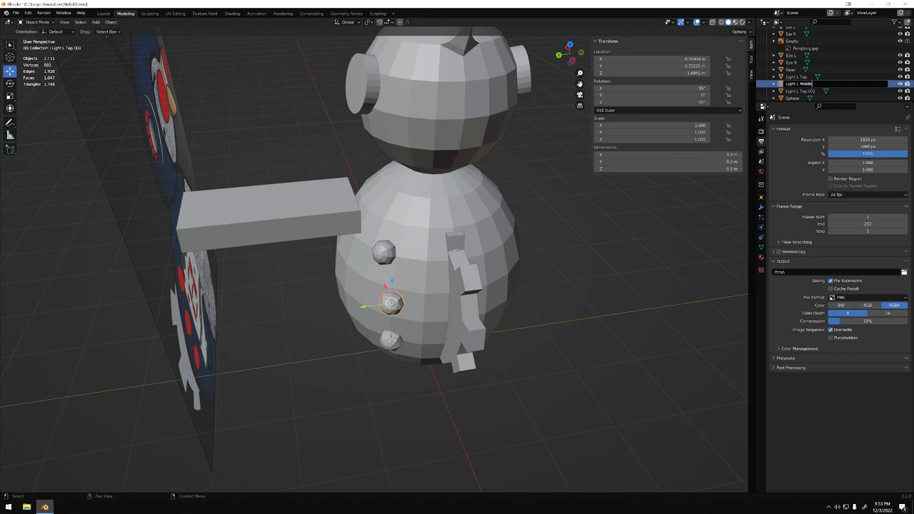
{"action": "left_click", "coordinate": [797, 83]}
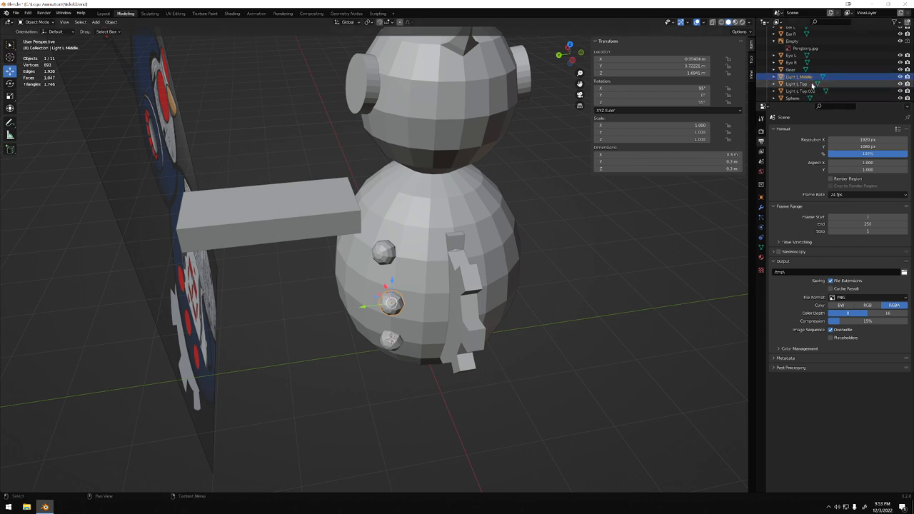
{"action": "left_click", "coordinate": [800, 91]}
{"action": "type", "text": "Bott"}
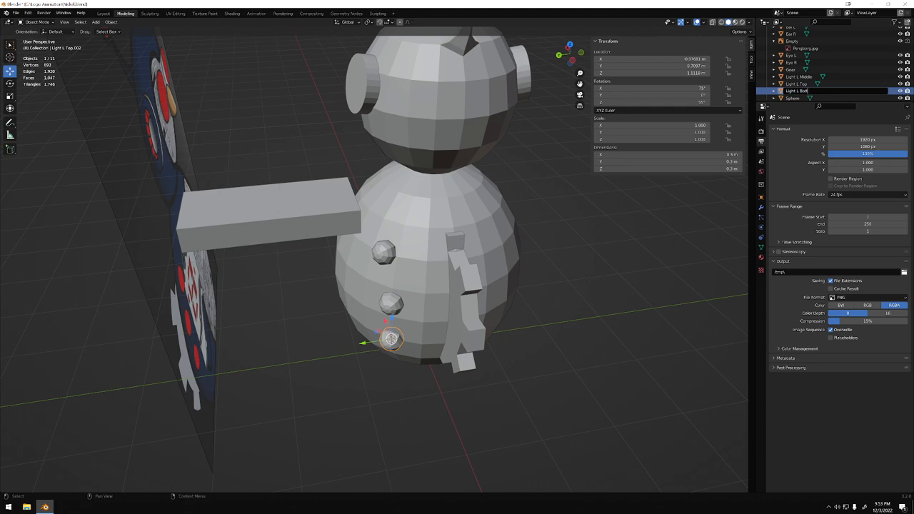
{"action": "left_click", "coordinate": [800, 77]}
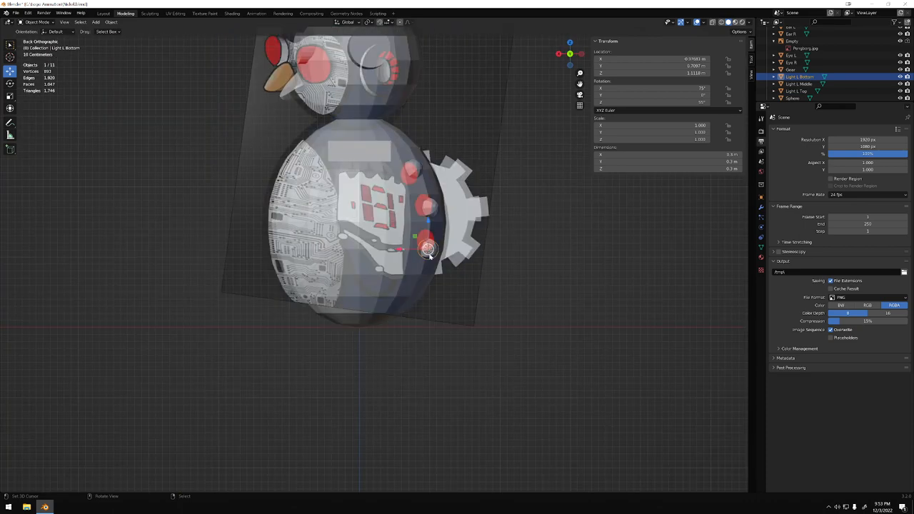
{"action": "left_click_drag", "start_coordinate": [357, 214], "coordinate": [428, 200]}
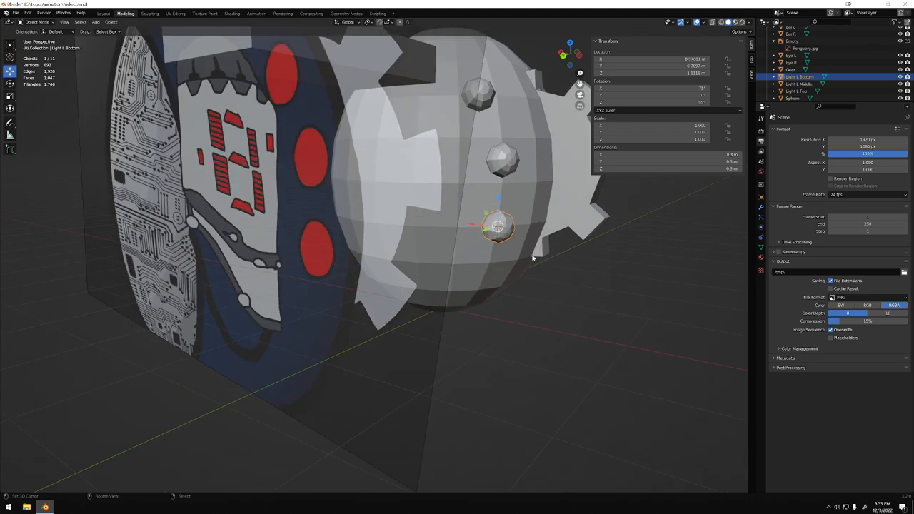
{"action": "left_click_drag", "start_coordinate": [500, 228], "coordinate": [407, 225]}
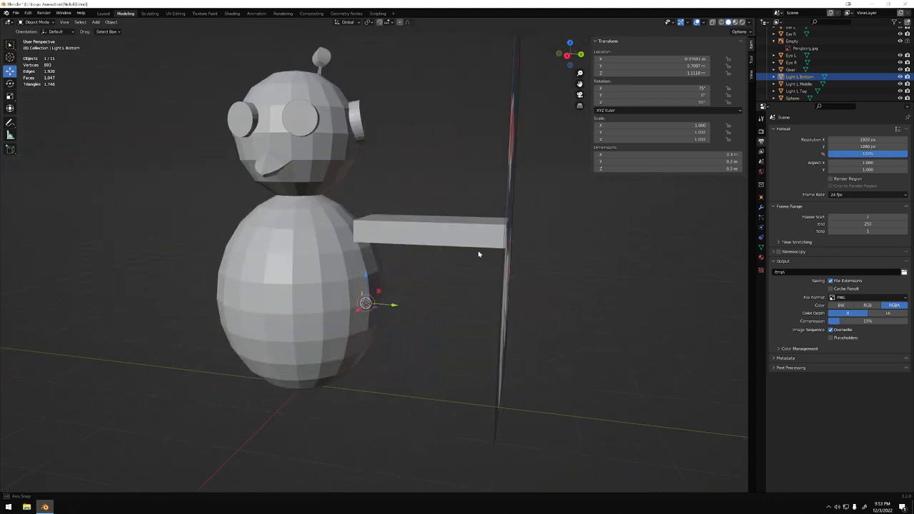
{"action": "left_click_drag", "start_coordinate": [479, 254], "coordinate": [340, 264]}
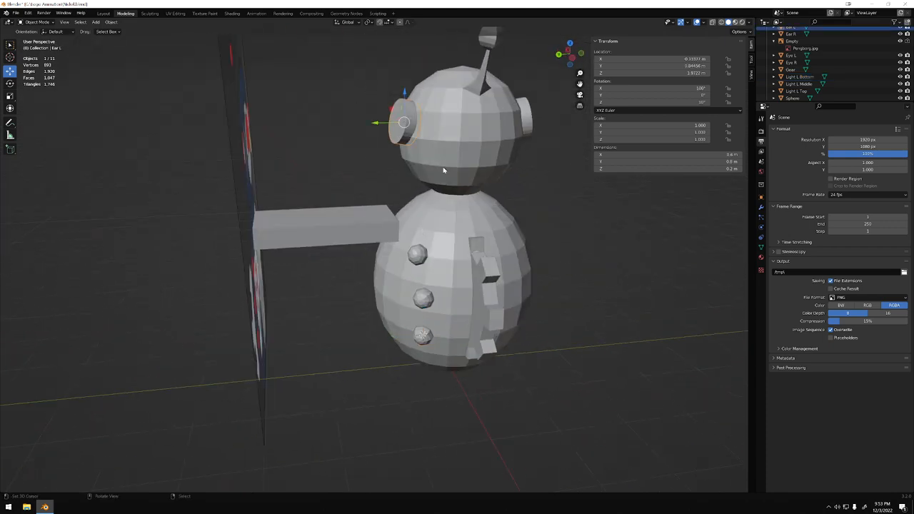
Step: Delete only the eye disc's centre faces, leaving an open ring rim
{"action": "key", "text": "Tab"}
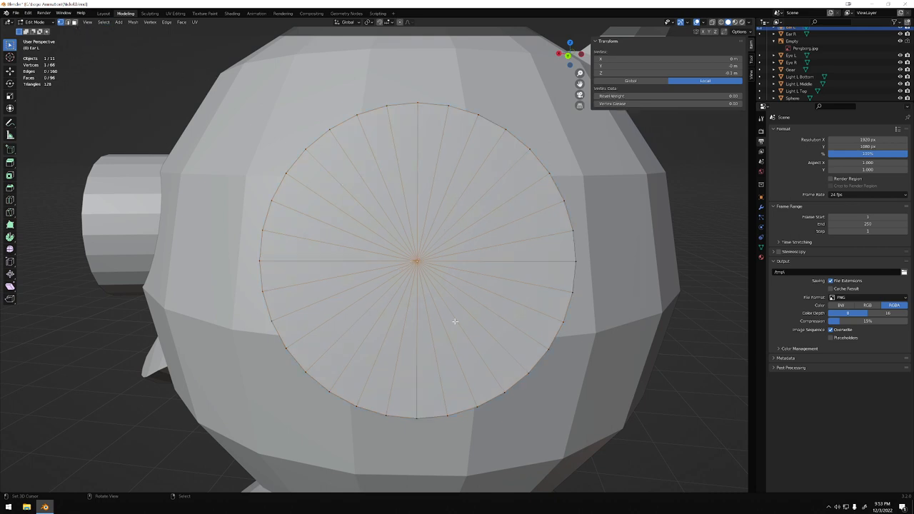
{"action": "key", "text": "x"}
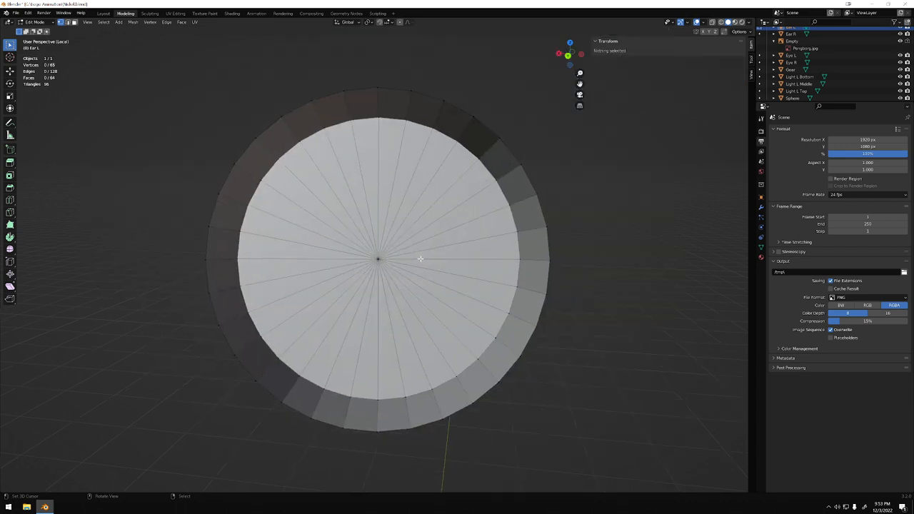
{"action": "key", "text": "x"}
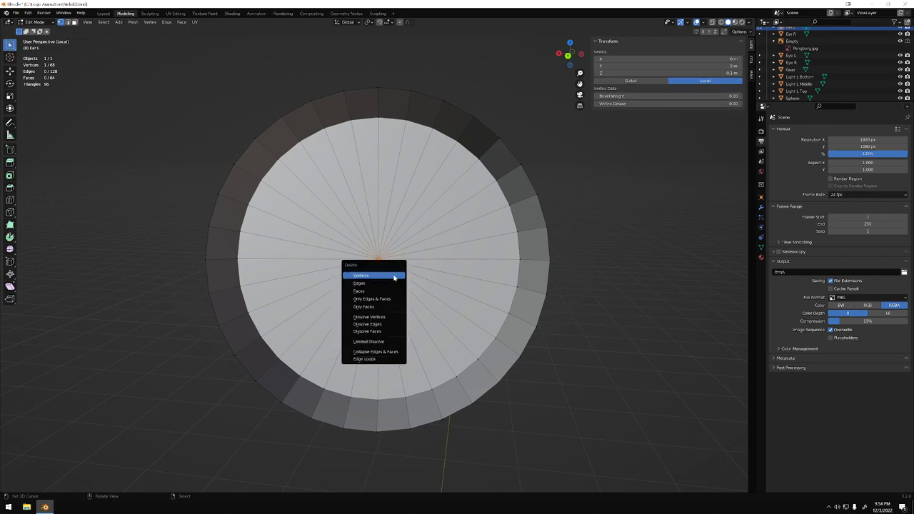
{"action": "left_click", "coordinate": [360, 275]}
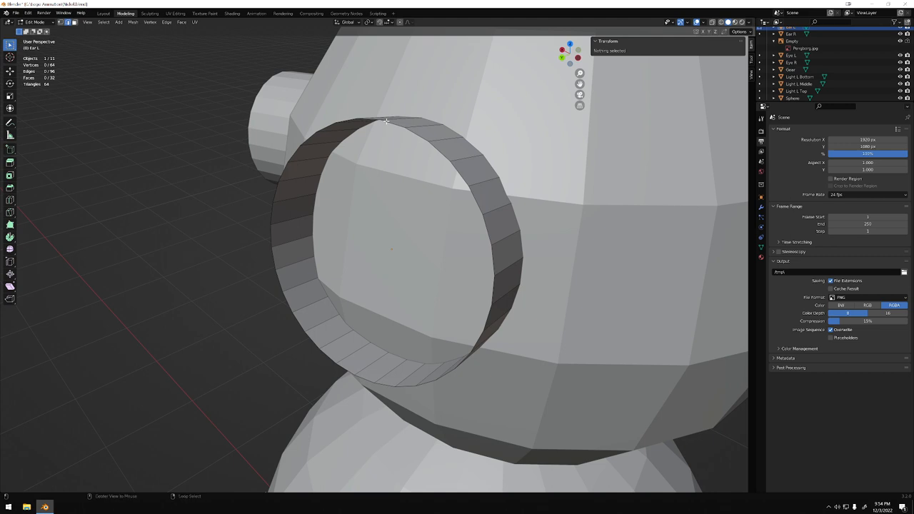
Step: Select the eye ring's edge loop and work through the edge operations to lengthen the band
{"action": "left_click", "coordinate": [385, 120]}
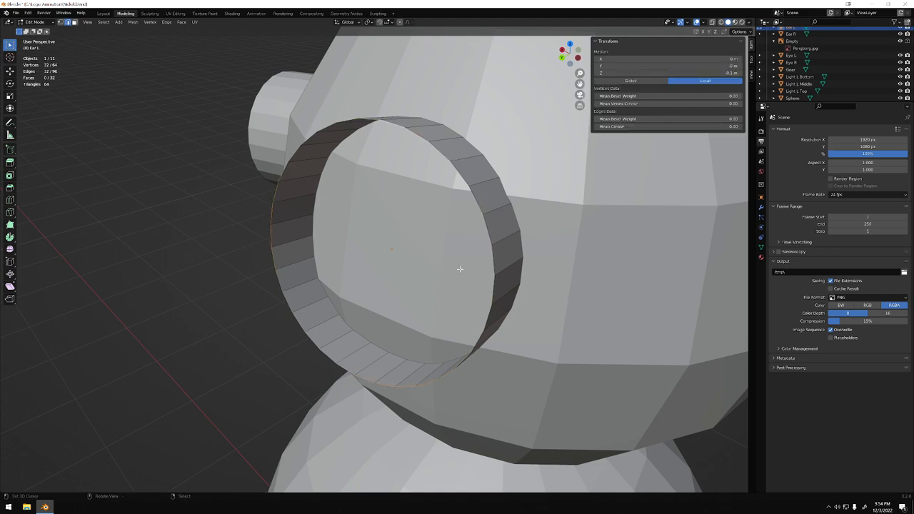
{"action": "mouse_move", "coordinate": [82, 69]}
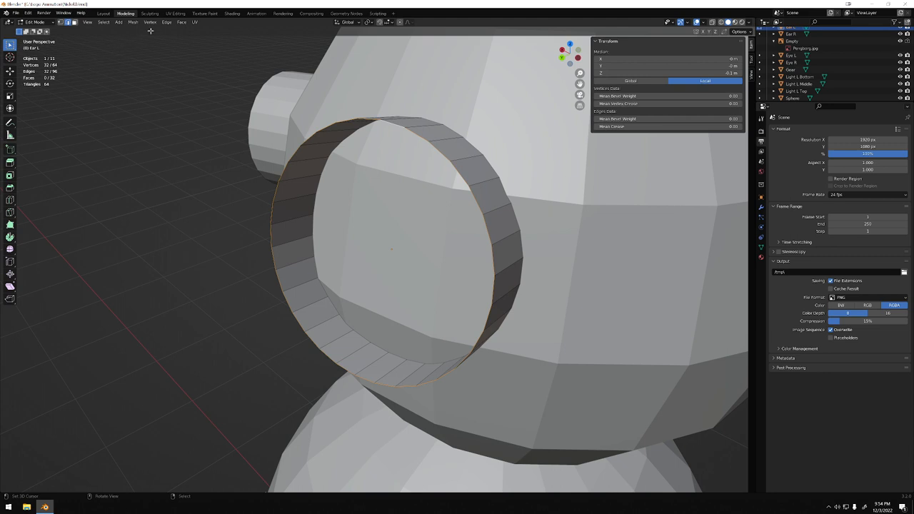
{"action": "left_click", "coordinate": [166, 23]}
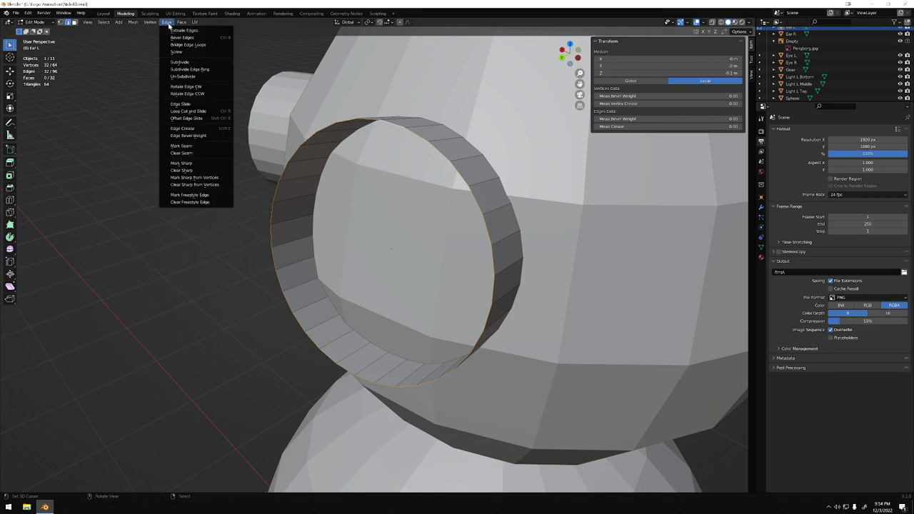
{"action": "mouse_move", "coordinate": [184, 32]}
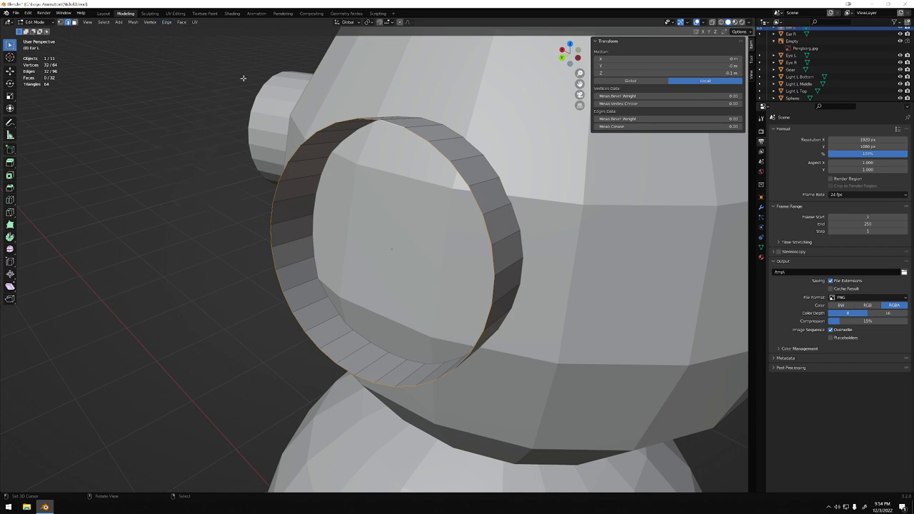
{"action": "left_click", "coordinate": [166, 23]}
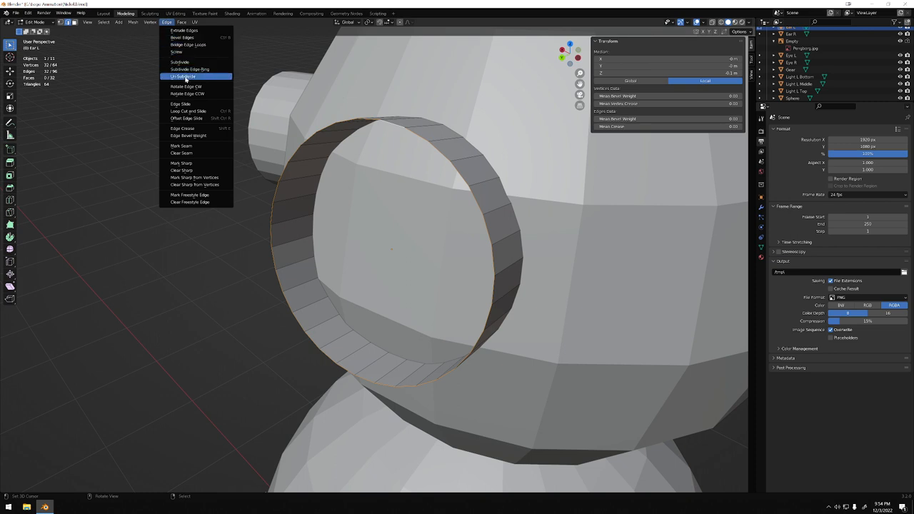
{"action": "mouse_move", "coordinate": [180, 153]}
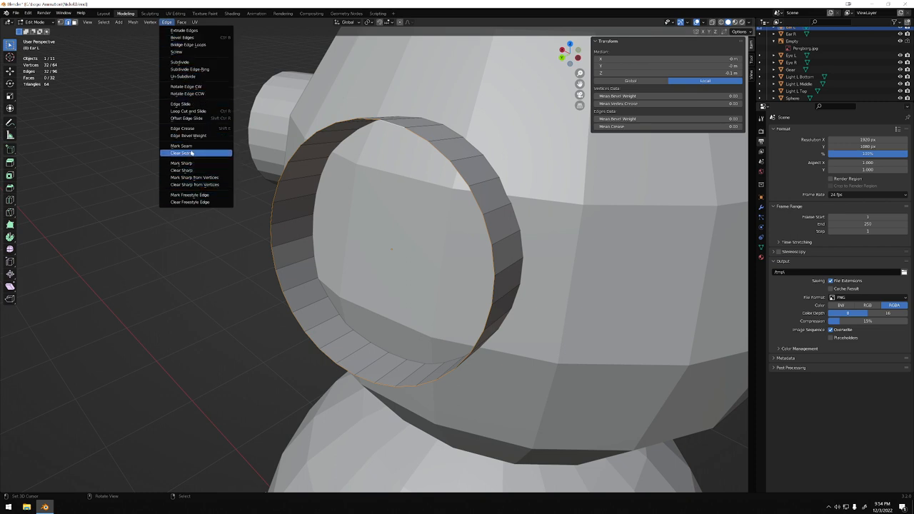
{"action": "mouse_move", "coordinate": [180, 103]}
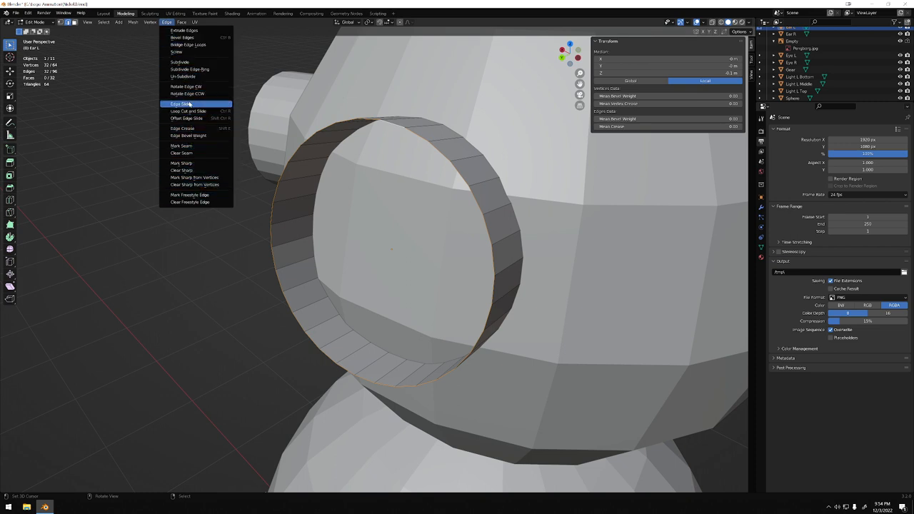
{"action": "mouse_move", "coordinate": [188, 45]}
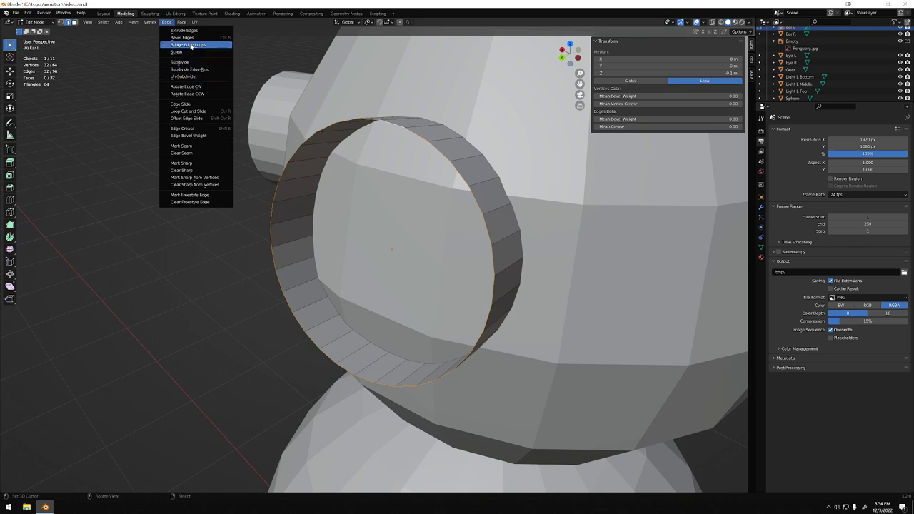
{"action": "left_click", "coordinate": [181, 23]}
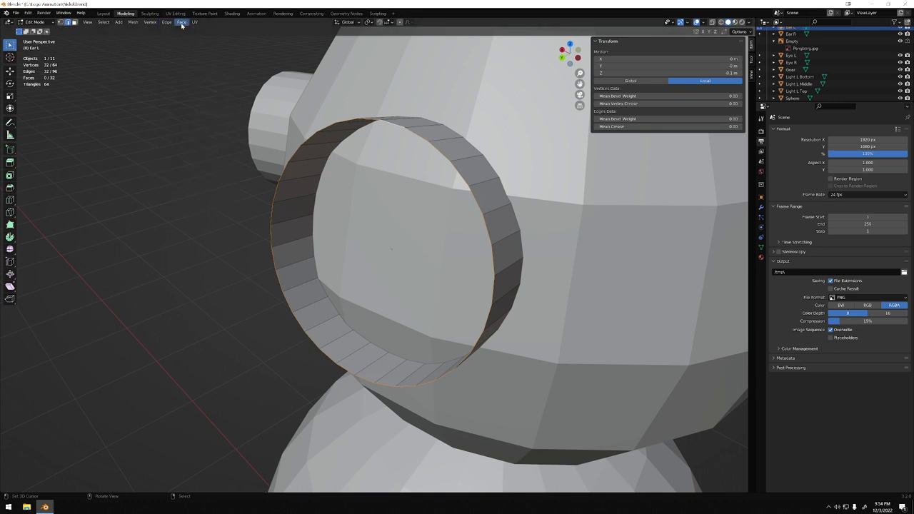
{"action": "left_click", "coordinate": [167, 23]}
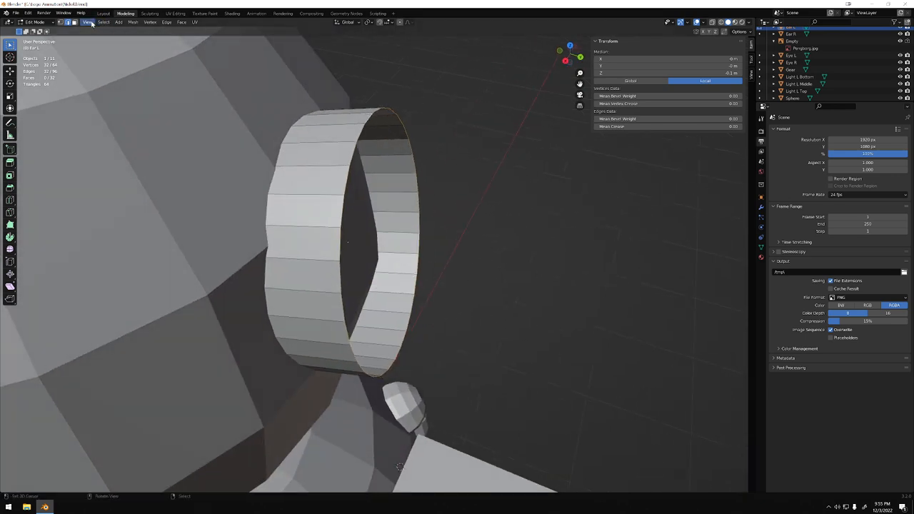
Step: Frame the view on the eye ring, isolate it in Local View and re-enter mesh editing to extrude its edge
{"action": "left_click", "coordinate": [87, 23]}
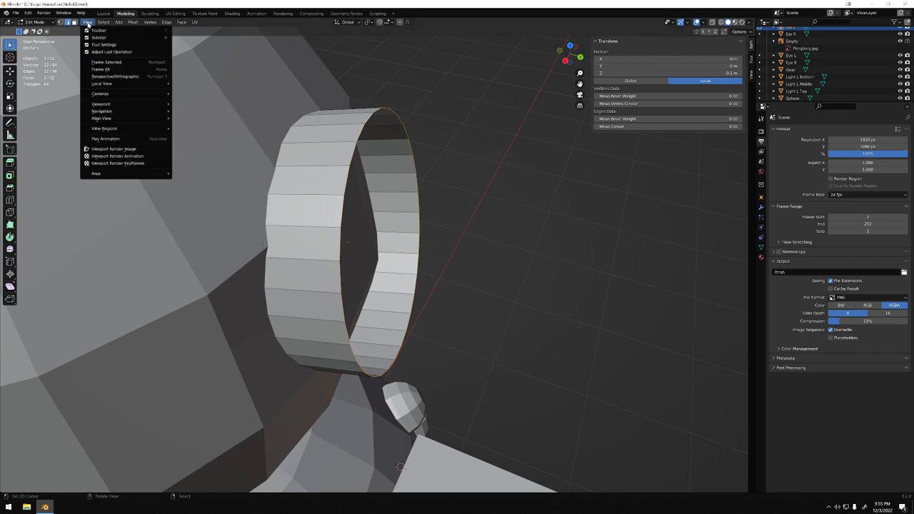
{"action": "left_click", "coordinate": [227, 438]}
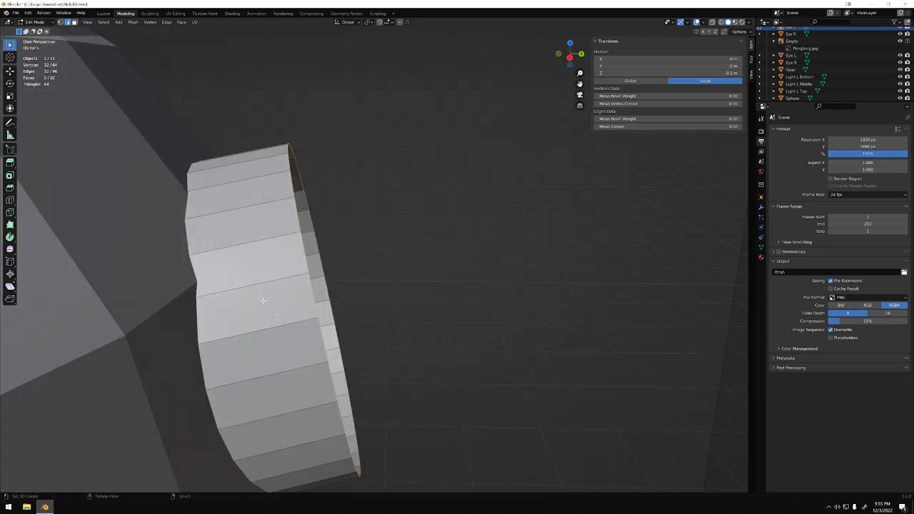
{"action": "key", "text": "Tab"}
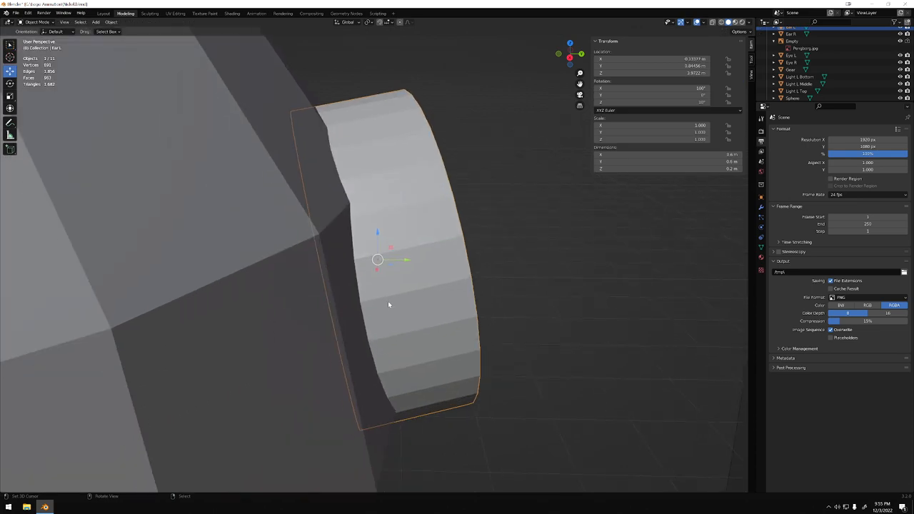
{"action": "mouse_move", "coordinate": [457, 269]}
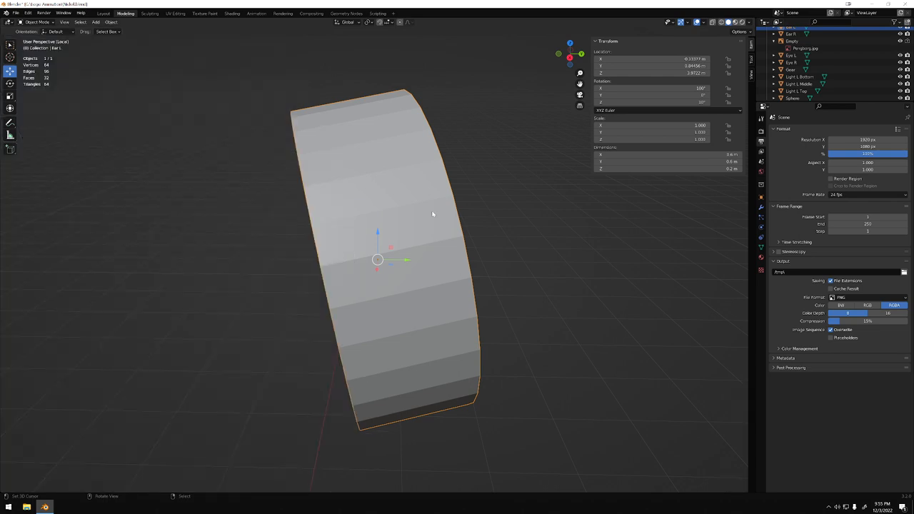
{"action": "key", "text": "Tab"}
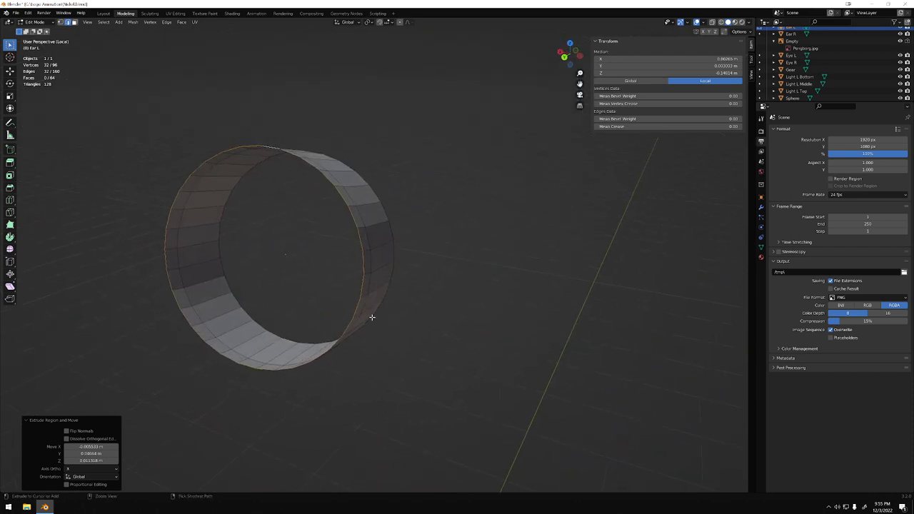
Step: Scale the ring's front edge loop inward into a flat lip and orbit to compare with the reference penguin
{"action": "key", "text": "s"}
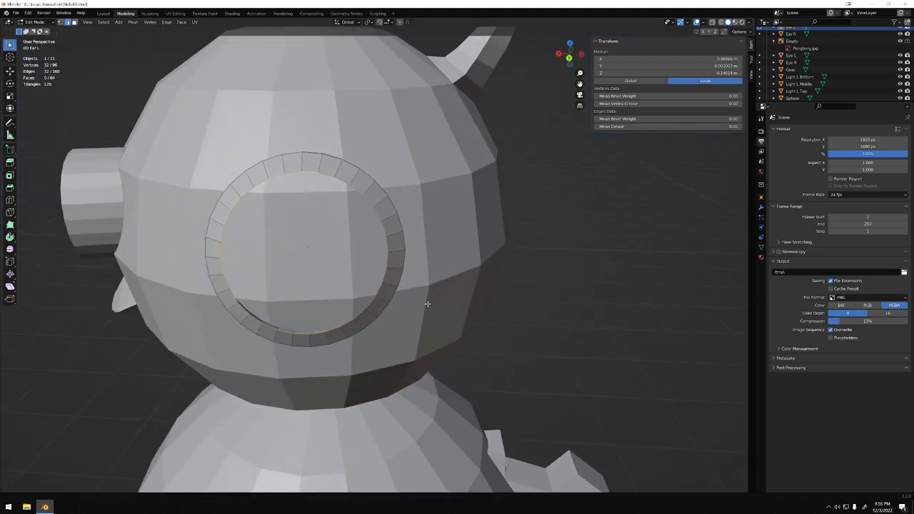
{"action": "key", "text": "s"}
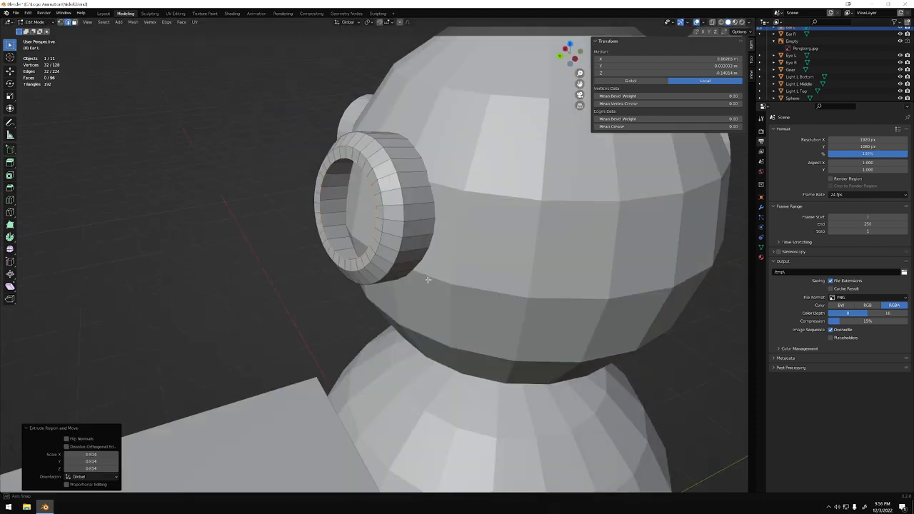
{"action": "left_click_drag", "start_coordinate": [428, 285], "coordinate": [464, 357]}
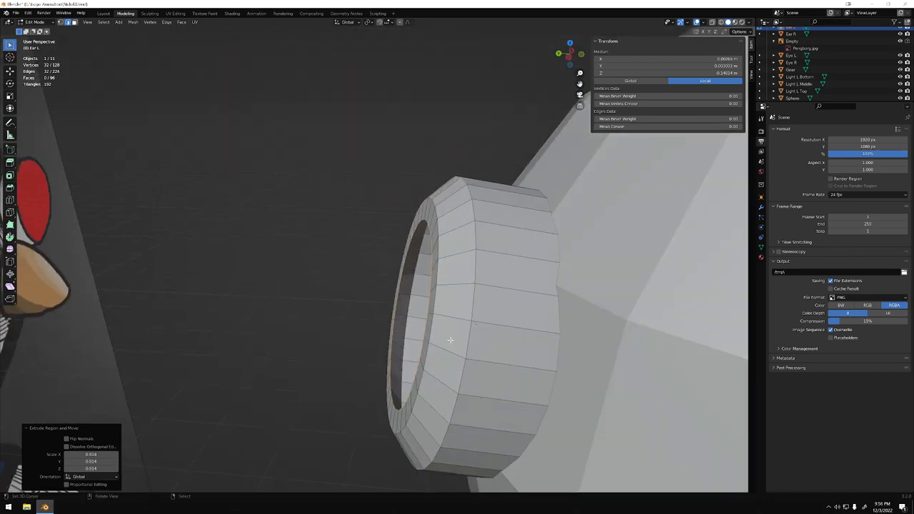
{"action": "left_click_drag", "start_coordinate": [450, 340], "coordinate": [506, 322]}
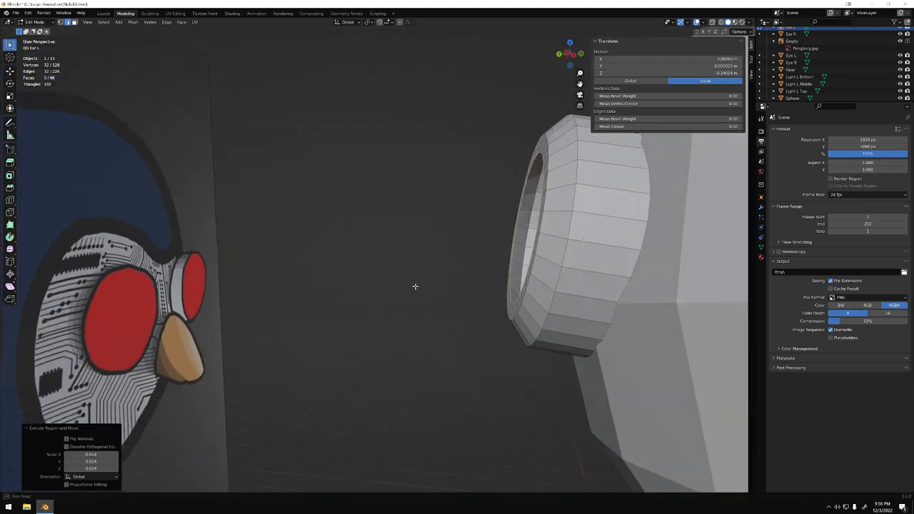
{"action": "left_click_drag", "start_coordinate": [414, 286], "coordinate": [514, 335]}
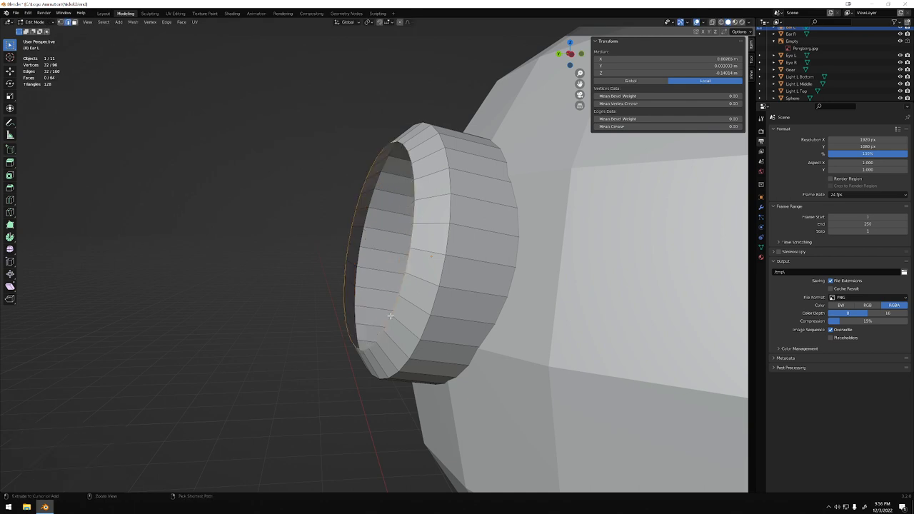
{"action": "key", "text": "Tab"}
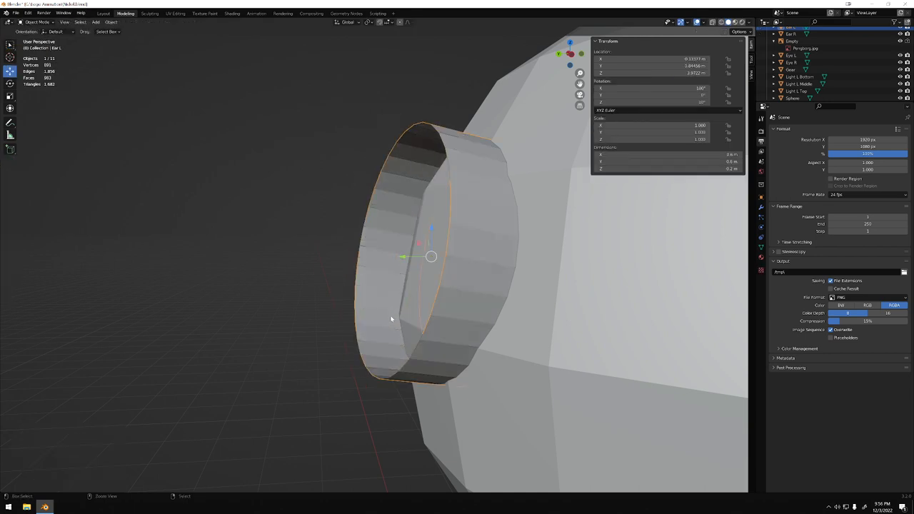
{"action": "key", "text": "Tab"}
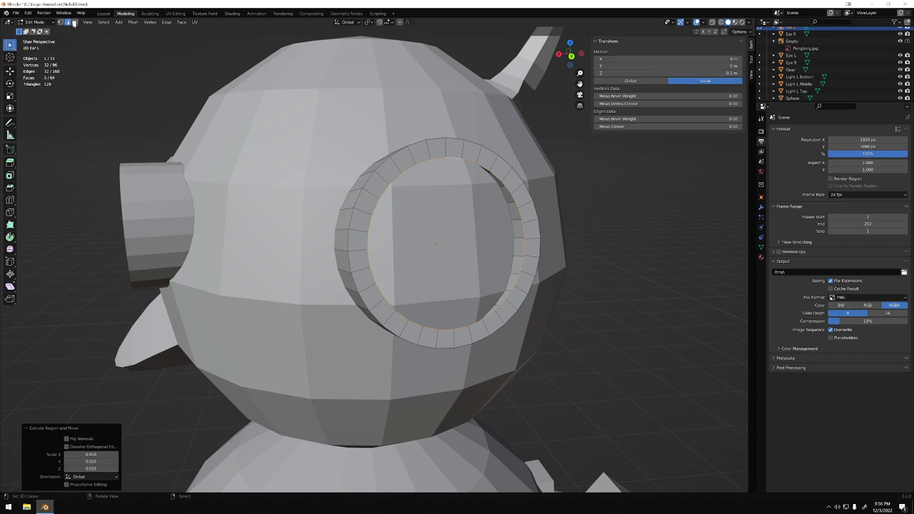
{"action": "mouse_move", "coordinate": [320, 30]}
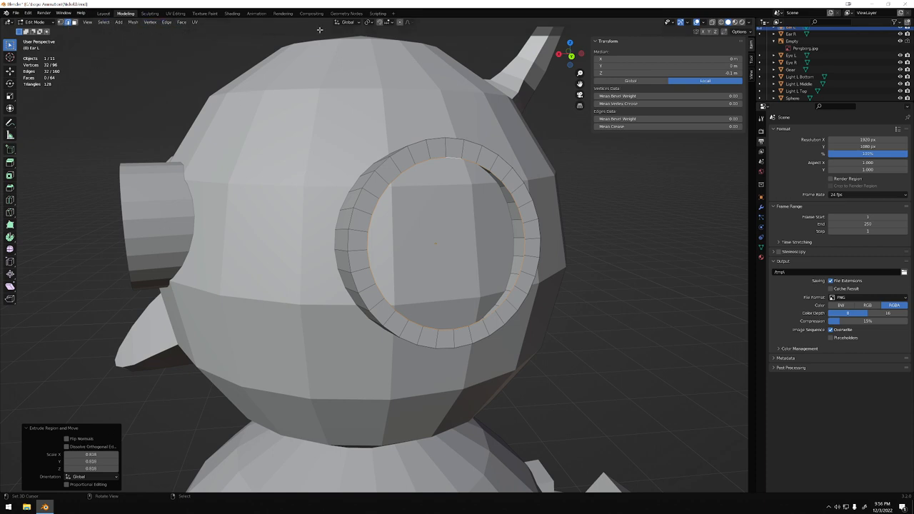
Step: Switch transform orientation to Normal and scale the rim edges into a deep hollow tube
{"action": "left_click", "coordinate": [167, 23]}
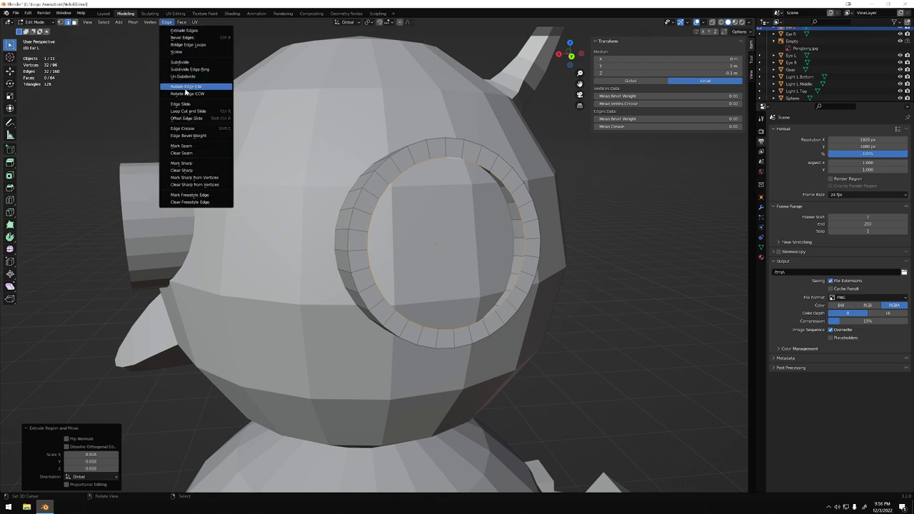
{"action": "mouse_move", "coordinate": [180, 103]}
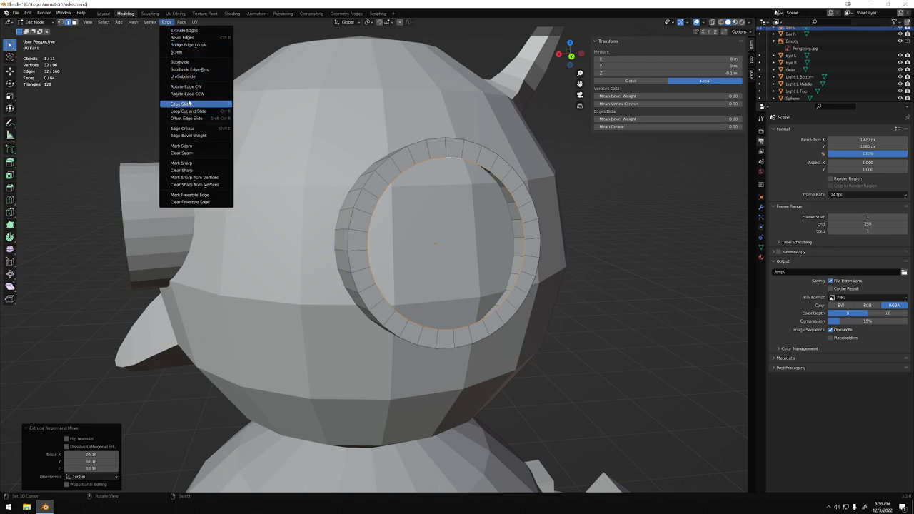
{"action": "mouse_move", "coordinate": [187, 117]}
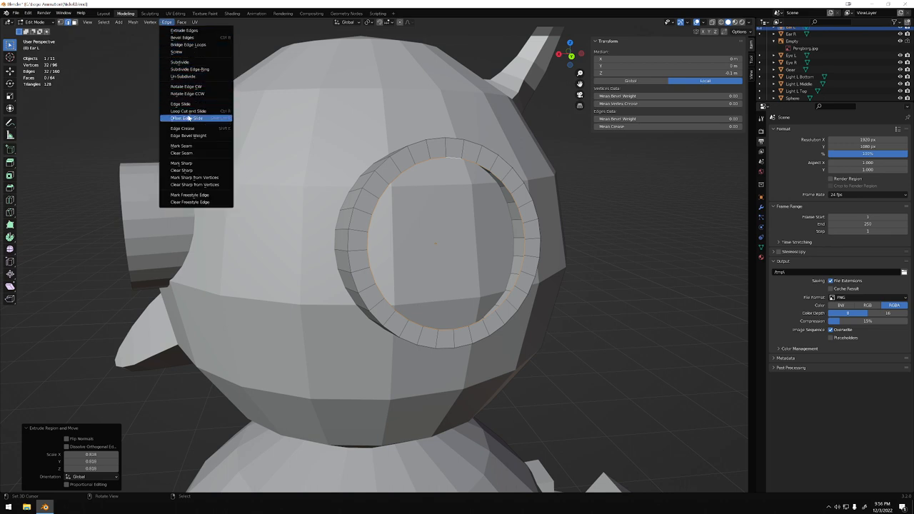
{"action": "mouse_move", "coordinate": [183, 31]}
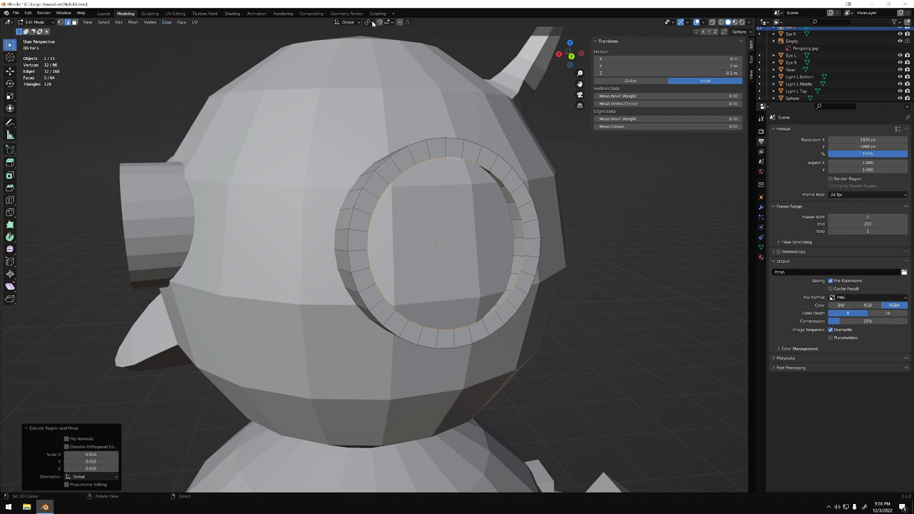
{"action": "mouse_move", "coordinate": [357, 23]}
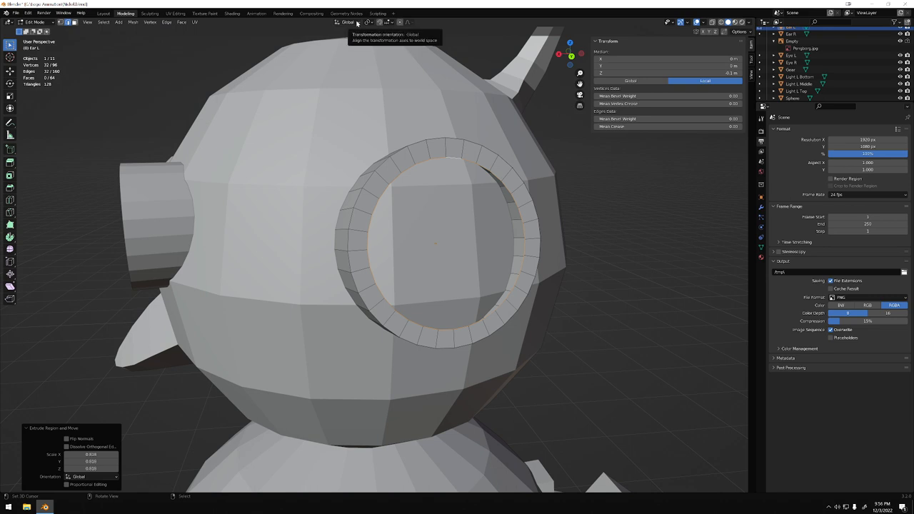
{"action": "left_click", "coordinate": [348, 22]}
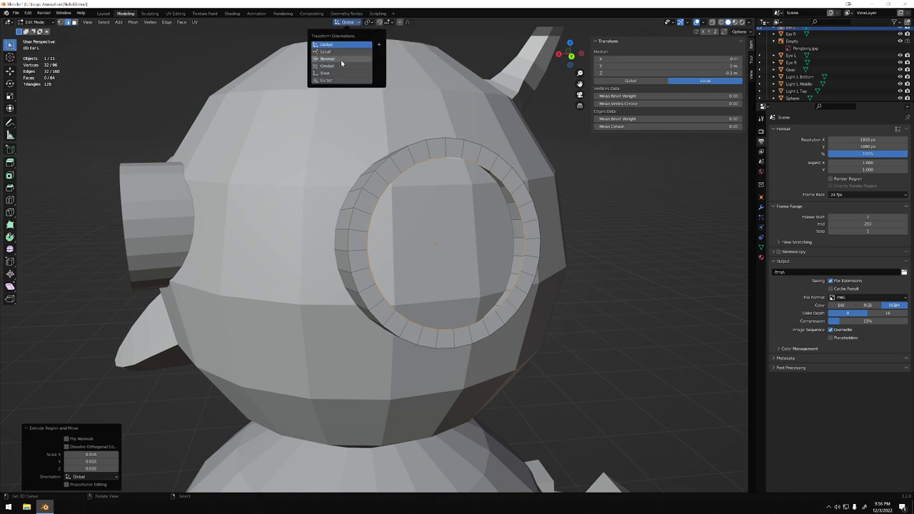
{"action": "left_click", "coordinate": [327, 58]}
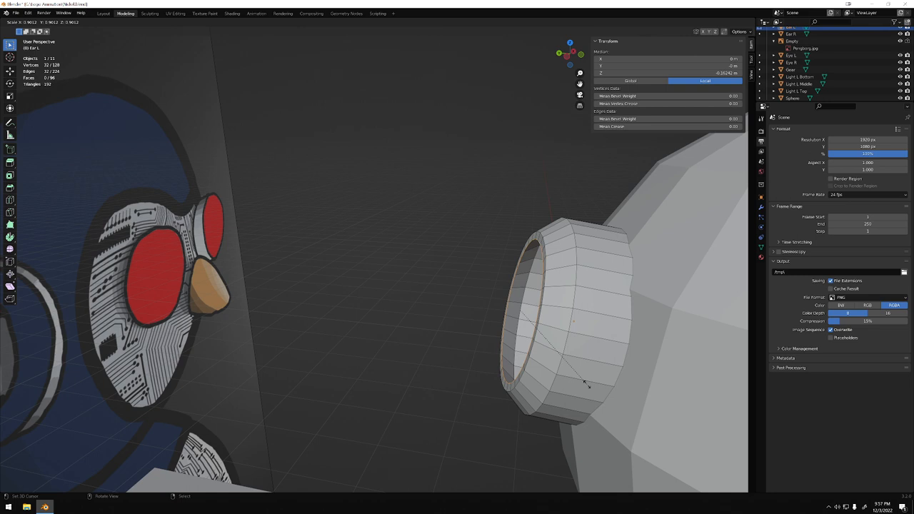
Step: Enter Edit Mode on the rim and extrude its inner loop inward in stepped concentric rings
{"action": "key", "text": "Tab"}
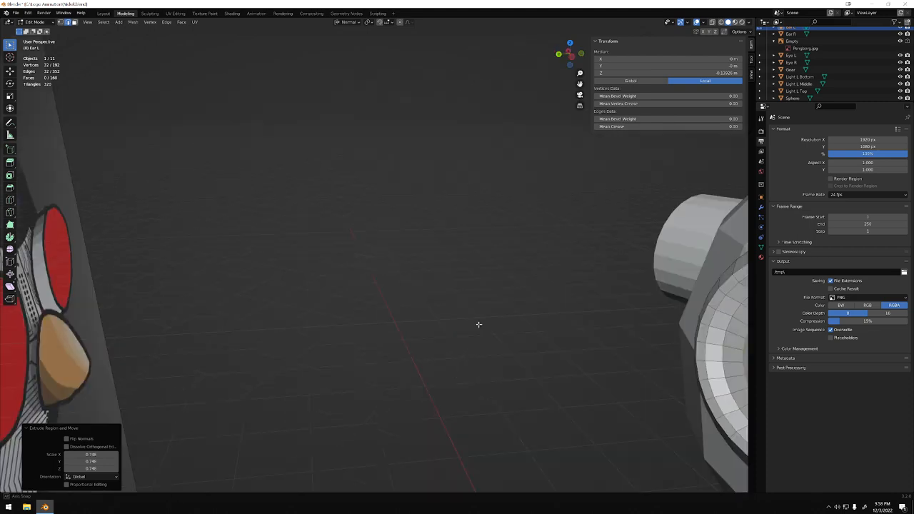
{"action": "left_click_drag", "start_coordinate": [478, 326], "coordinate": [350, 257]}
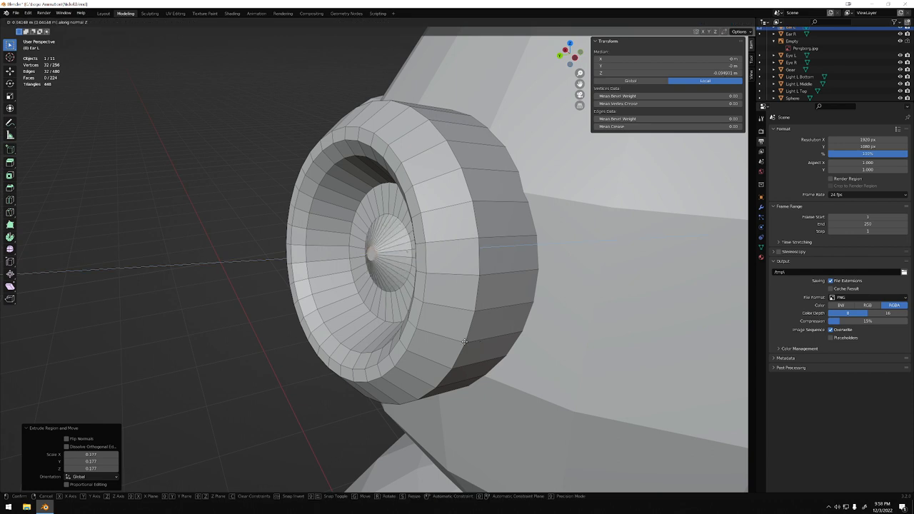
{"action": "mouse_move", "coordinate": [460, 341]}
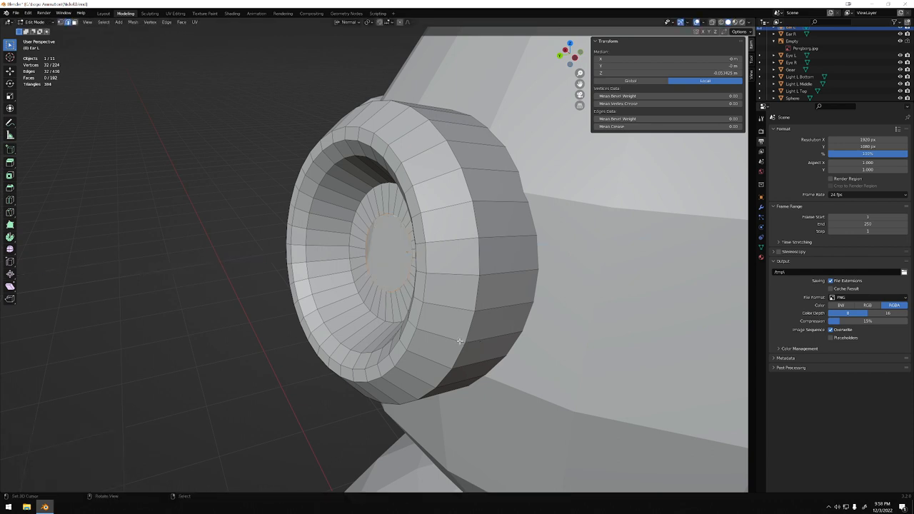
Step: Scale the centre flat and inset a smaller raised inner disc into the funnel
{"action": "key", "text": "s"}
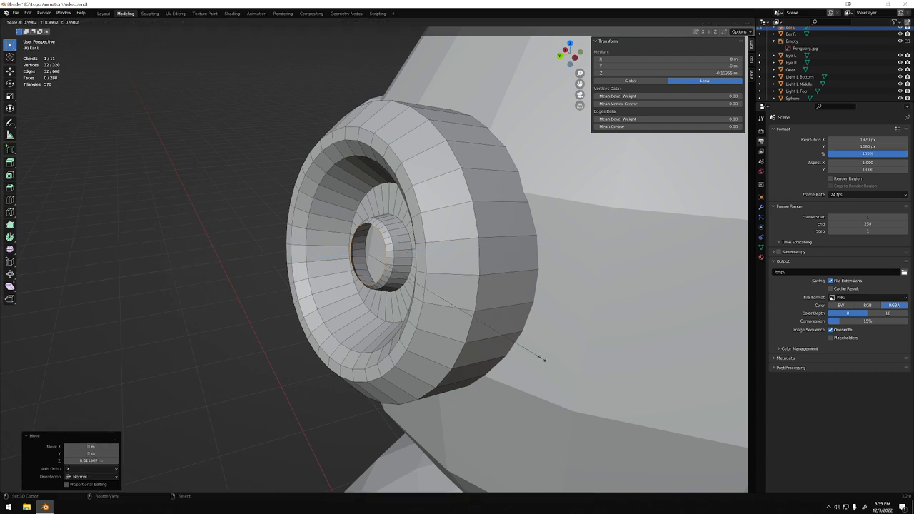
{"action": "mouse_move", "coordinate": [500, 328]}
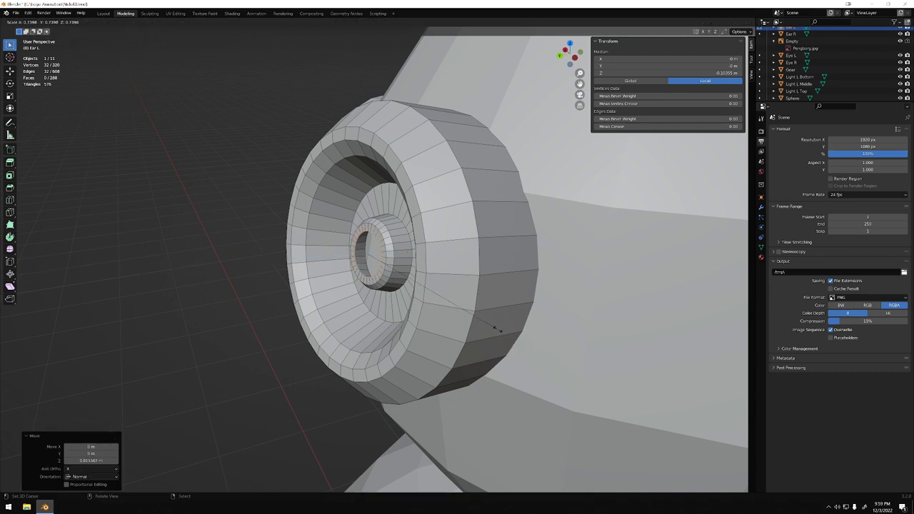
{"action": "key", "text": "e"}
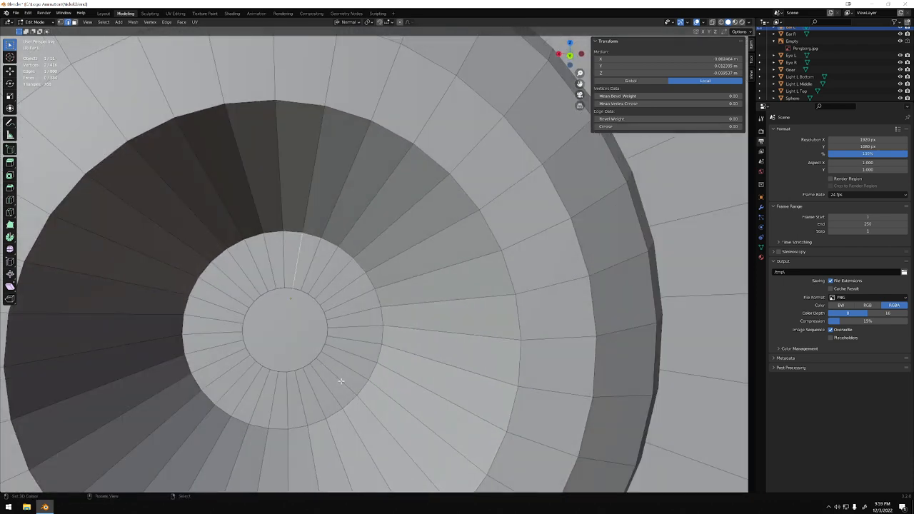
{"action": "mouse_move", "coordinate": [228, 437]}
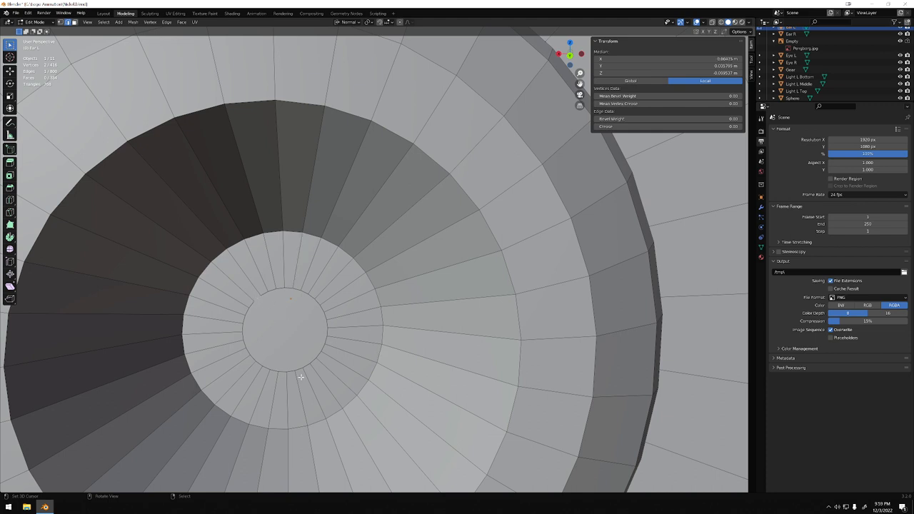
{"action": "mouse_move", "coordinate": [318, 354]}
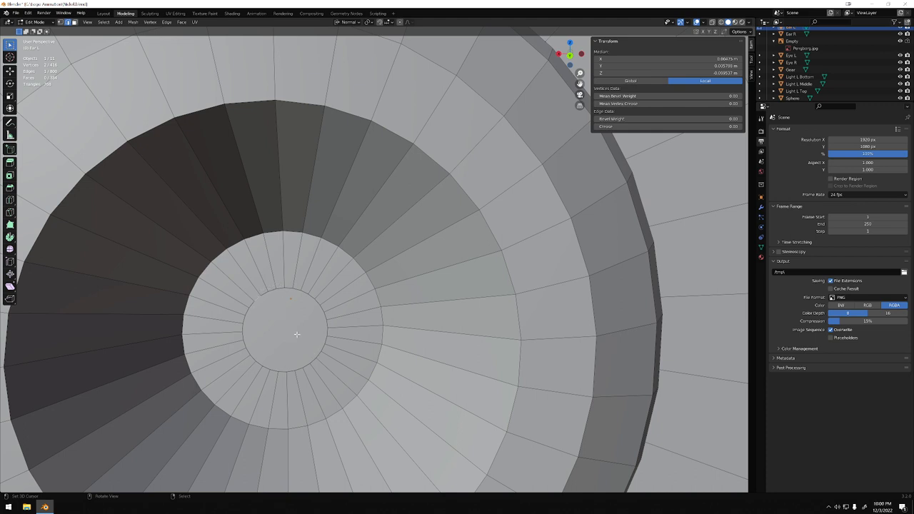
{"action": "mouse_move", "coordinate": [314, 360]}
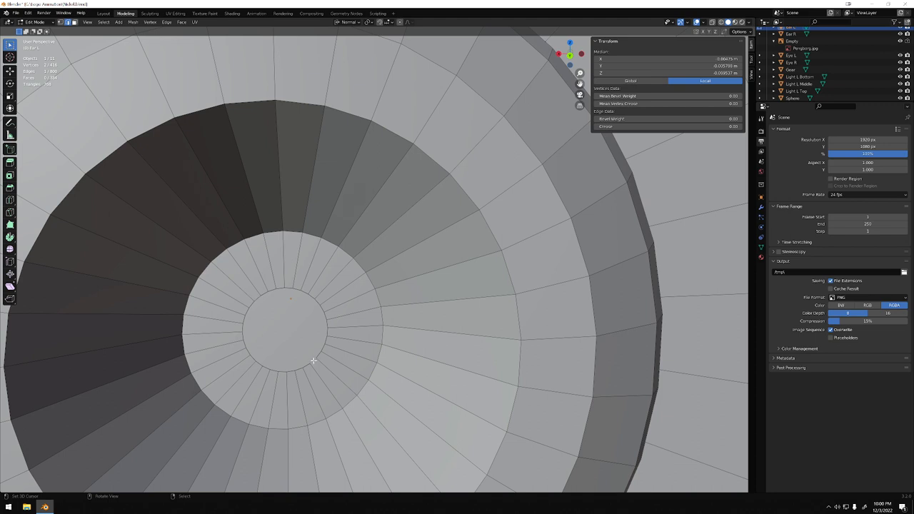
{"action": "mouse_move", "coordinate": [260, 294]}
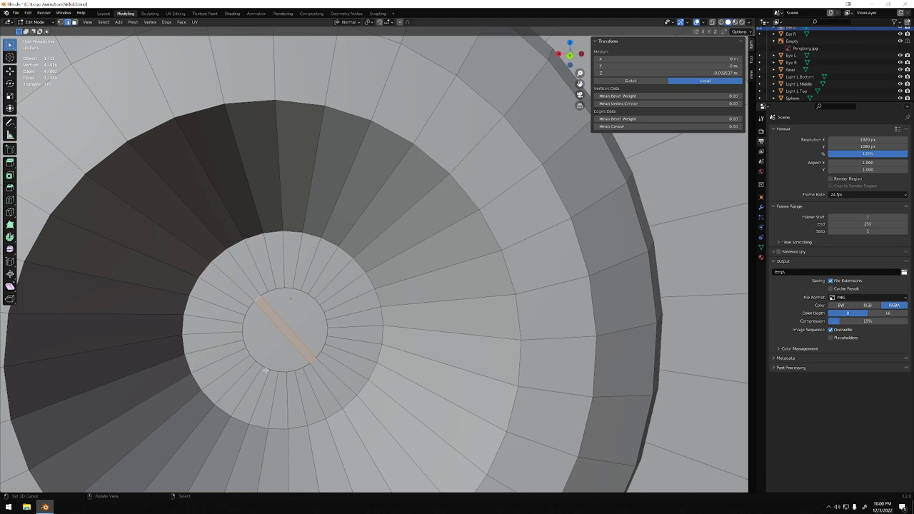
{"action": "mouse_move", "coordinate": [308, 371]}
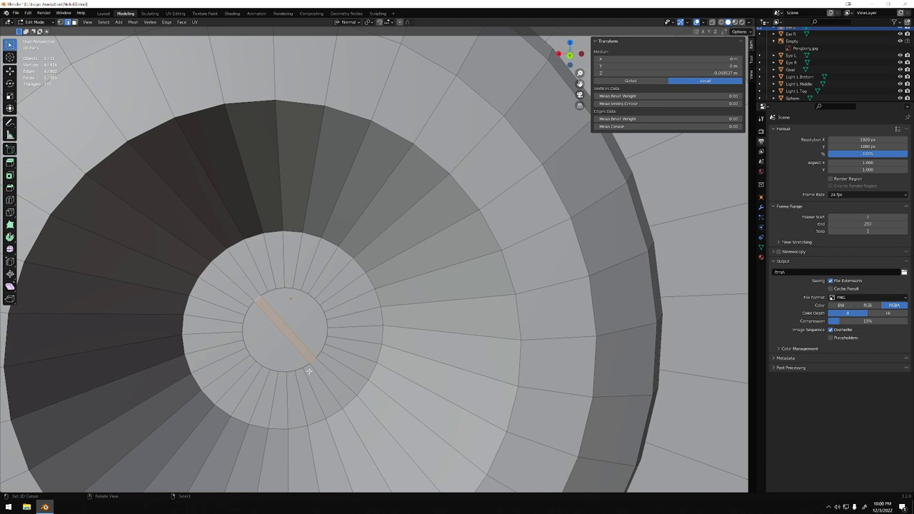
{"action": "mouse_move", "coordinate": [332, 326]}
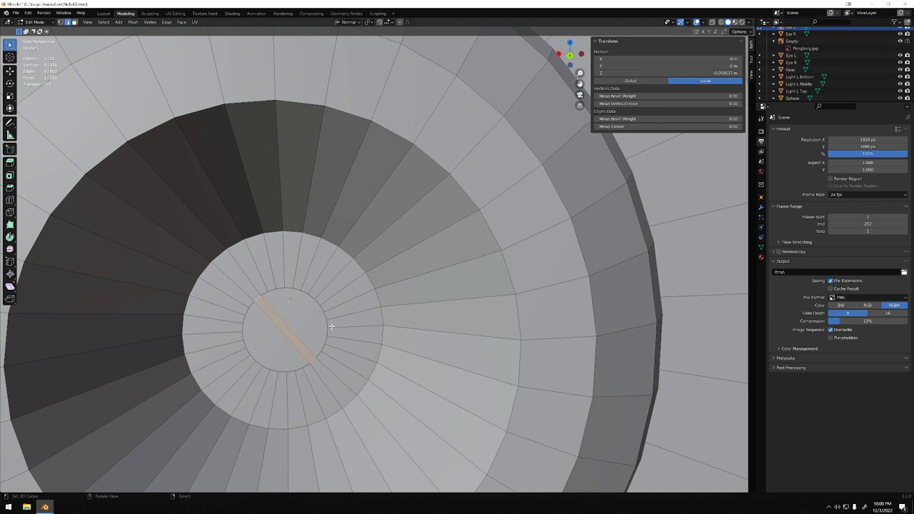
{"action": "mouse_move", "coordinate": [311, 288]}
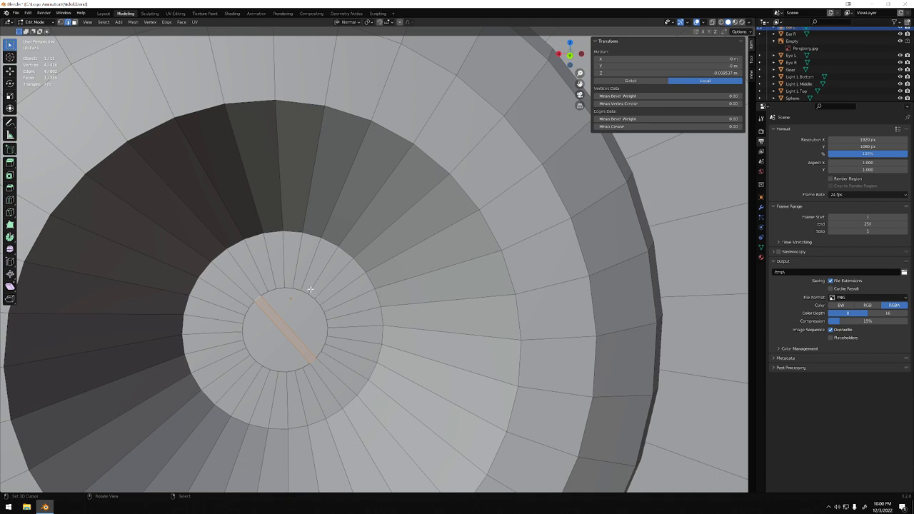
{"action": "mouse_move", "coordinate": [263, 287]}
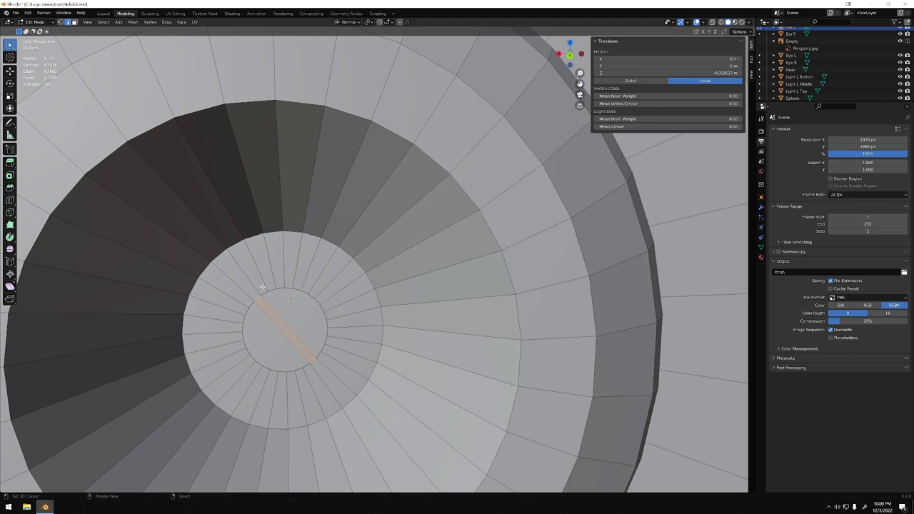
Step: Lay a series of evenly spaced parallel cut lines across the eye's centre disc
{"action": "left_click", "coordinate": [292, 337]}
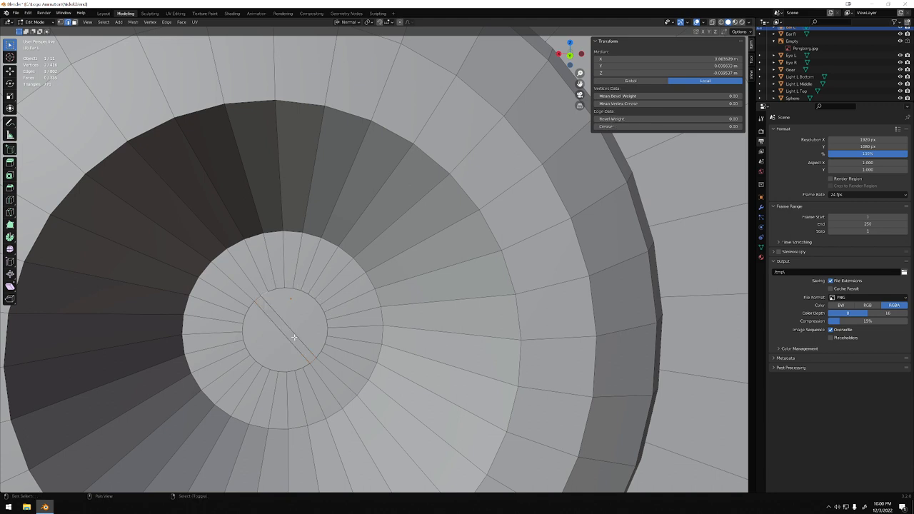
{"action": "left_click", "coordinate": [277, 299]}
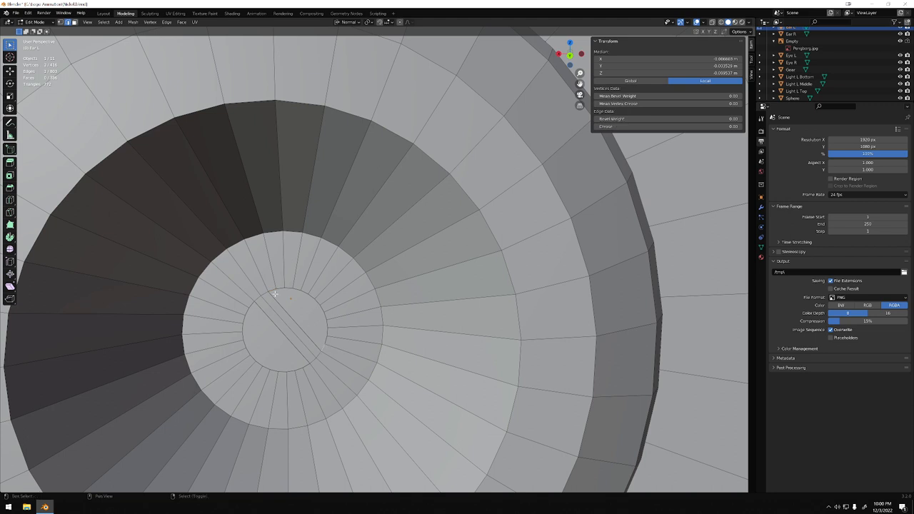
{"action": "left_click", "coordinate": [278, 289]}
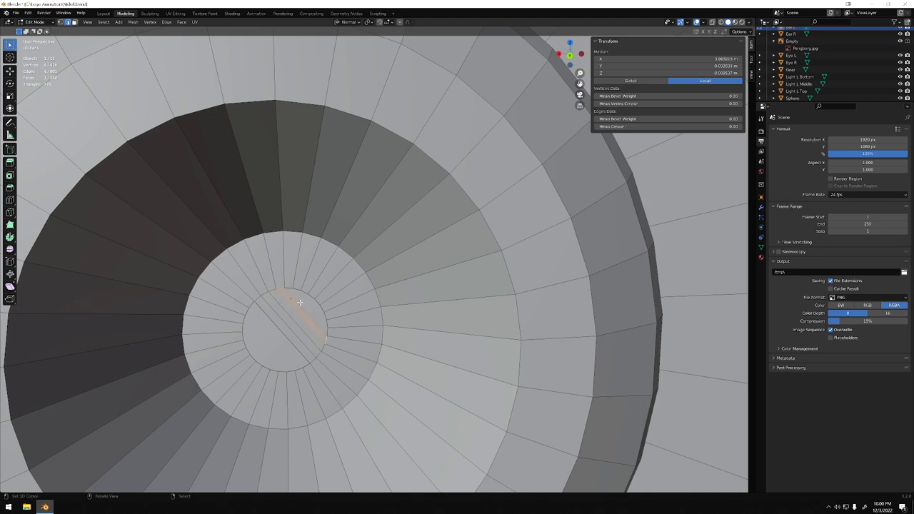
{"action": "left_click", "coordinate": [327, 331]}
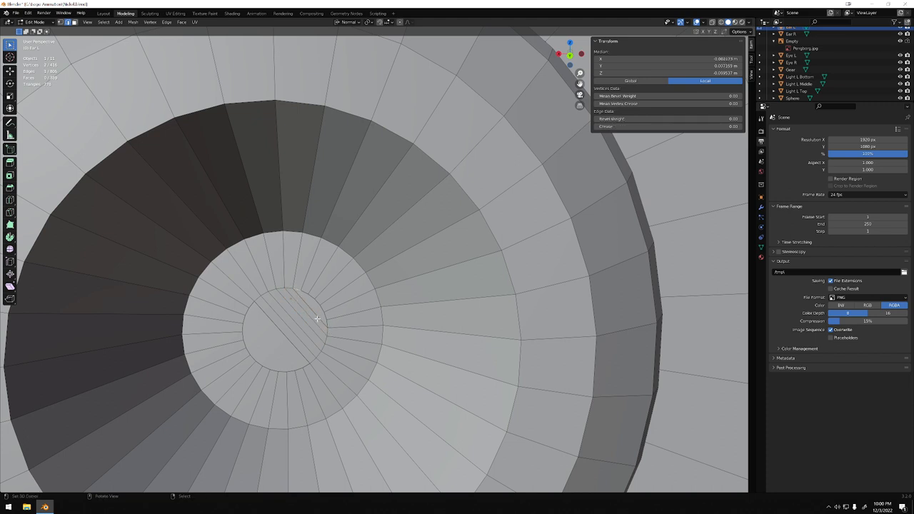
{"action": "left_click", "coordinate": [314, 300]}
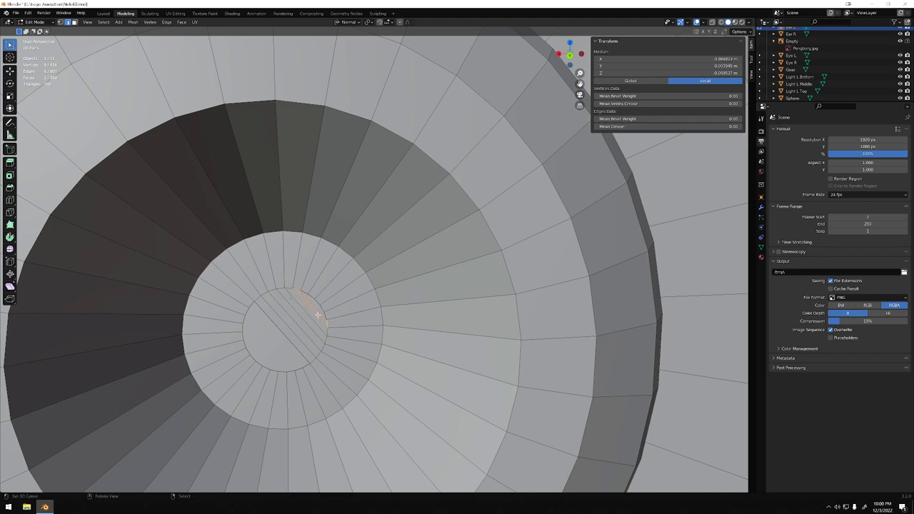
{"action": "left_click", "coordinate": [317, 314]}
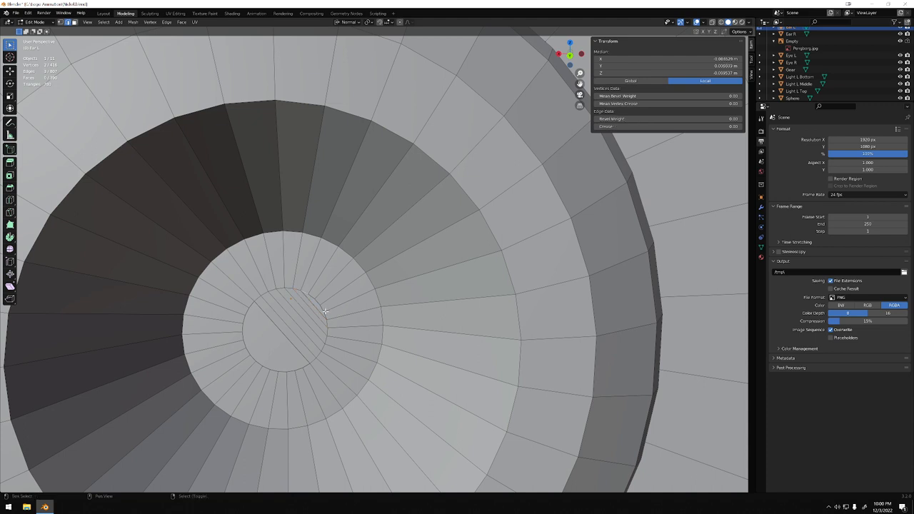
{"action": "mouse_move", "coordinate": [327, 316]}
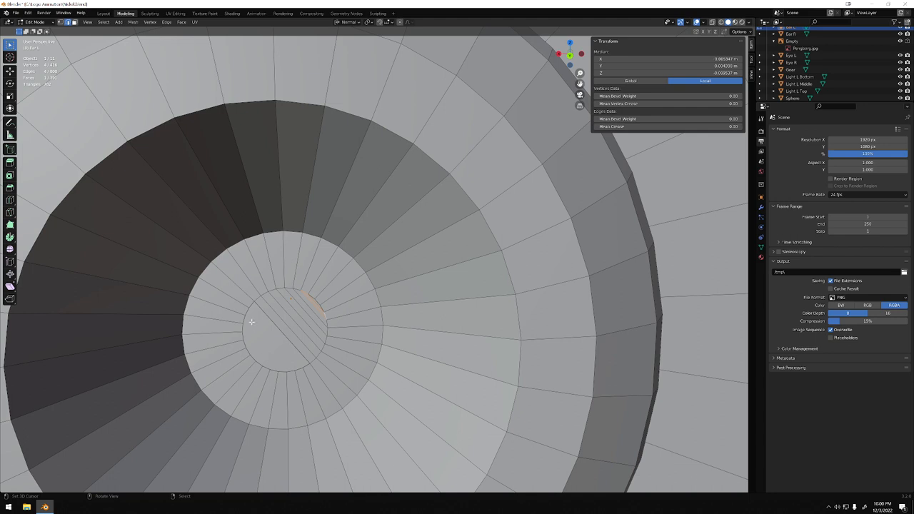
{"action": "left_click", "coordinate": [302, 365]}
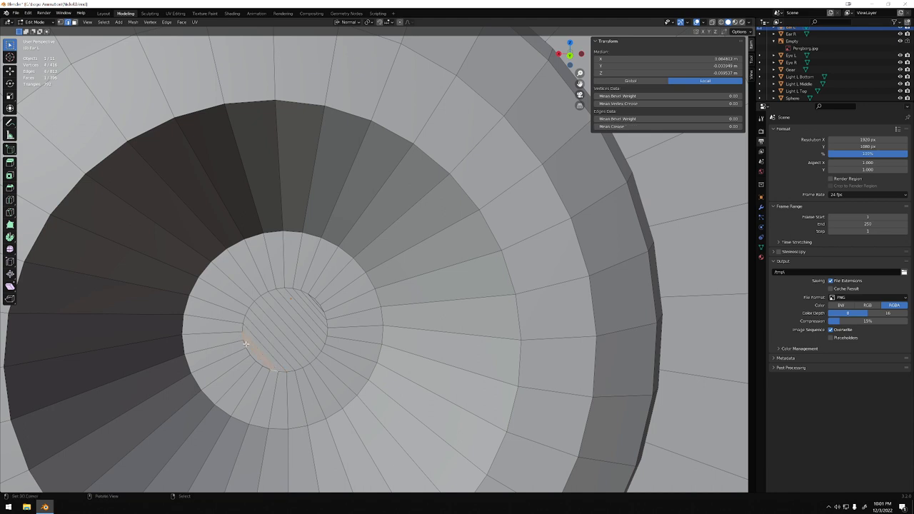
{"action": "left_click", "coordinate": [264, 370]}
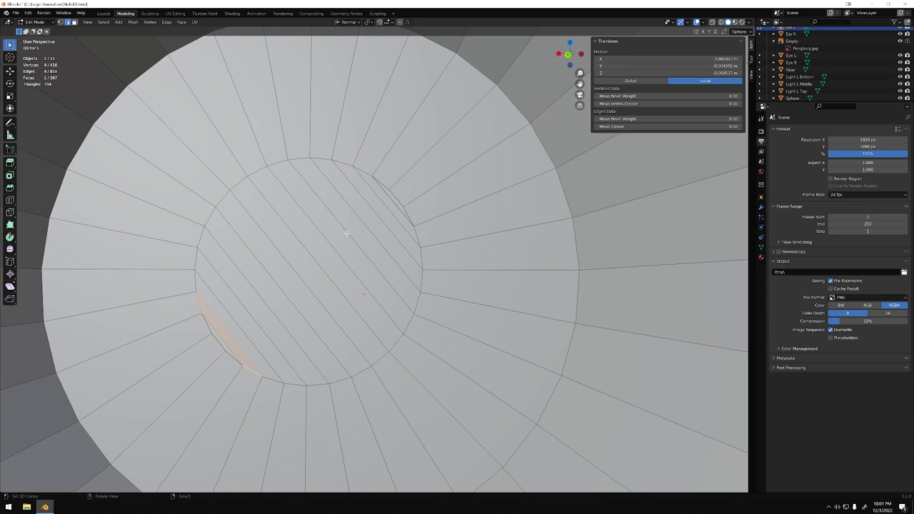
{"action": "mouse_move", "coordinate": [314, 328]}
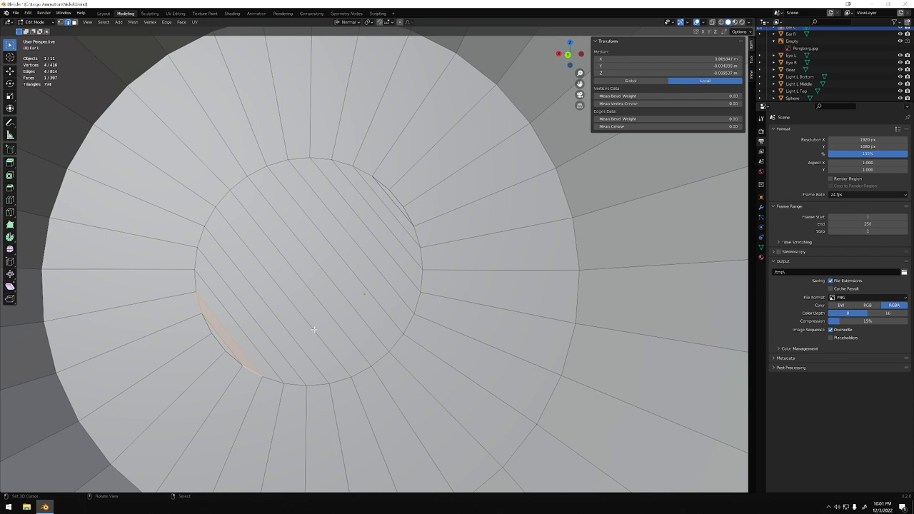
{"action": "mouse_move", "coordinate": [230, 354]}
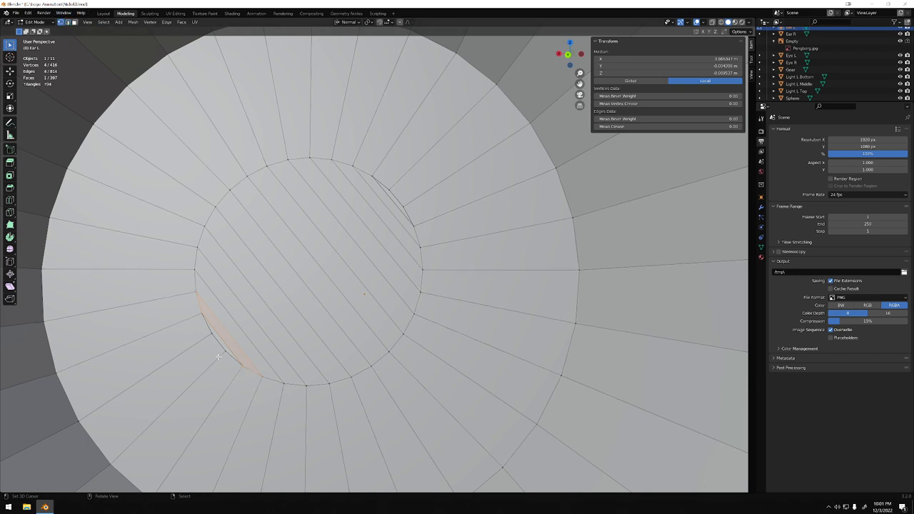
Step: Join the cut lines' ends to the disc rim vertices and return to Object Mode
{"action": "left_click", "coordinate": [243, 371]}
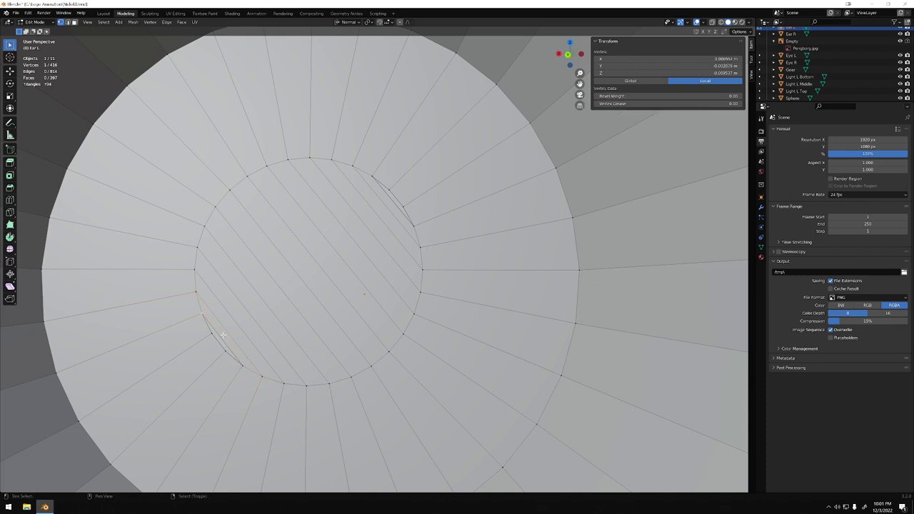
{"action": "mouse_move", "coordinate": [243, 363]}
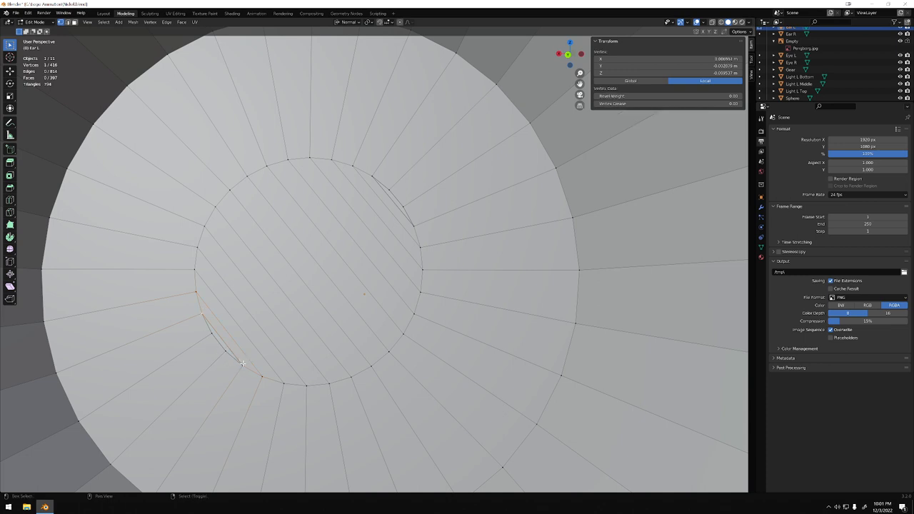
{"action": "left_click", "coordinate": [207, 334]}
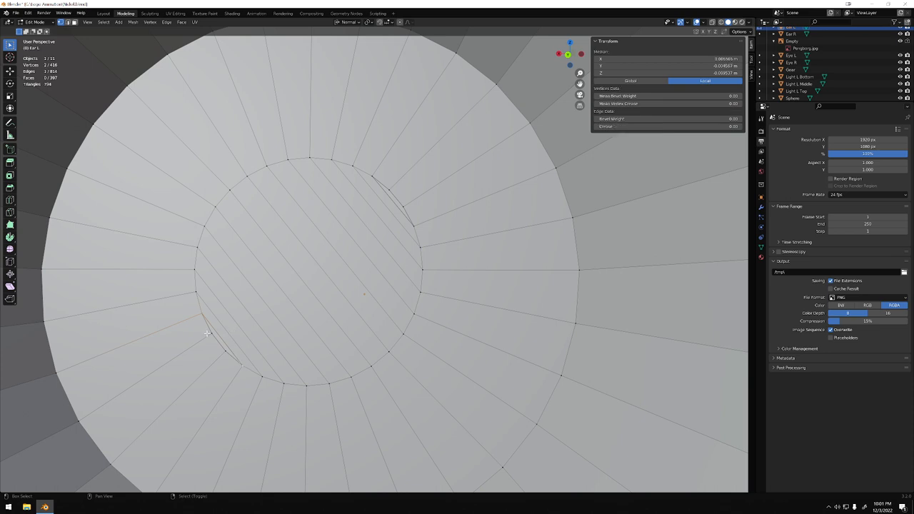
{"action": "mouse_move", "coordinate": [226, 354]}
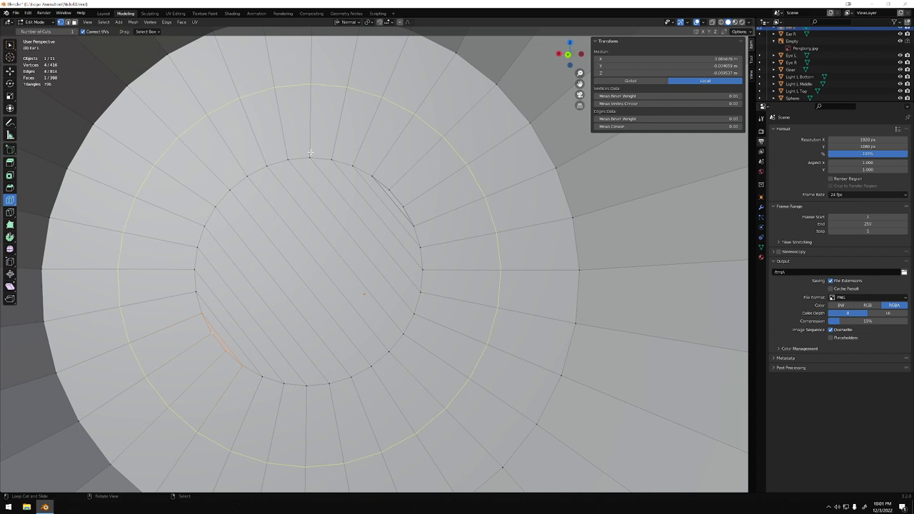
{"action": "mouse_move", "coordinate": [398, 186]}
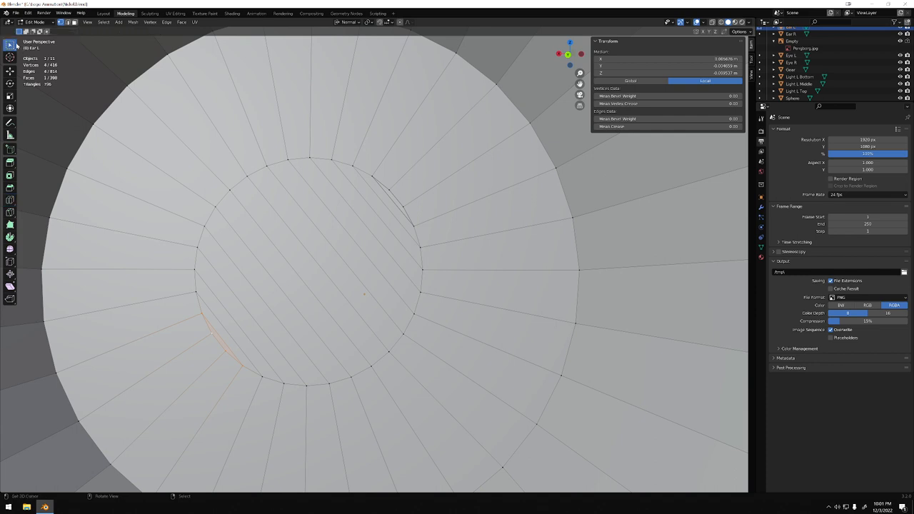
{"action": "left_click", "coordinate": [374, 171]}
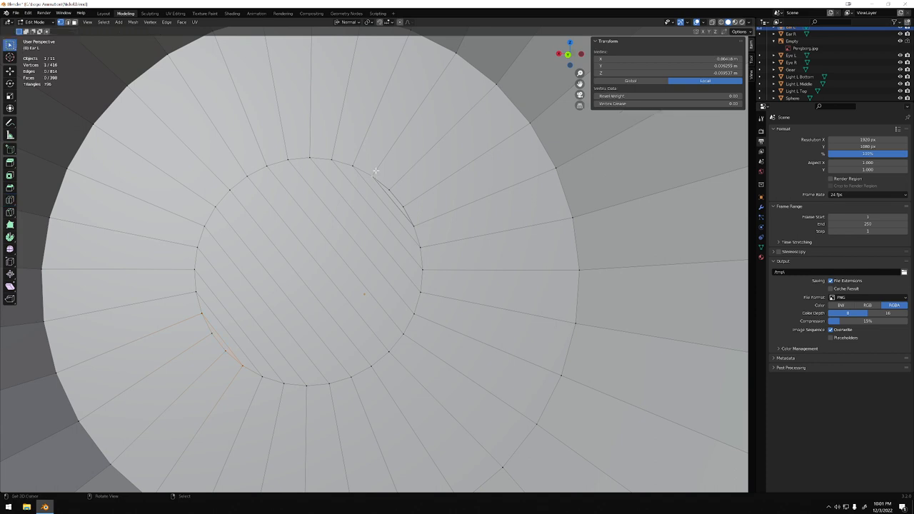
{"action": "left_click", "coordinate": [413, 226]}
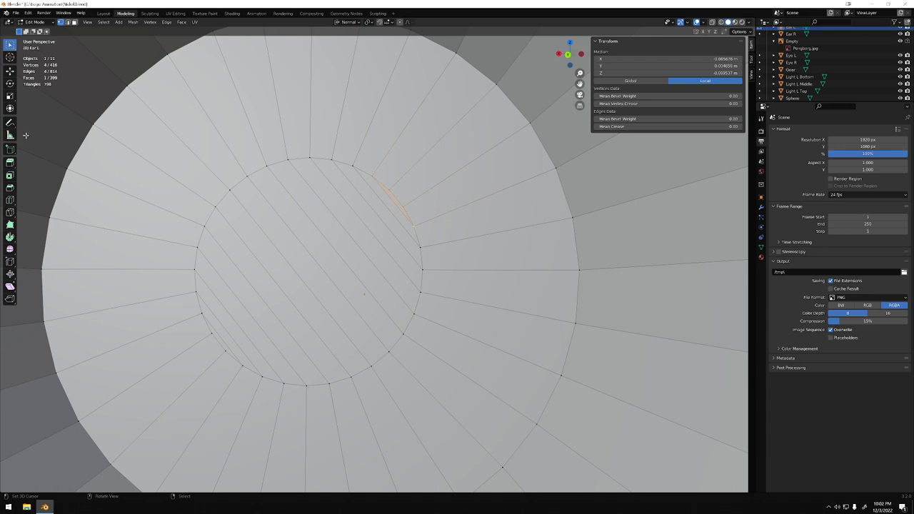
{"action": "left_click", "coordinate": [10, 200]}
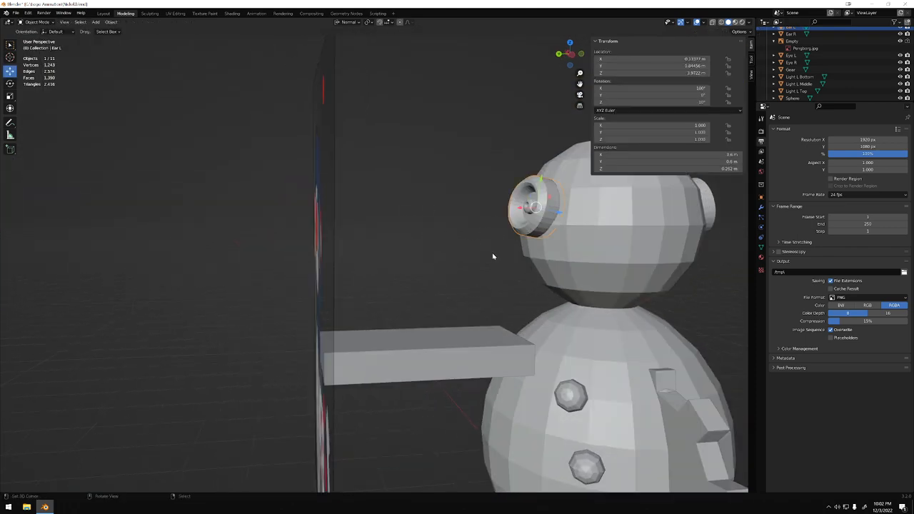
Step: Orbit around the penguin to compare it with the reference artwork from the front
{"action": "left_click_drag", "start_coordinate": [493, 257], "coordinate": [427, 226]}
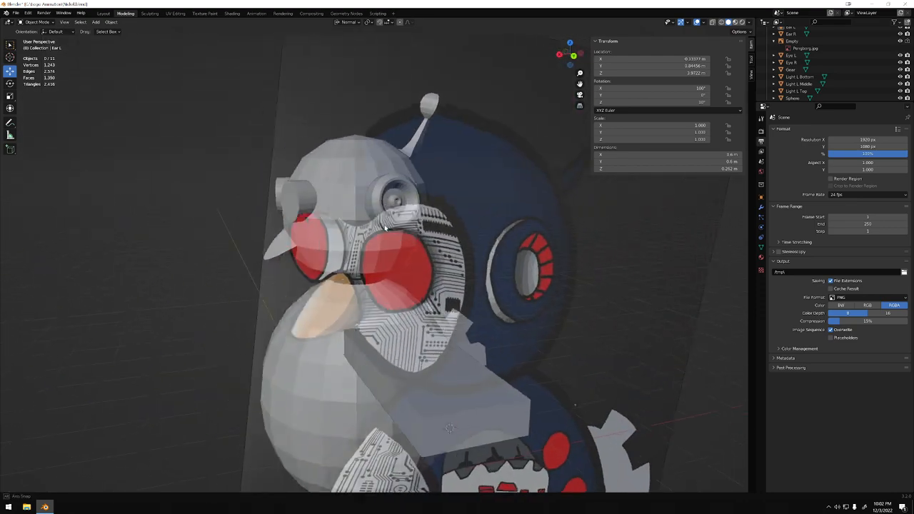
{"action": "left_click_drag", "start_coordinate": [429, 286], "coordinate": [412, 229]}
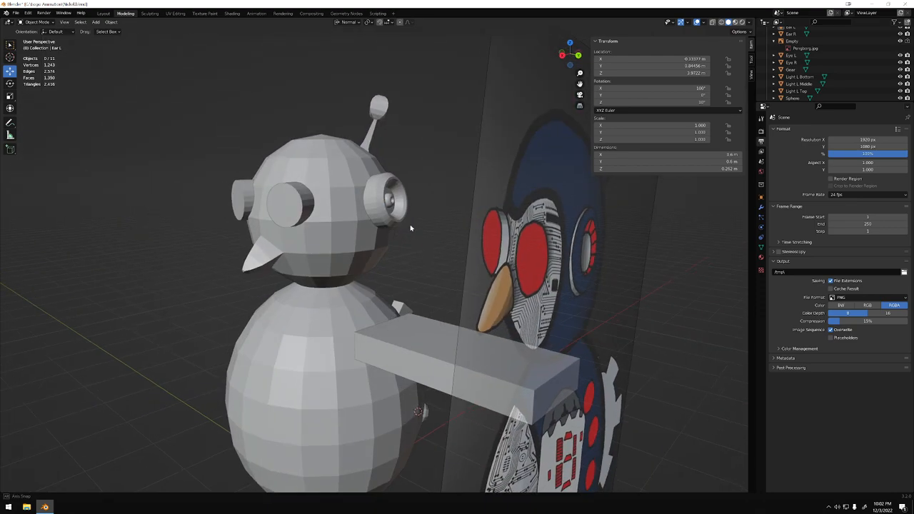
{"action": "left_click_drag", "start_coordinate": [411, 228], "coordinate": [351, 228]}
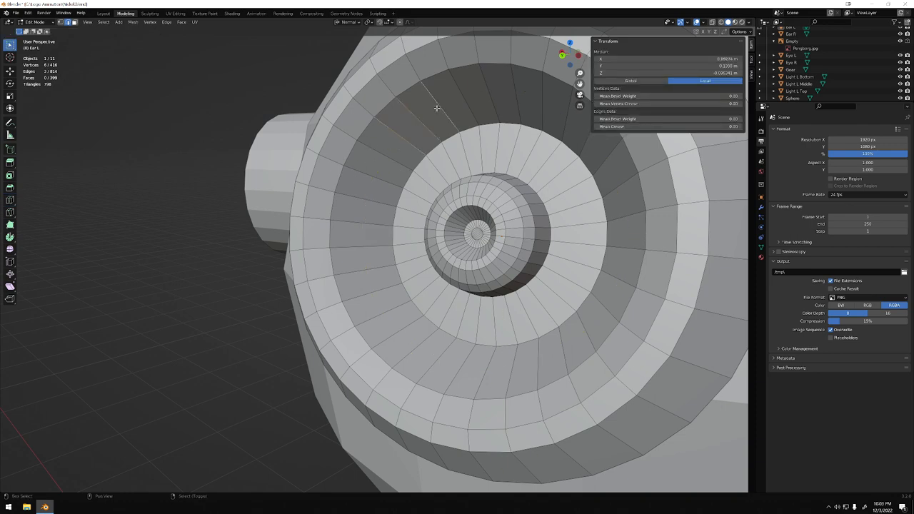
Step: Select the other eye rim and enter Edit Mode on its mesh
{"action": "left_click", "coordinate": [464, 100]}
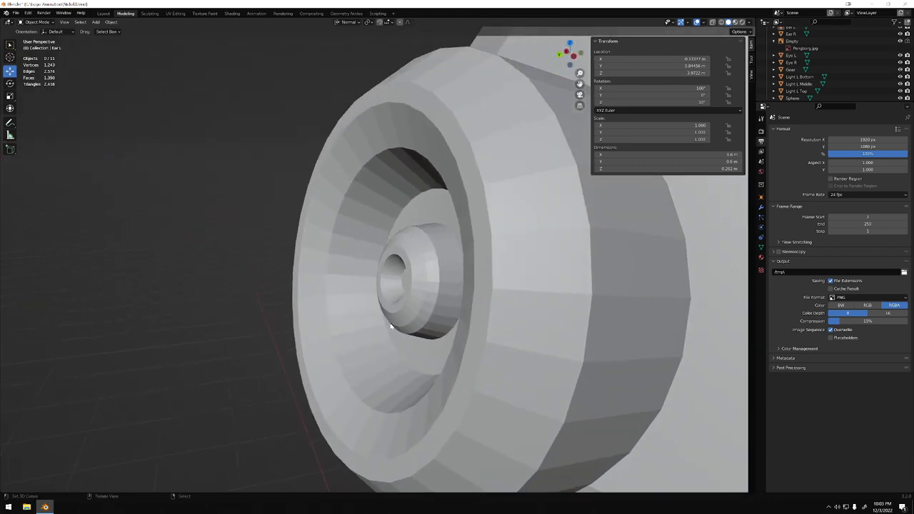
{"action": "left_click_drag", "start_coordinate": [391, 326], "coordinate": [463, 262]}
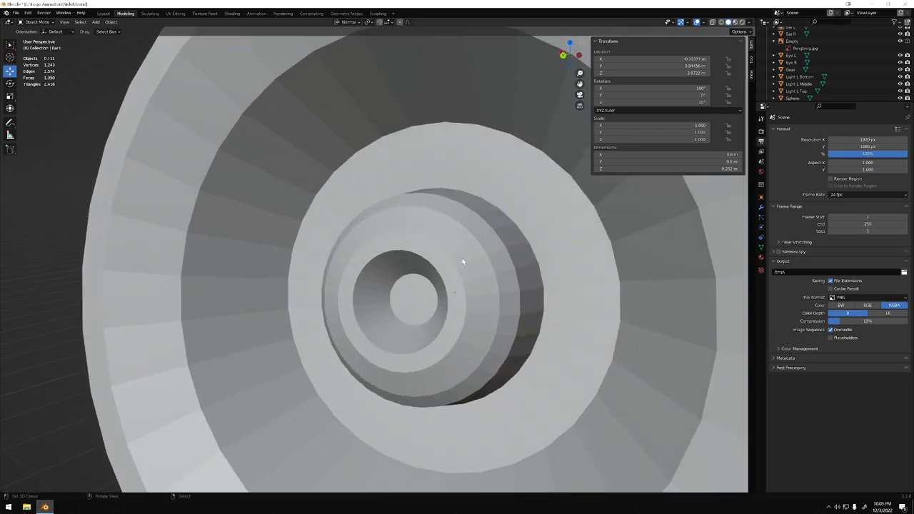
{"action": "key", "text": "Tab"}
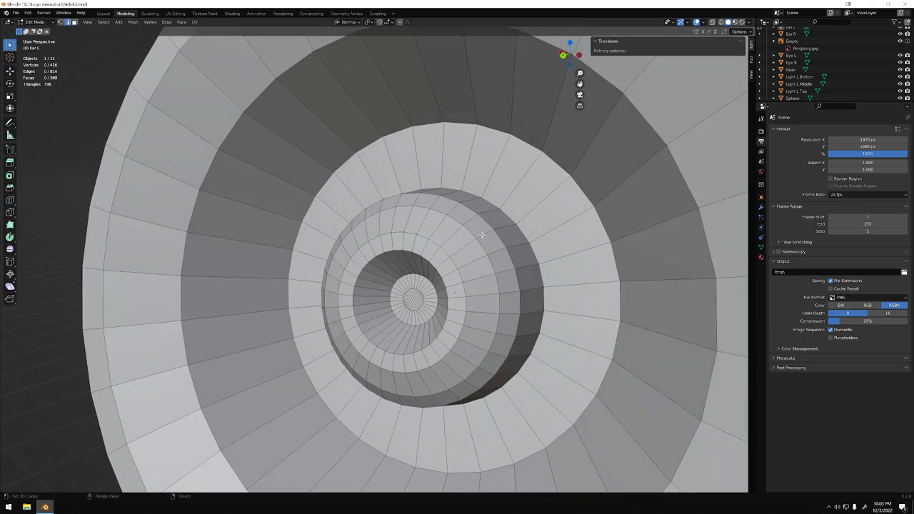
{"action": "mouse_move", "coordinate": [485, 227]}
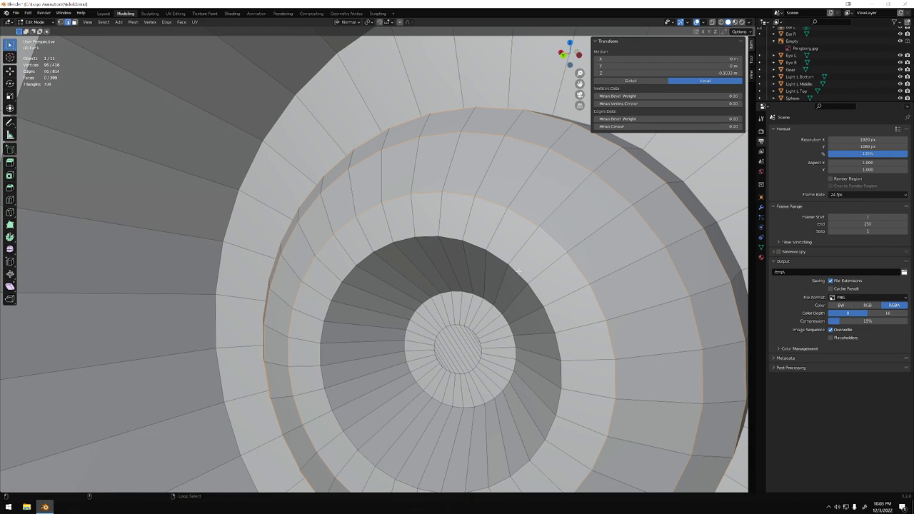
{"action": "left_click", "coordinate": [497, 311]}
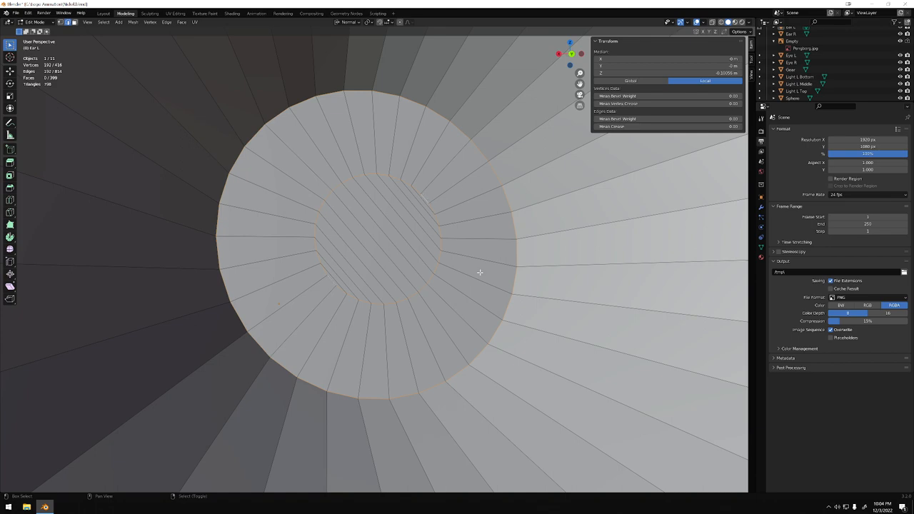
Step: Scale the rim's centre faces into stepped recessed inner rings, then return to Object Mode
{"action": "left_click_drag", "start_coordinate": [480, 271], "coordinate": [461, 276]}
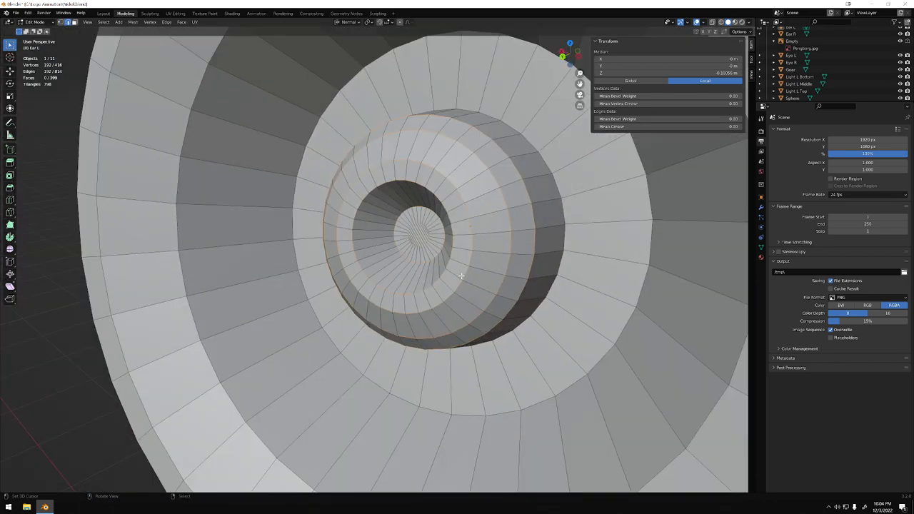
{"action": "mouse_move", "coordinate": [570, 297]}
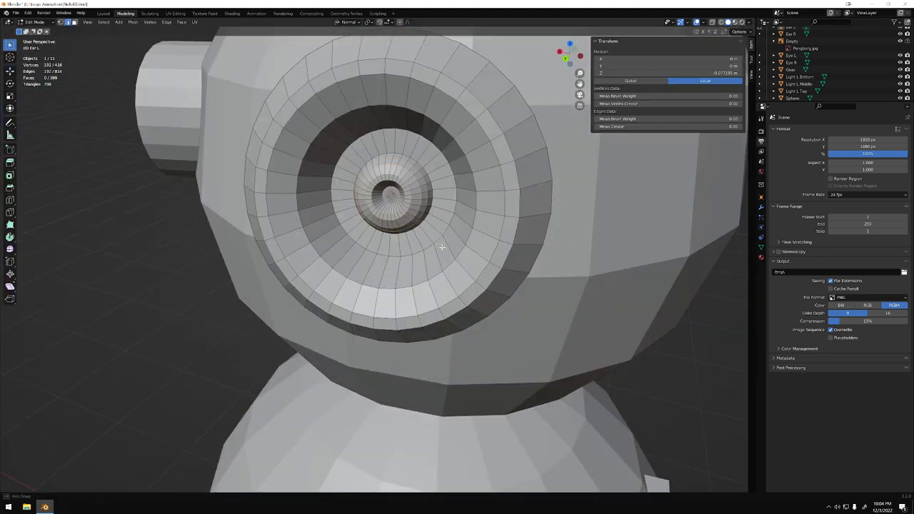
{"action": "key", "text": "s"}
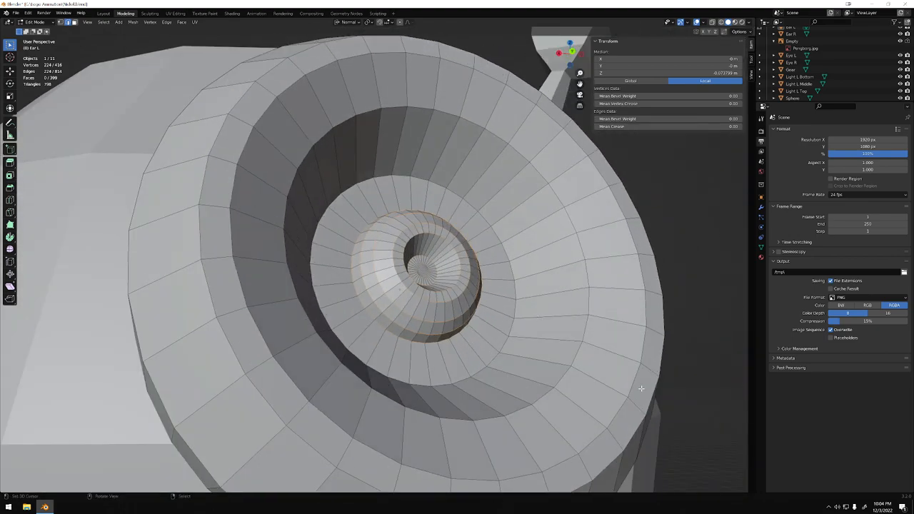
{"action": "key", "text": "s"}
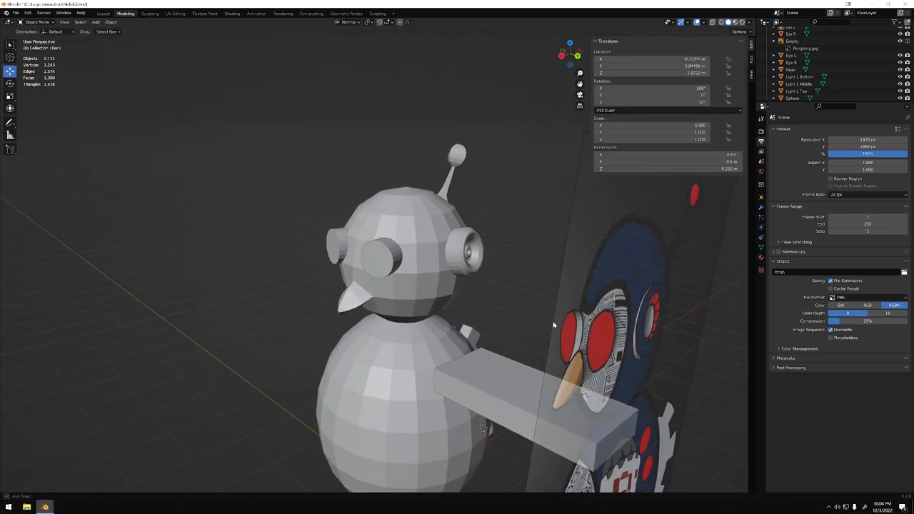
Step: Zoom in on the eye rim, isolate it in Local View and enter Edit Mode
{"action": "left_click_drag", "start_coordinate": [554, 325], "coordinate": [437, 331]}
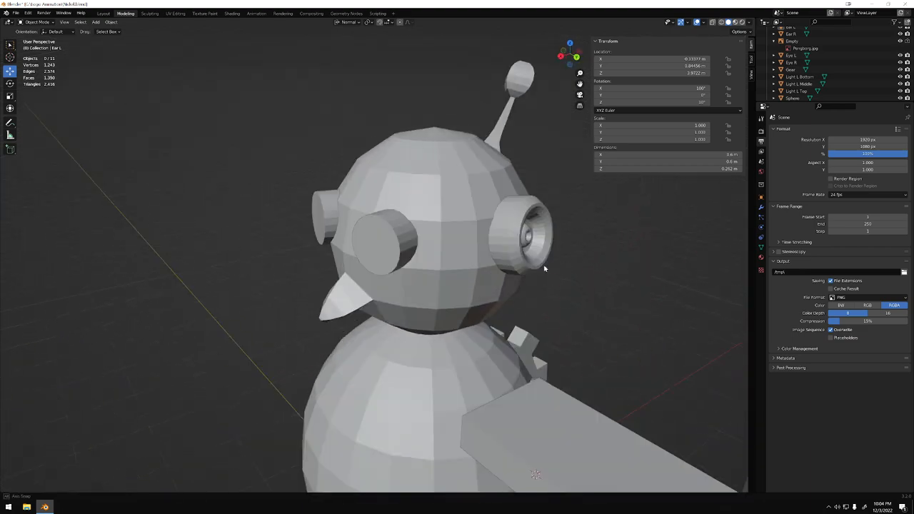
{"action": "left_click_drag", "start_coordinate": [543, 269], "coordinate": [300, 371]}
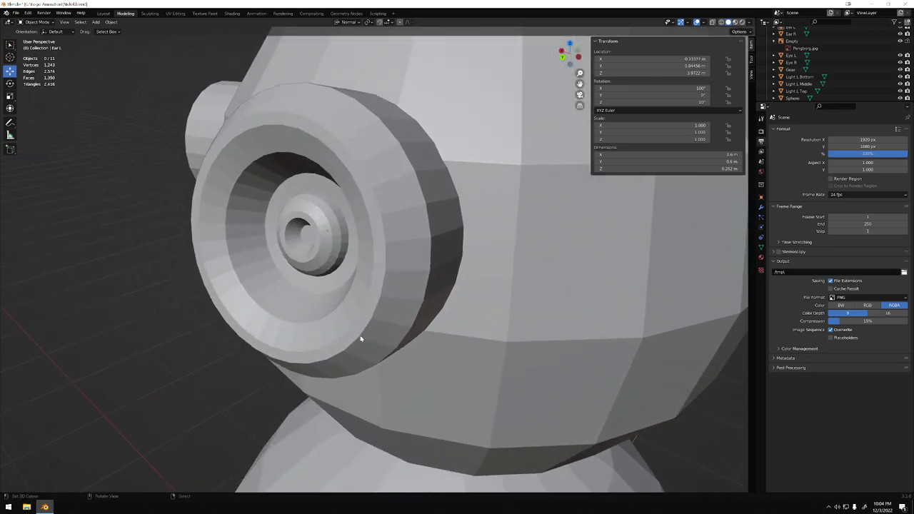
{"action": "key", "text": "Tab"}
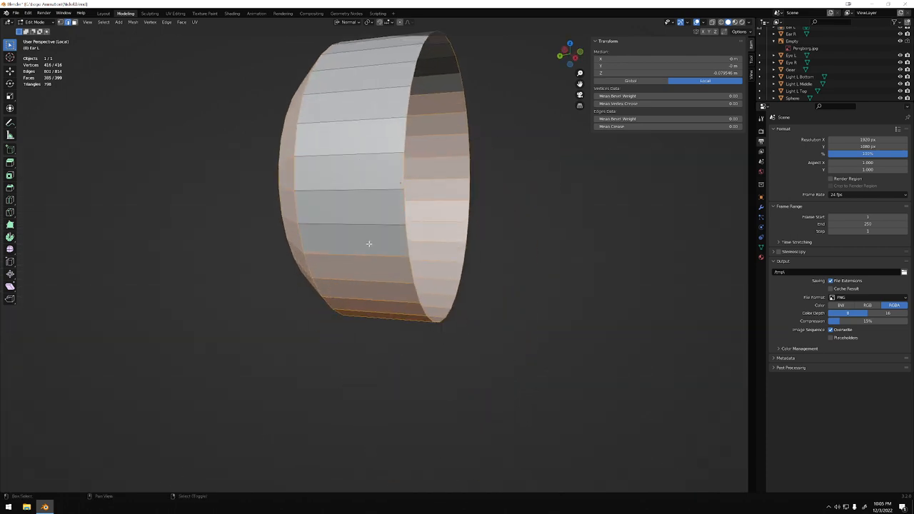
Step: Inspect the isolated rim's outer wall from all sides, then restore the full scene in Object Mode
{"action": "left_click_drag", "start_coordinate": [368, 243], "coordinate": [326, 287]}
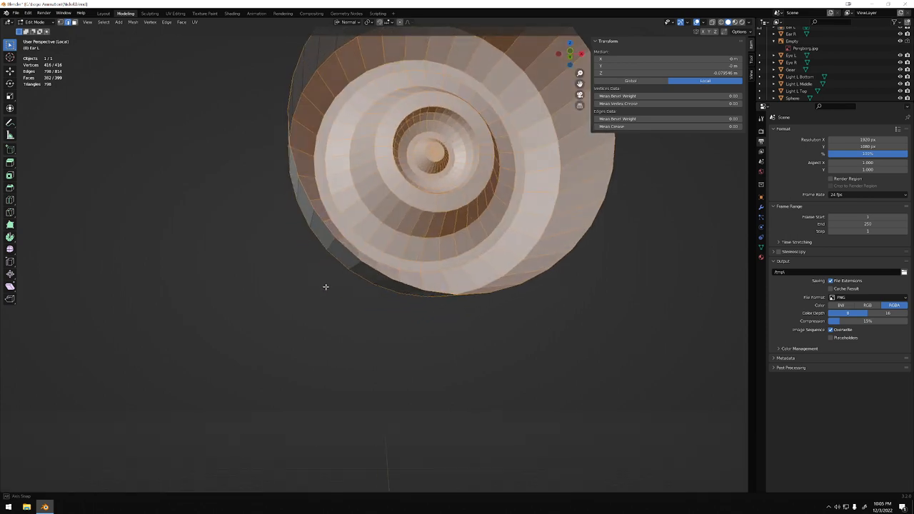
{"action": "left_click_drag", "start_coordinate": [429, 179], "coordinate": [357, 250]}
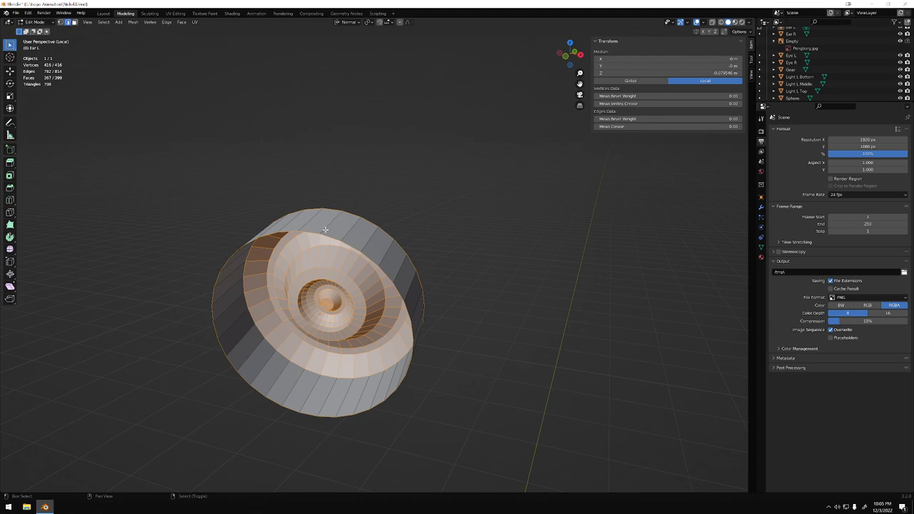
{"action": "mouse_move", "coordinate": [331, 236]}
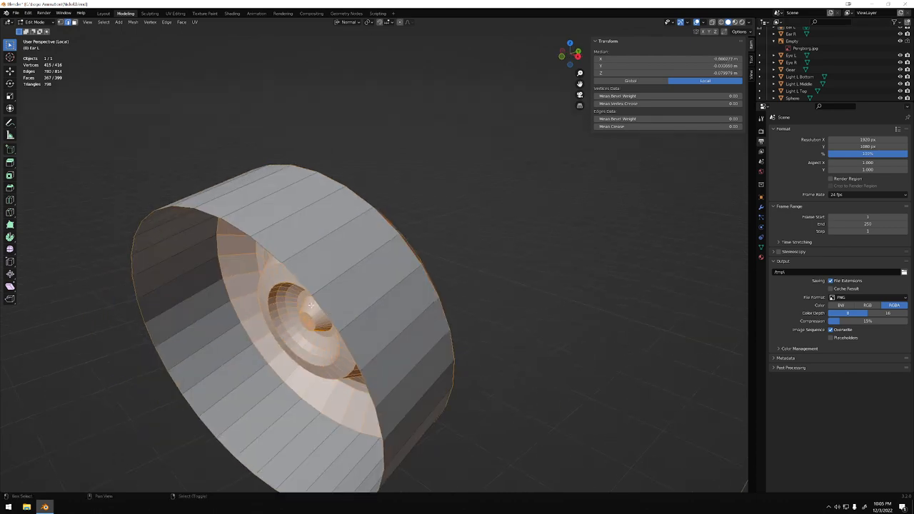
{"action": "left_click_drag", "start_coordinate": [321, 321], "coordinate": [271, 329]}
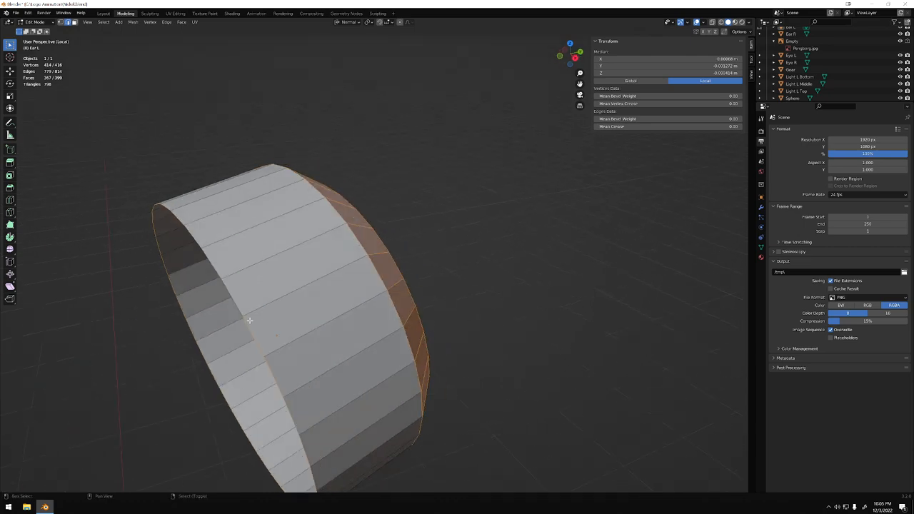
{"action": "left_click_drag", "start_coordinate": [285, 321], "coordinate": [322, 379]}
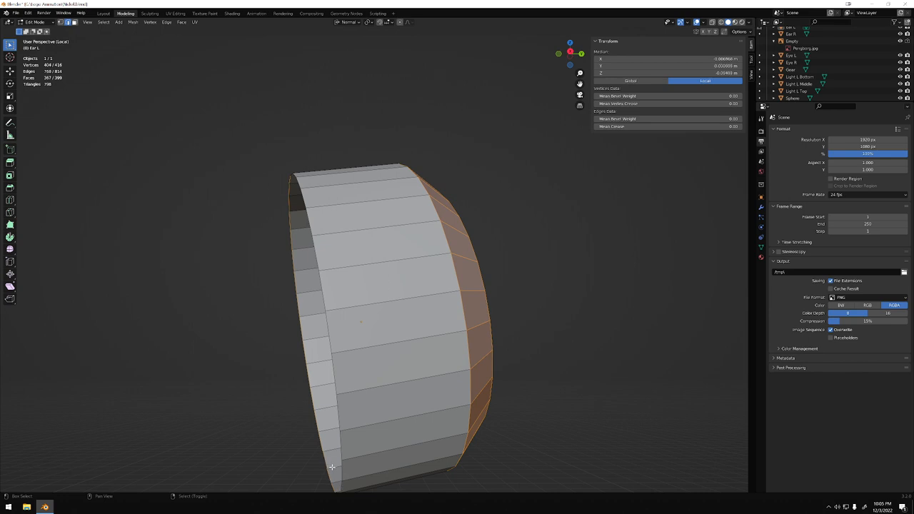
{"action": "mouse_move", "coordinate": [325, 473]}
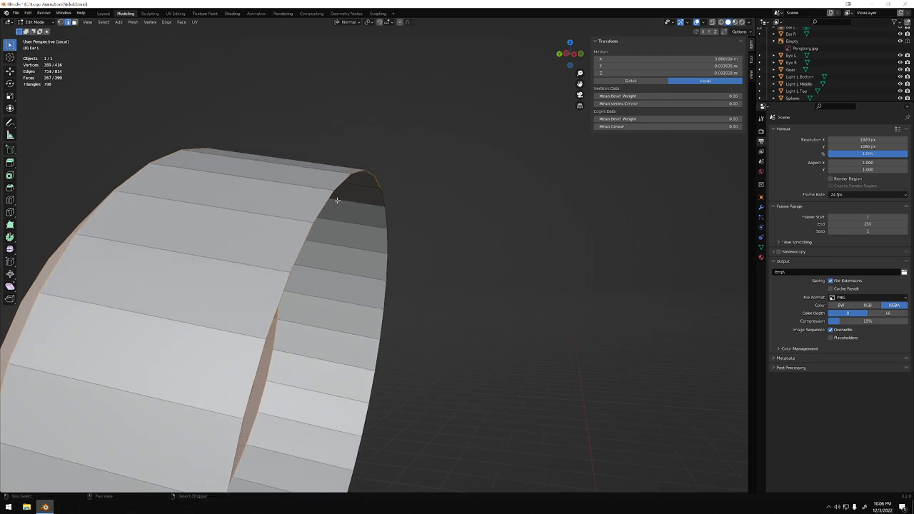
{"action": "left_click_drag", "start_coordinate": [337, 200], "coordinate": [254, 326]}
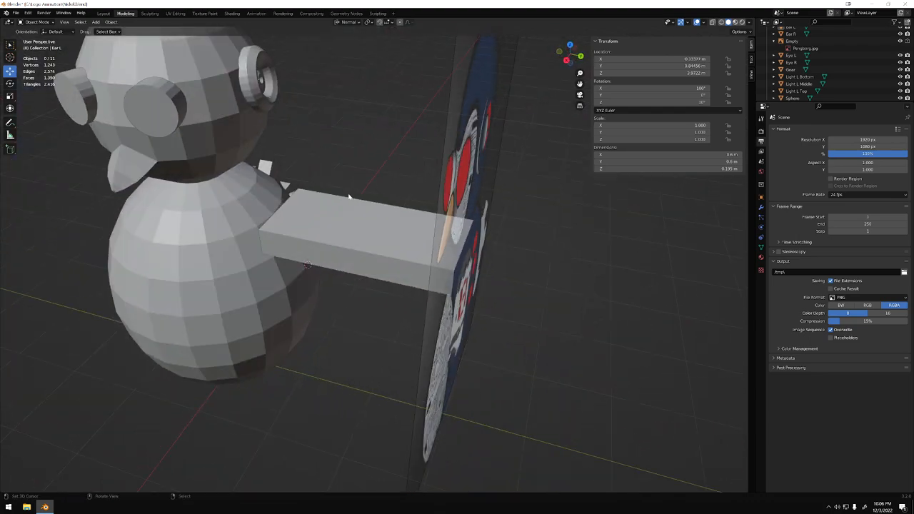
Step: Compare the eye rim with the reference penguin's face, then enter Edit Mode on the head sphere
{"action": "left_click_drag", "start_coordinate": [350, 197], "coordinate": [306, 262]}
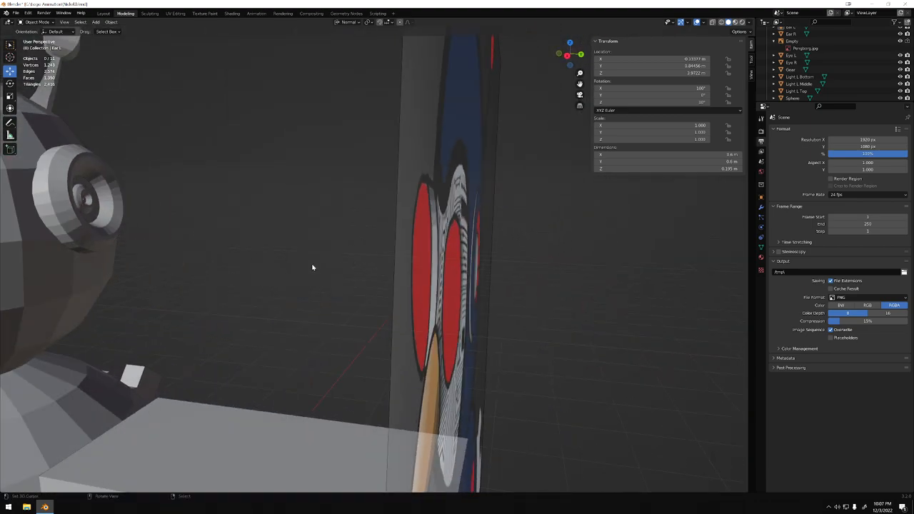
{"action": "left_click_drag", "start_coordinate": [311, 269], "coordinate": [291, 302]}
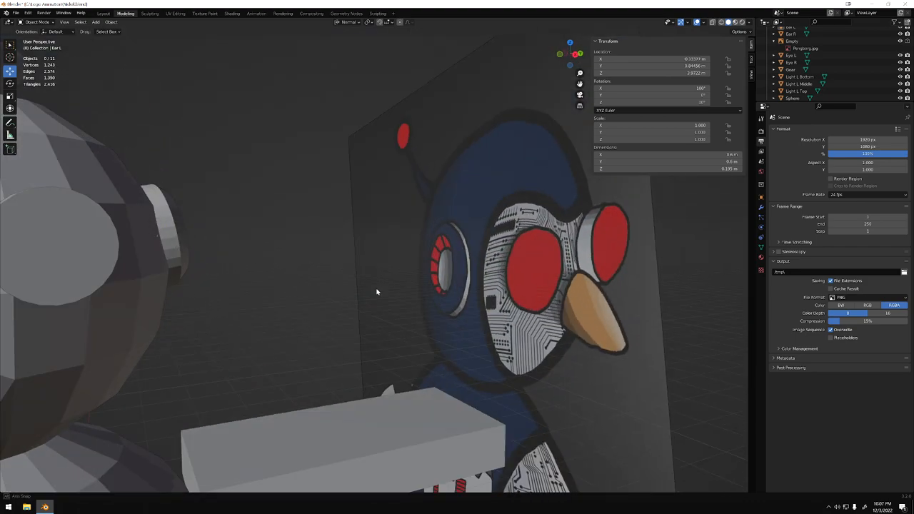
{"action": "left_click_drag", "start_coordinate": [429, 285], "coordinate": [322, 250]}
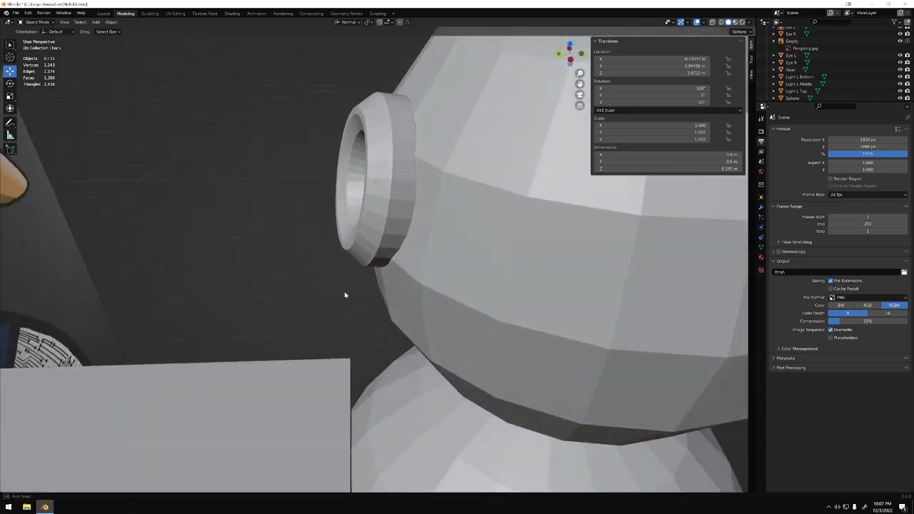
{"action": "left_click_drag", "start_coordinate": [346, 295], "coordinate": [391, 344]}
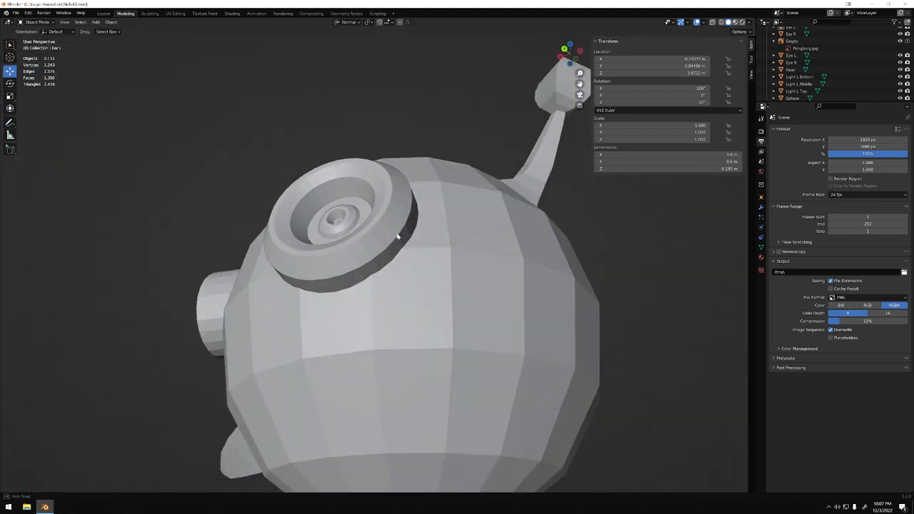
{"action": "left_click_drag", "start_coordinate": [397, 237], "coordinate": [329, 334]}
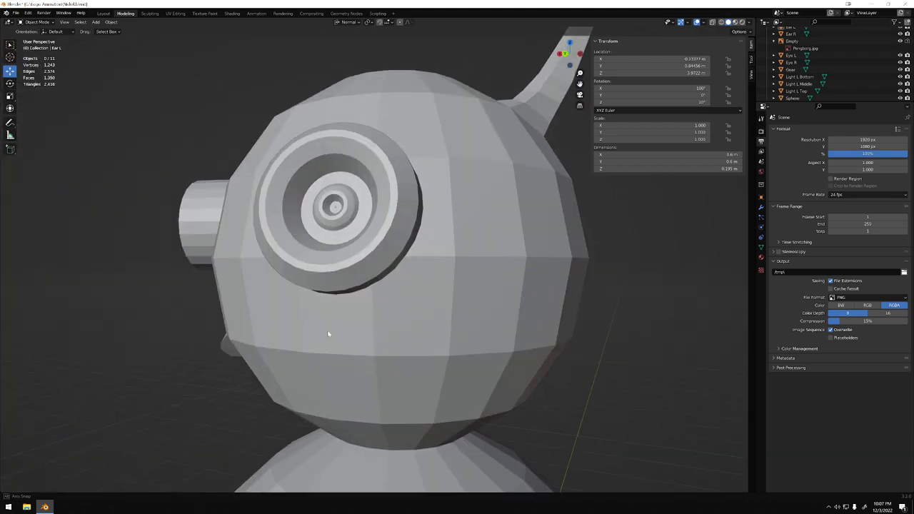
{"action": "key", "text": "Tab"}
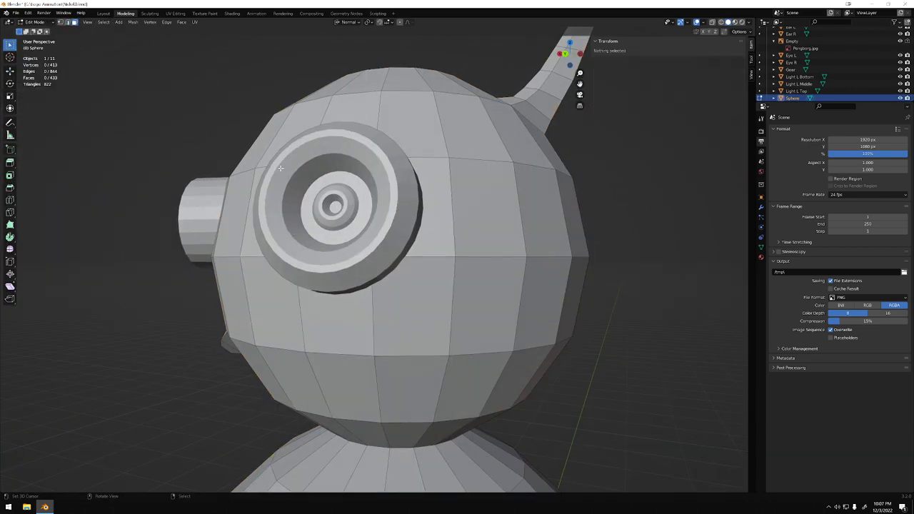
Step: Select the head faces inside the eye rim and choose an option from the Select menu
{"action": "left_click", "coordinate": [331, 214]}
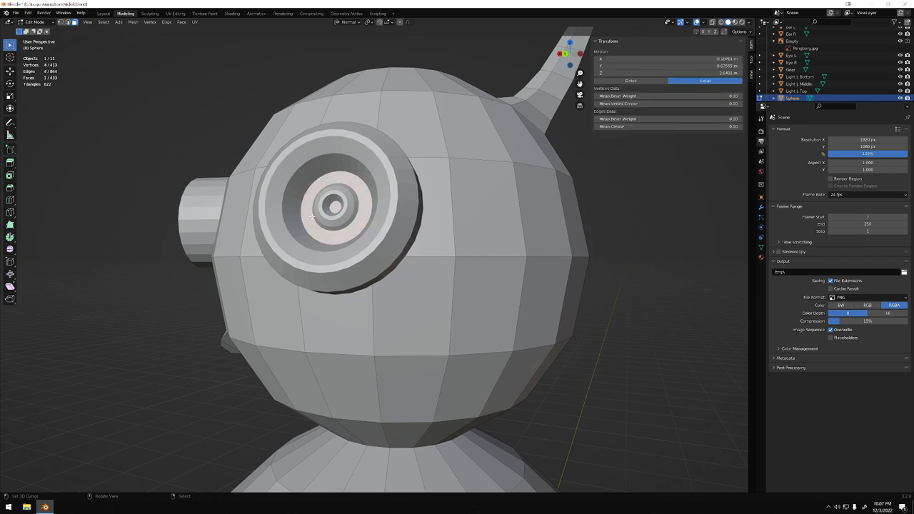
{"action": "key", "text": "x"}
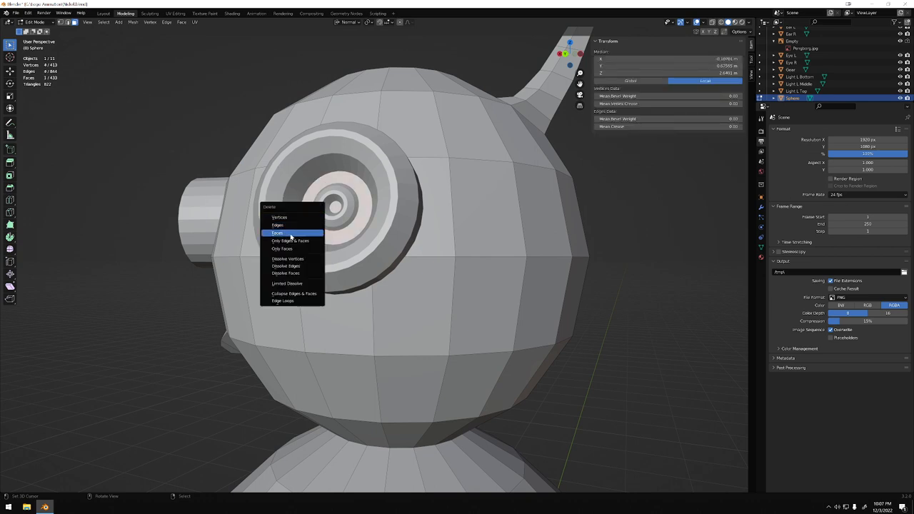
{"action": "left_click", "coordinate": [277, 232]}
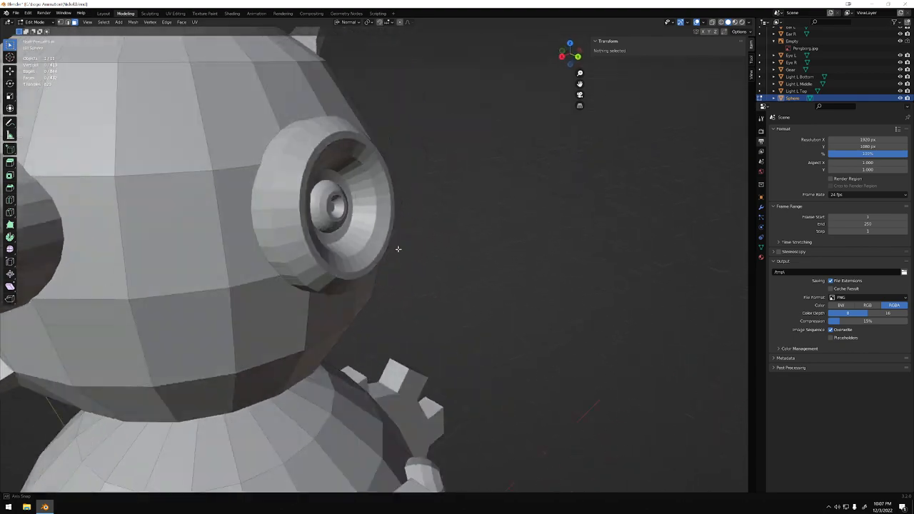